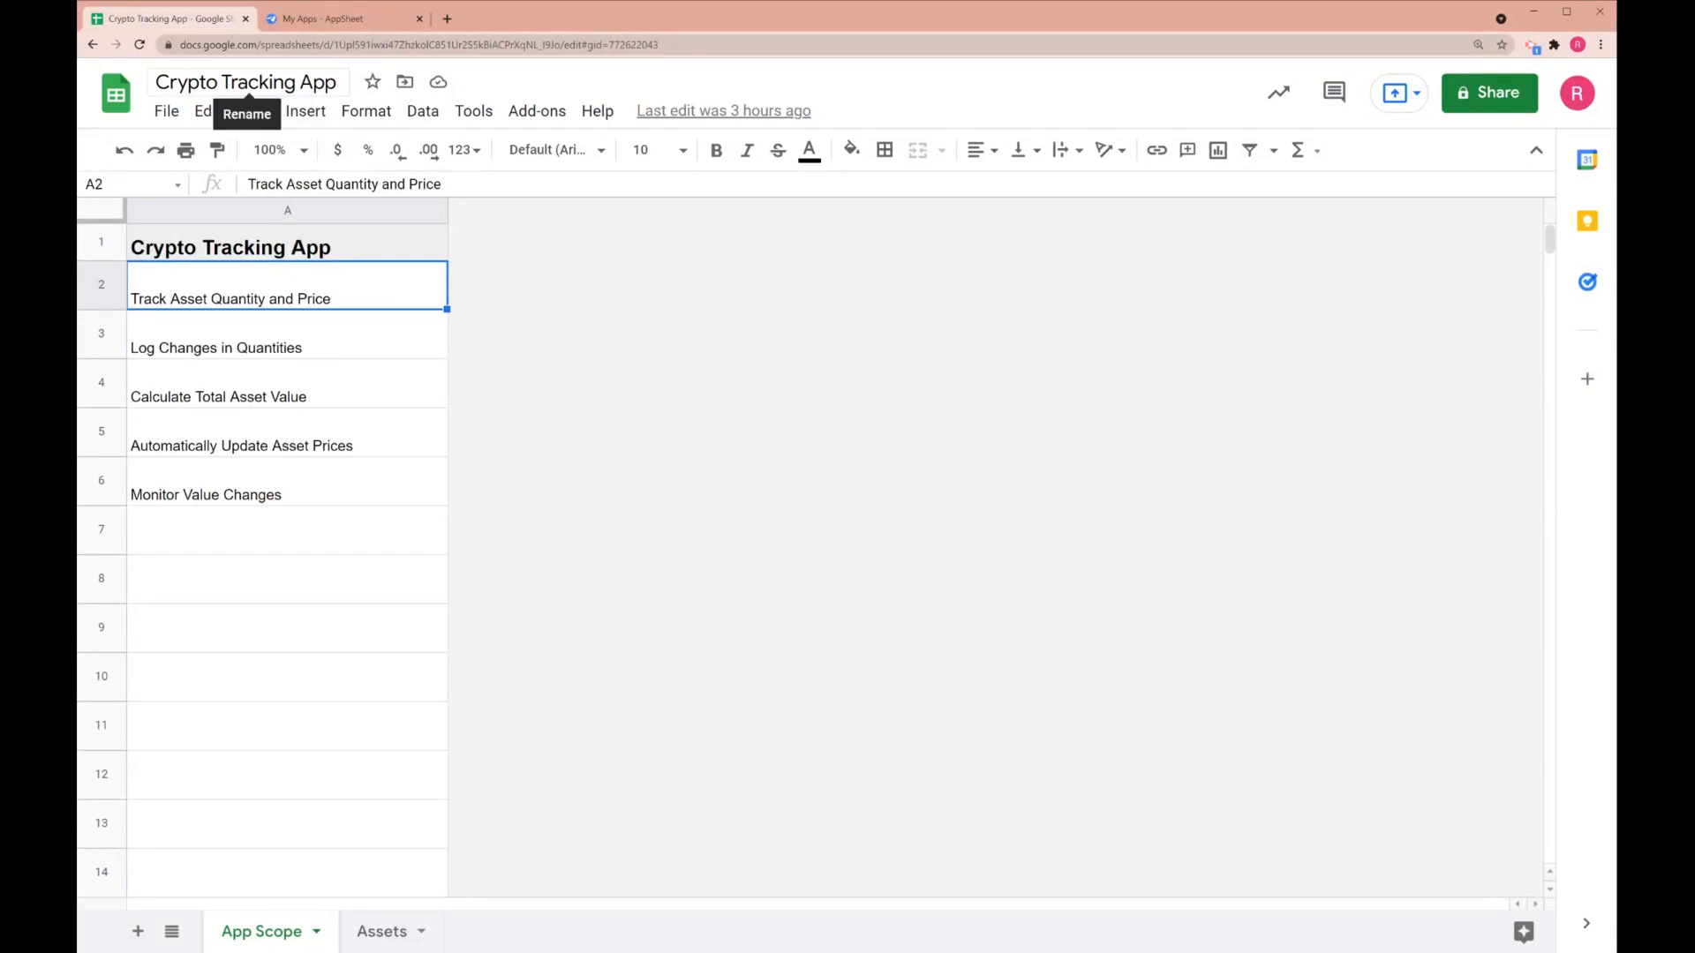
mouse_move(311, 370)
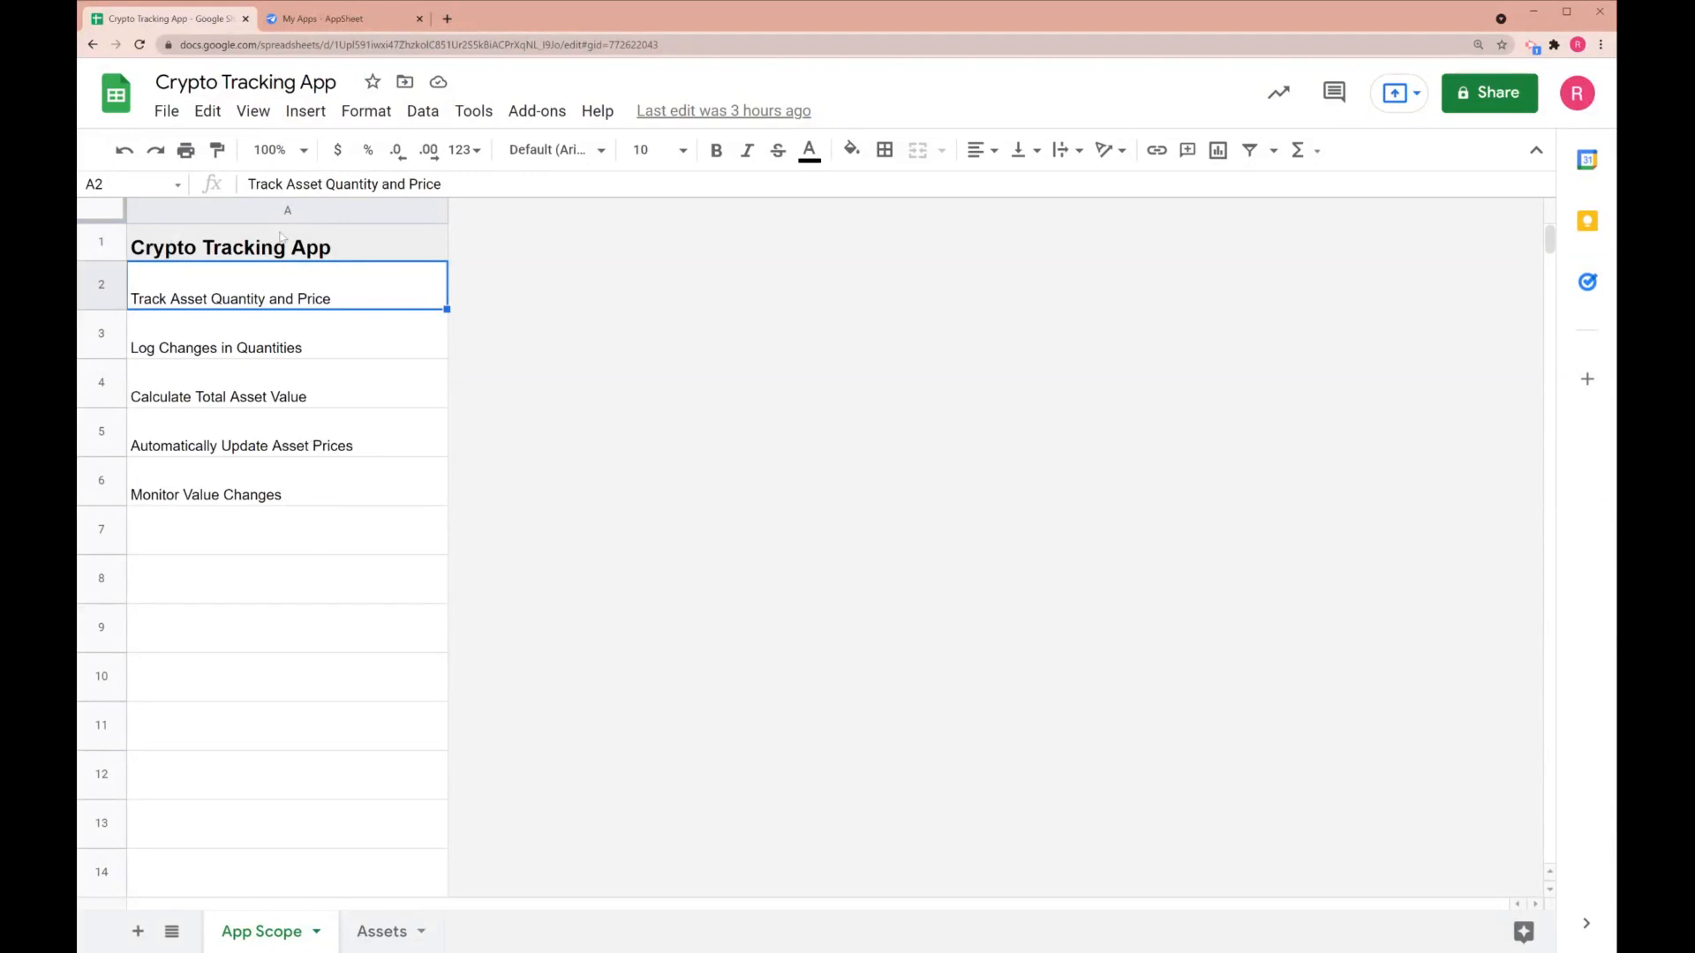
mouse_move(313, 425)
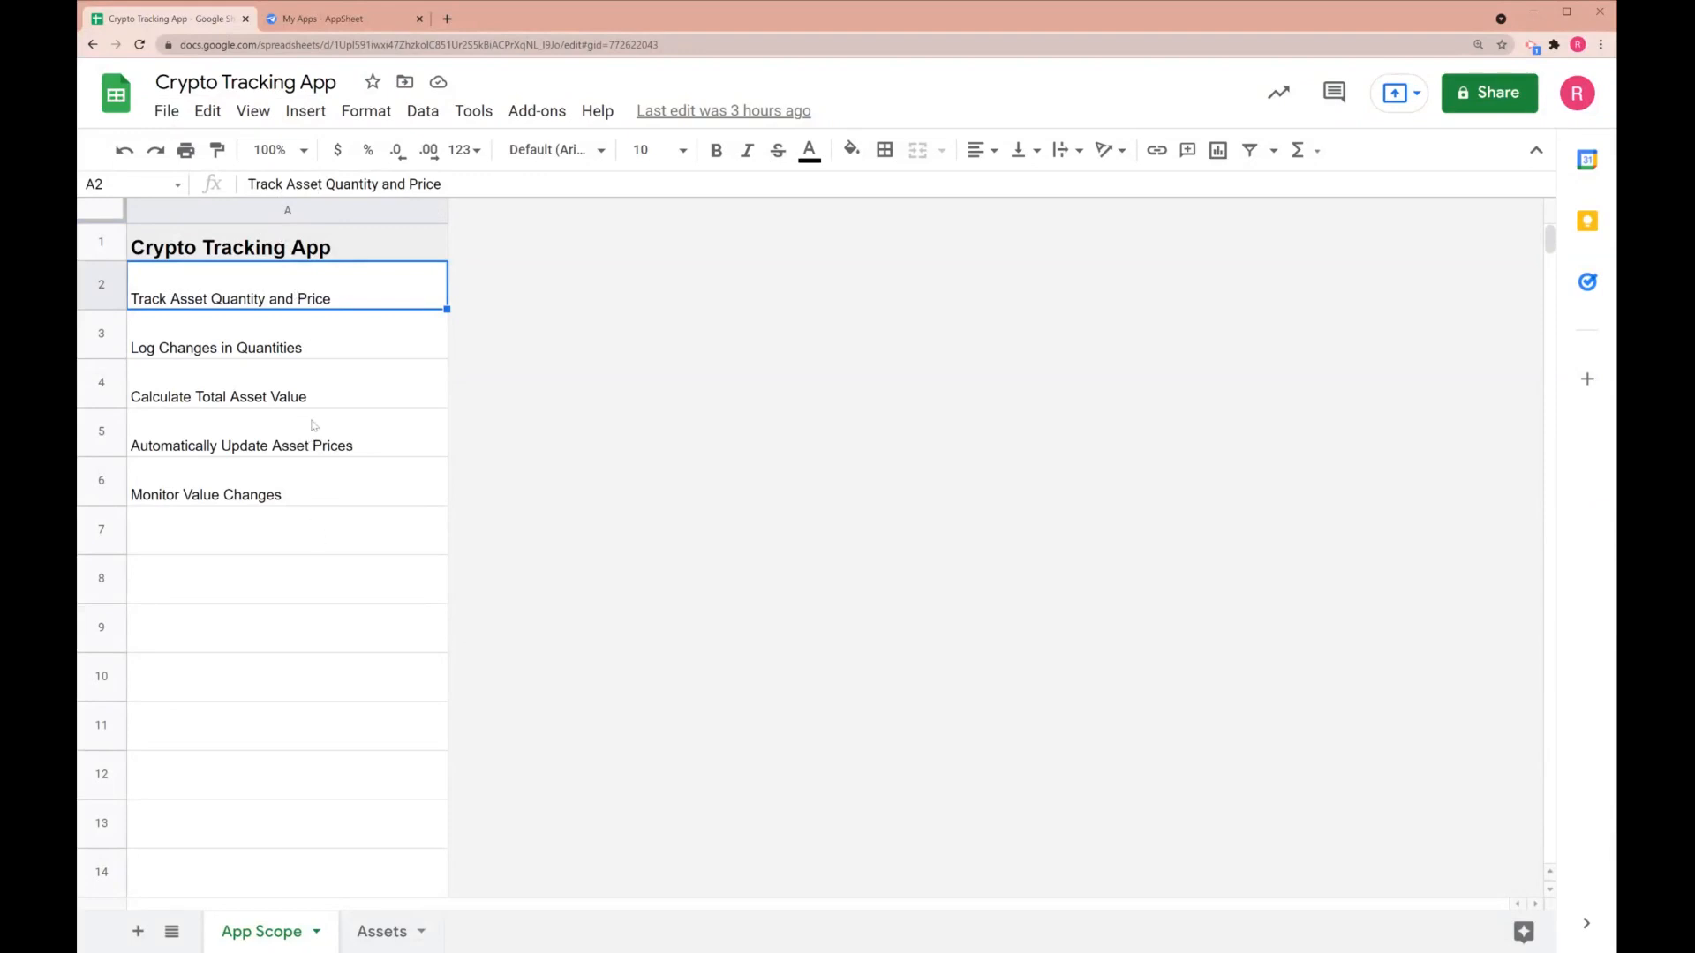
mouse_move(331, 464)
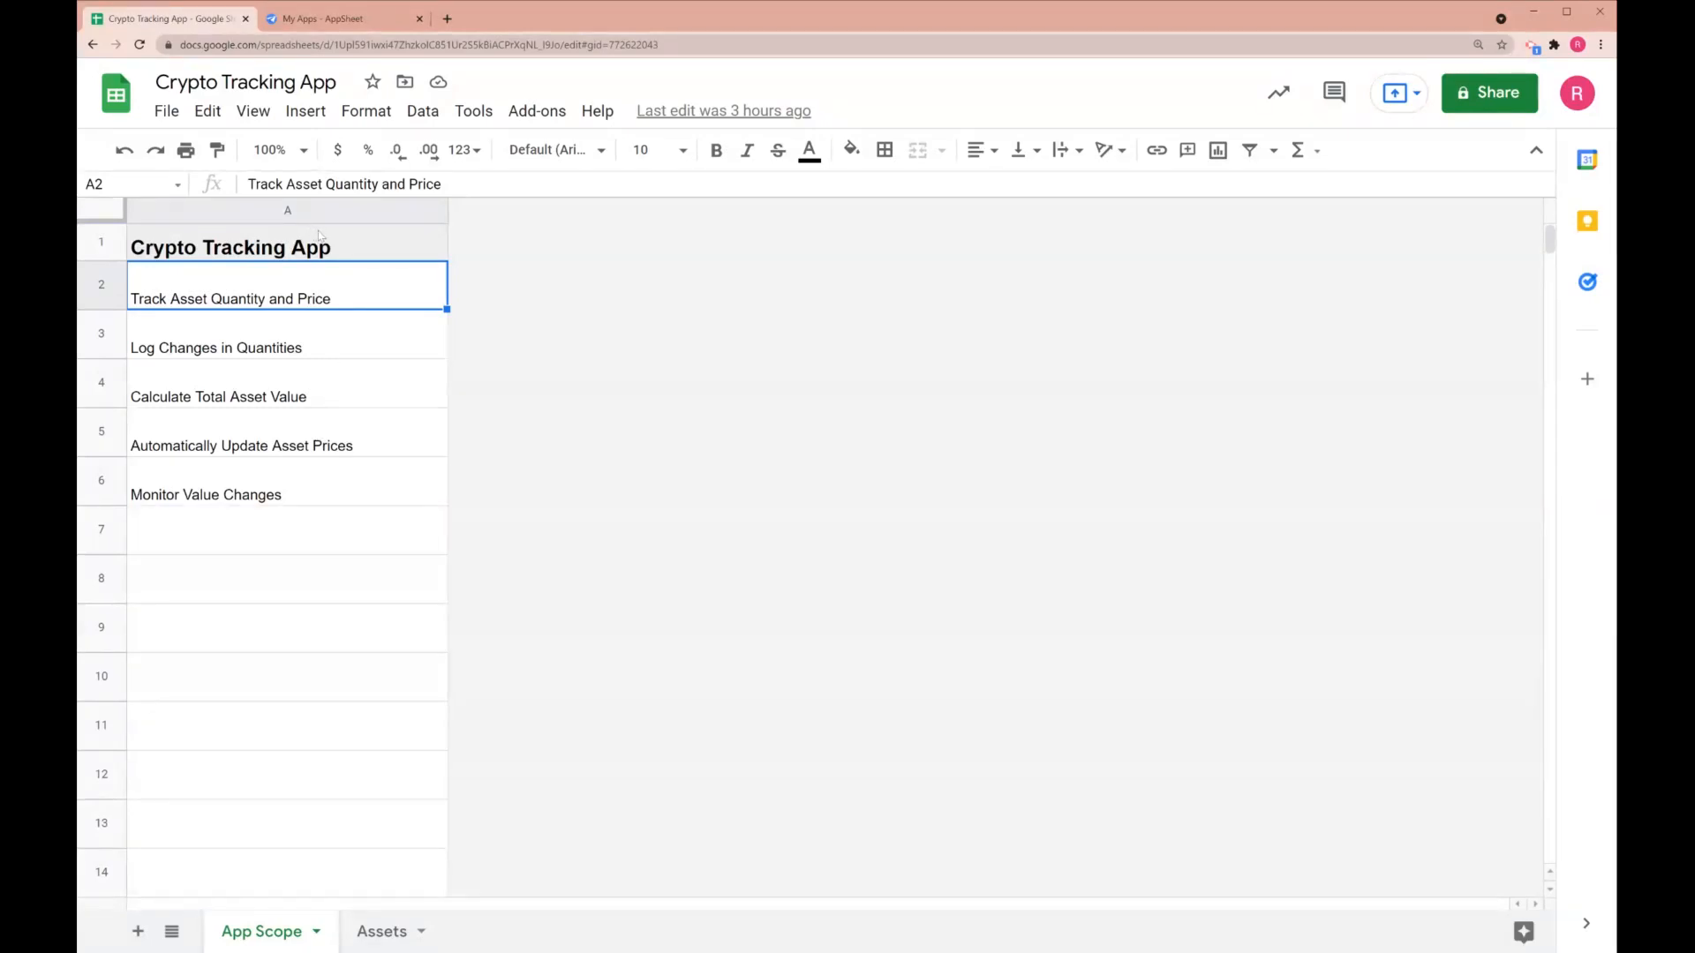
mouse_move(324, 338)
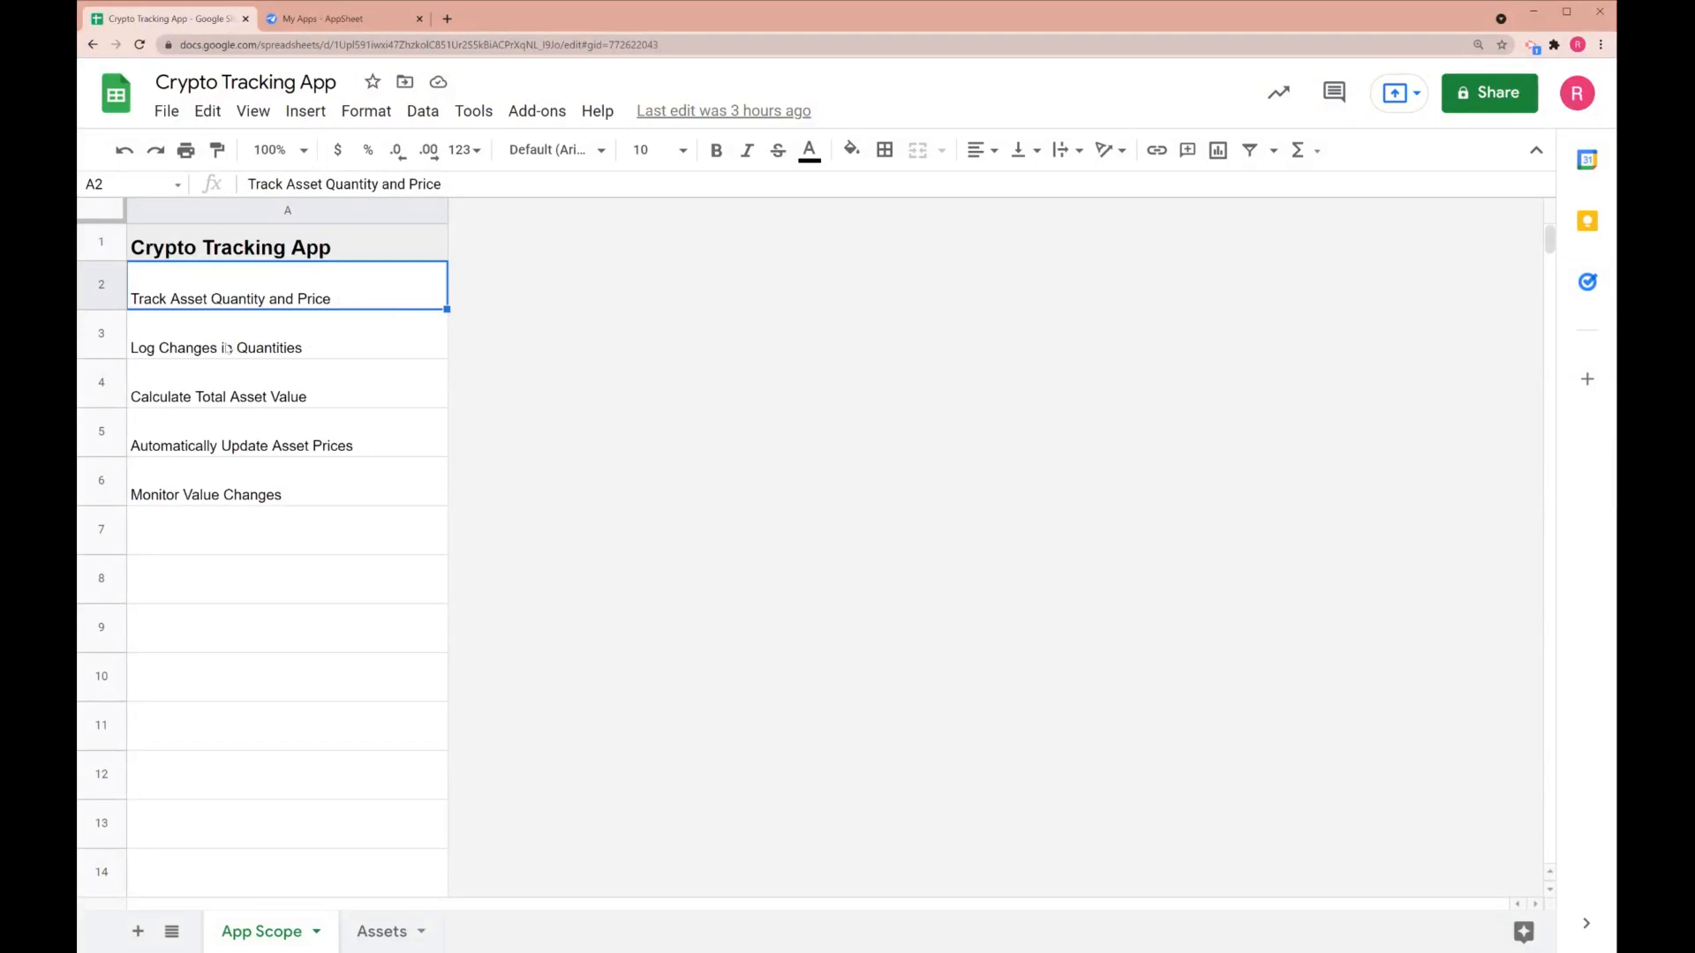
Leave the App Scope feature list and open the Assets sheet
click(380, 930)
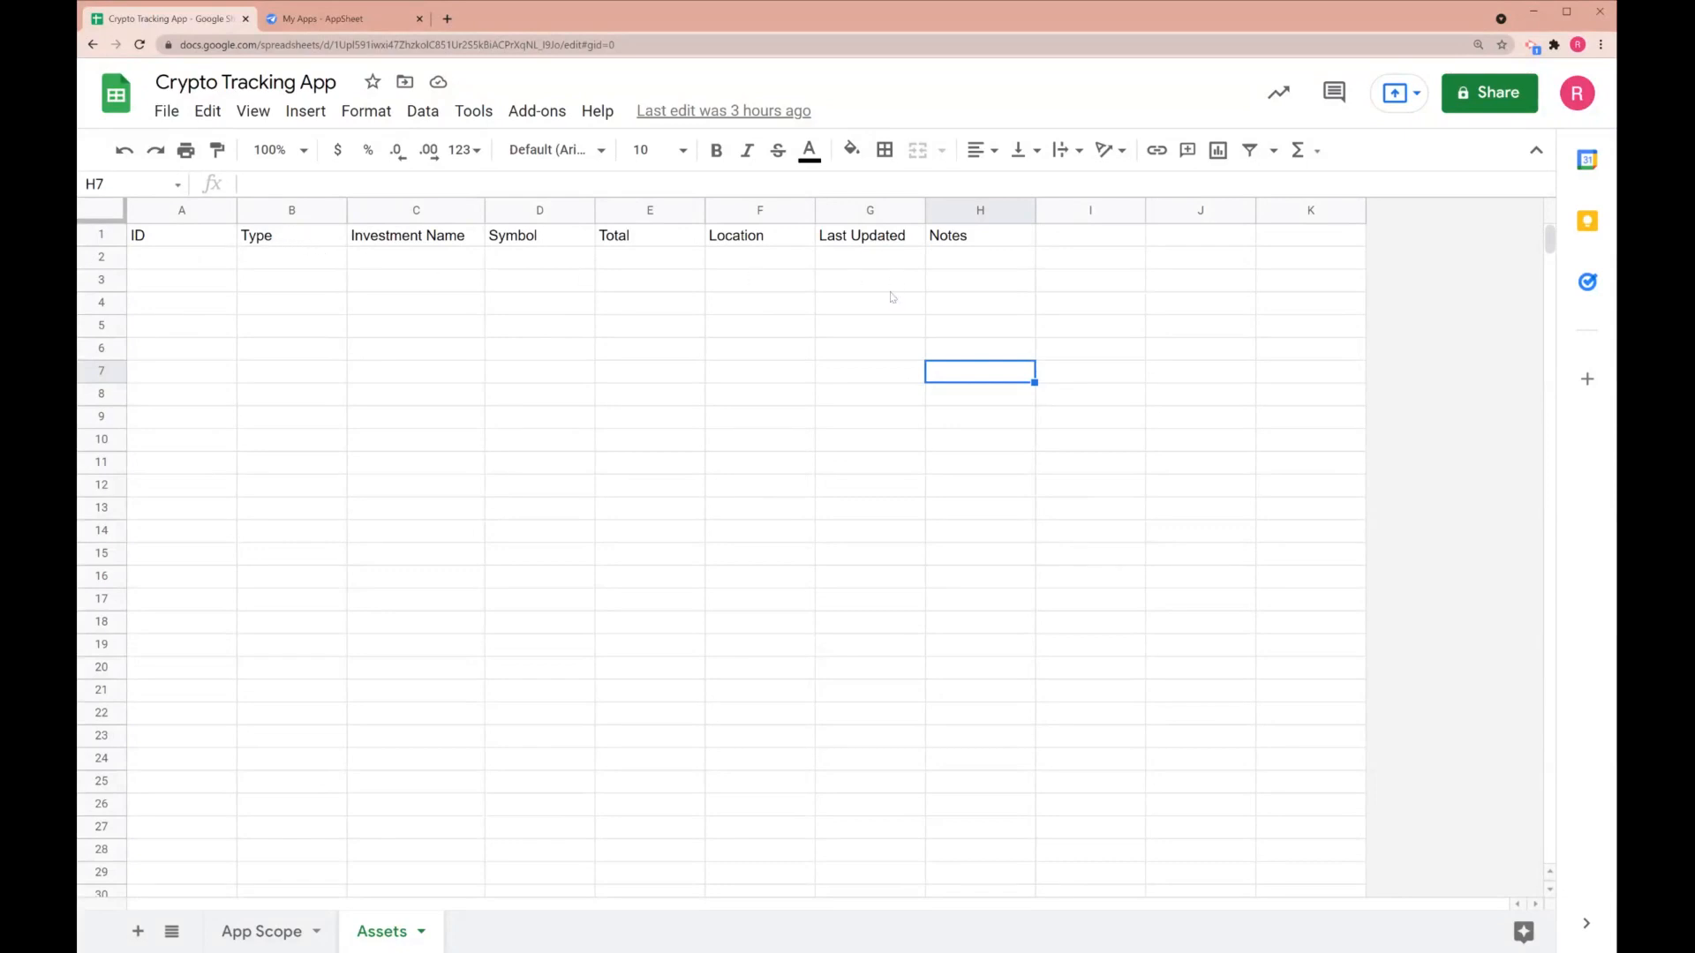
Review the Assets columns by selecting the ID, Type and Symbol headers
click(180, 235)
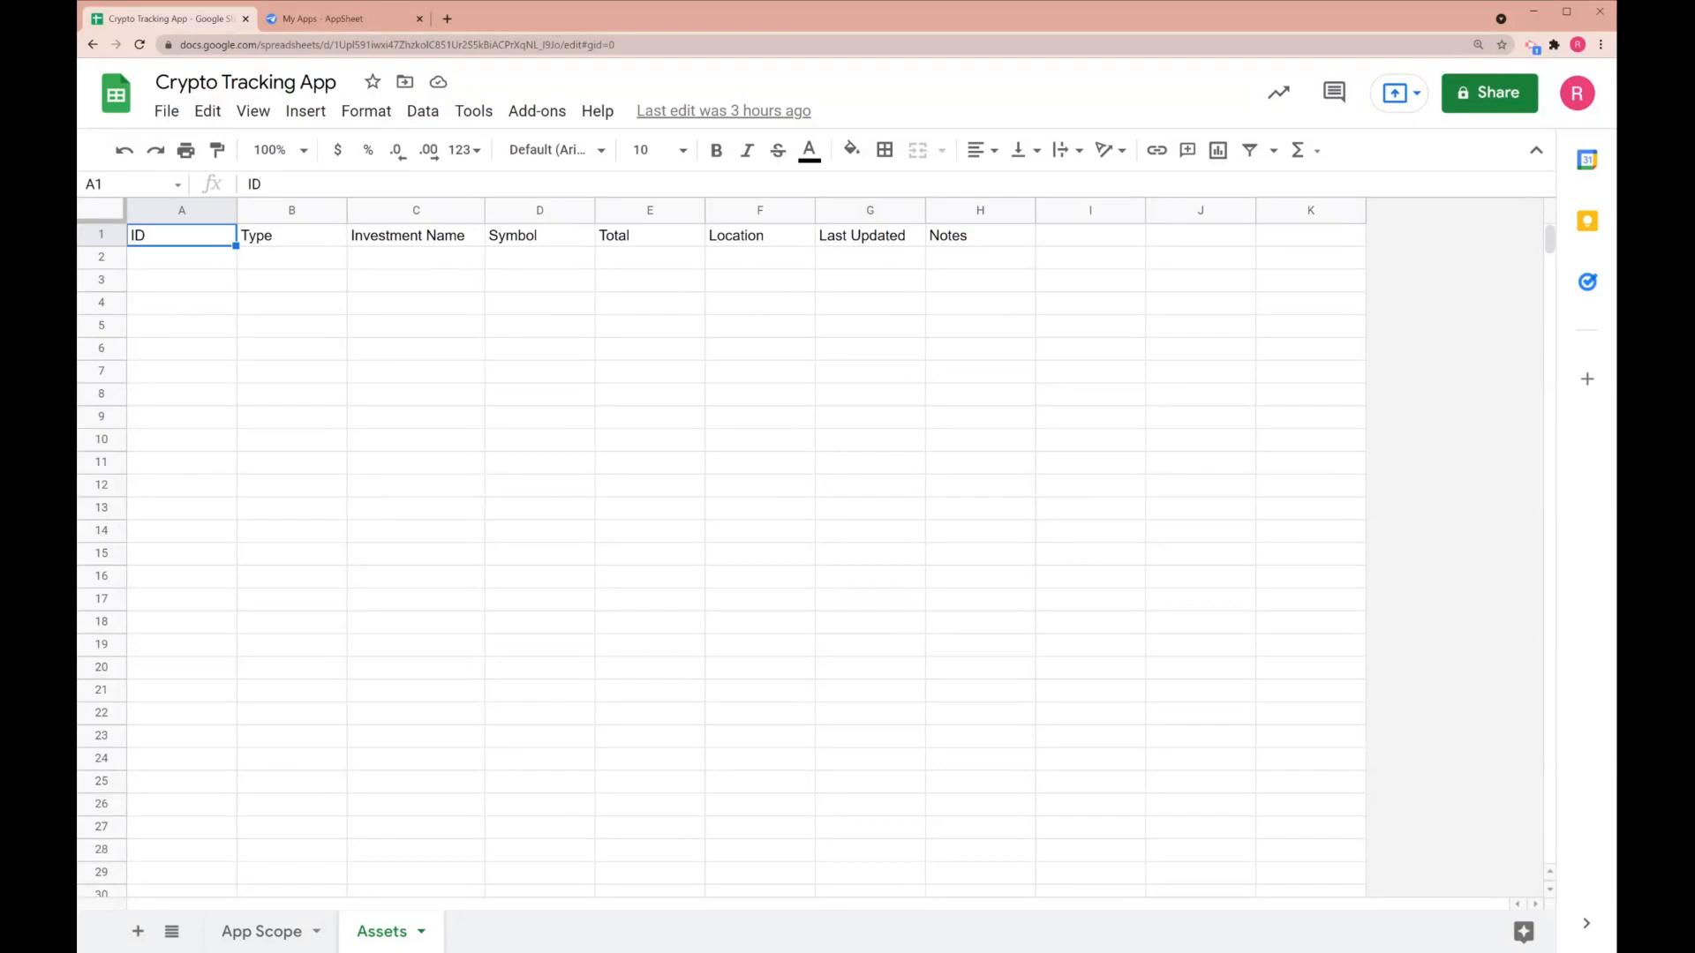
mouse_move(285, 241)
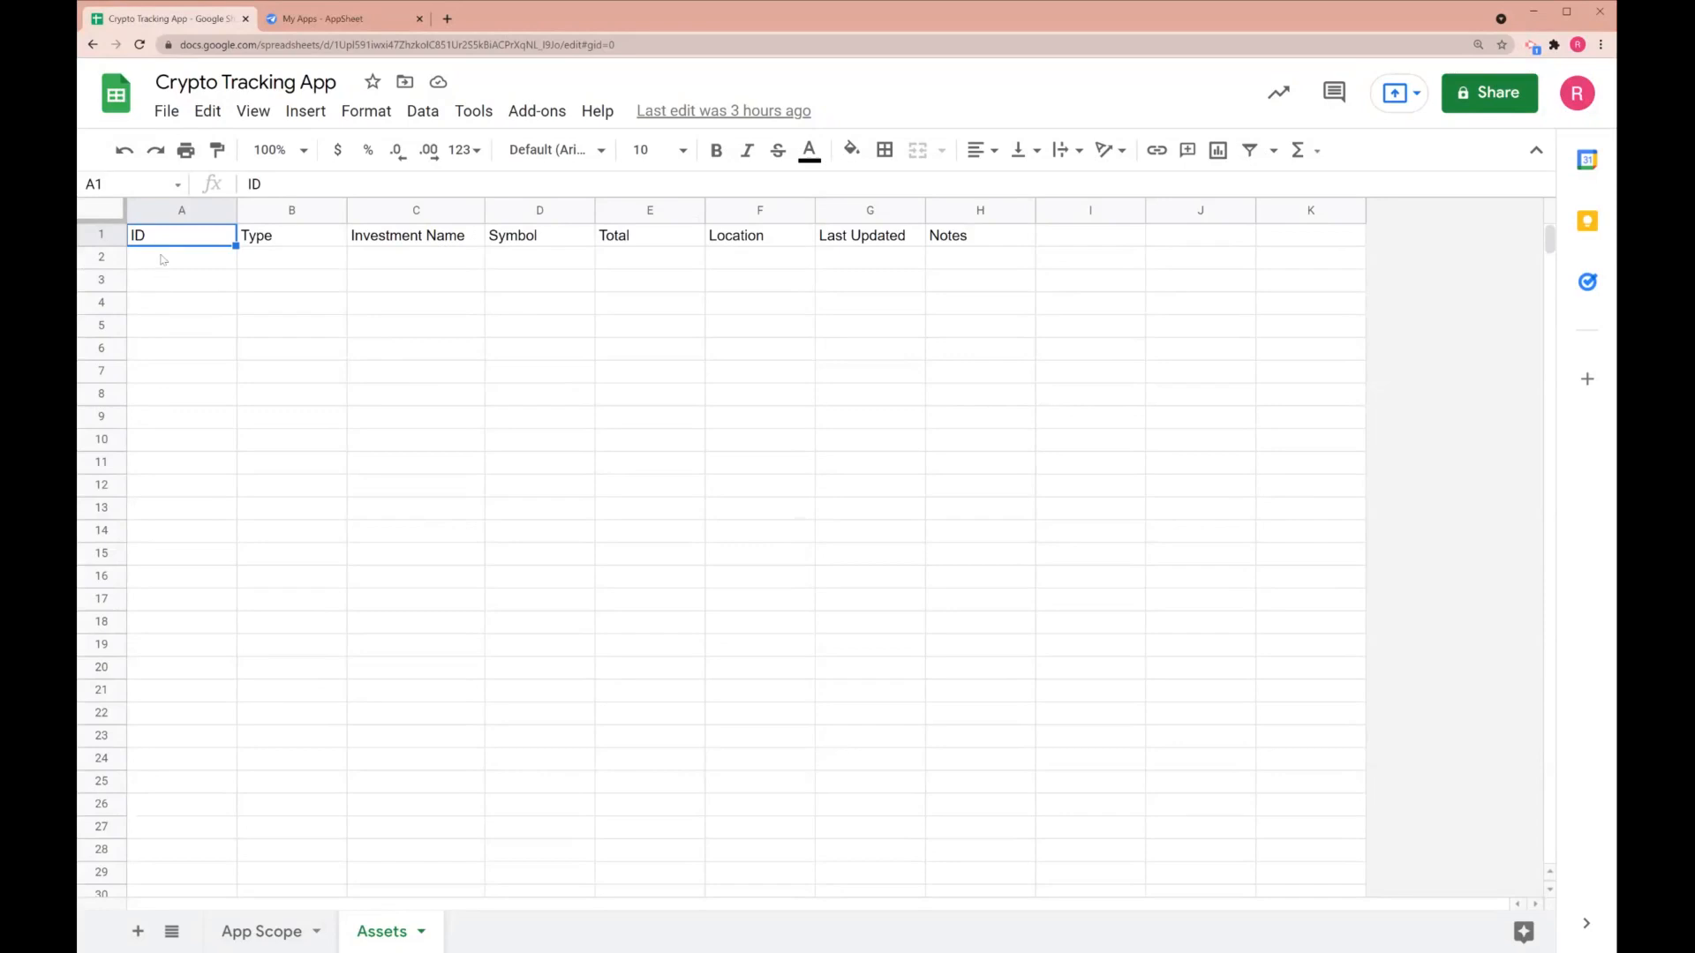
mouse_move(178, 263)
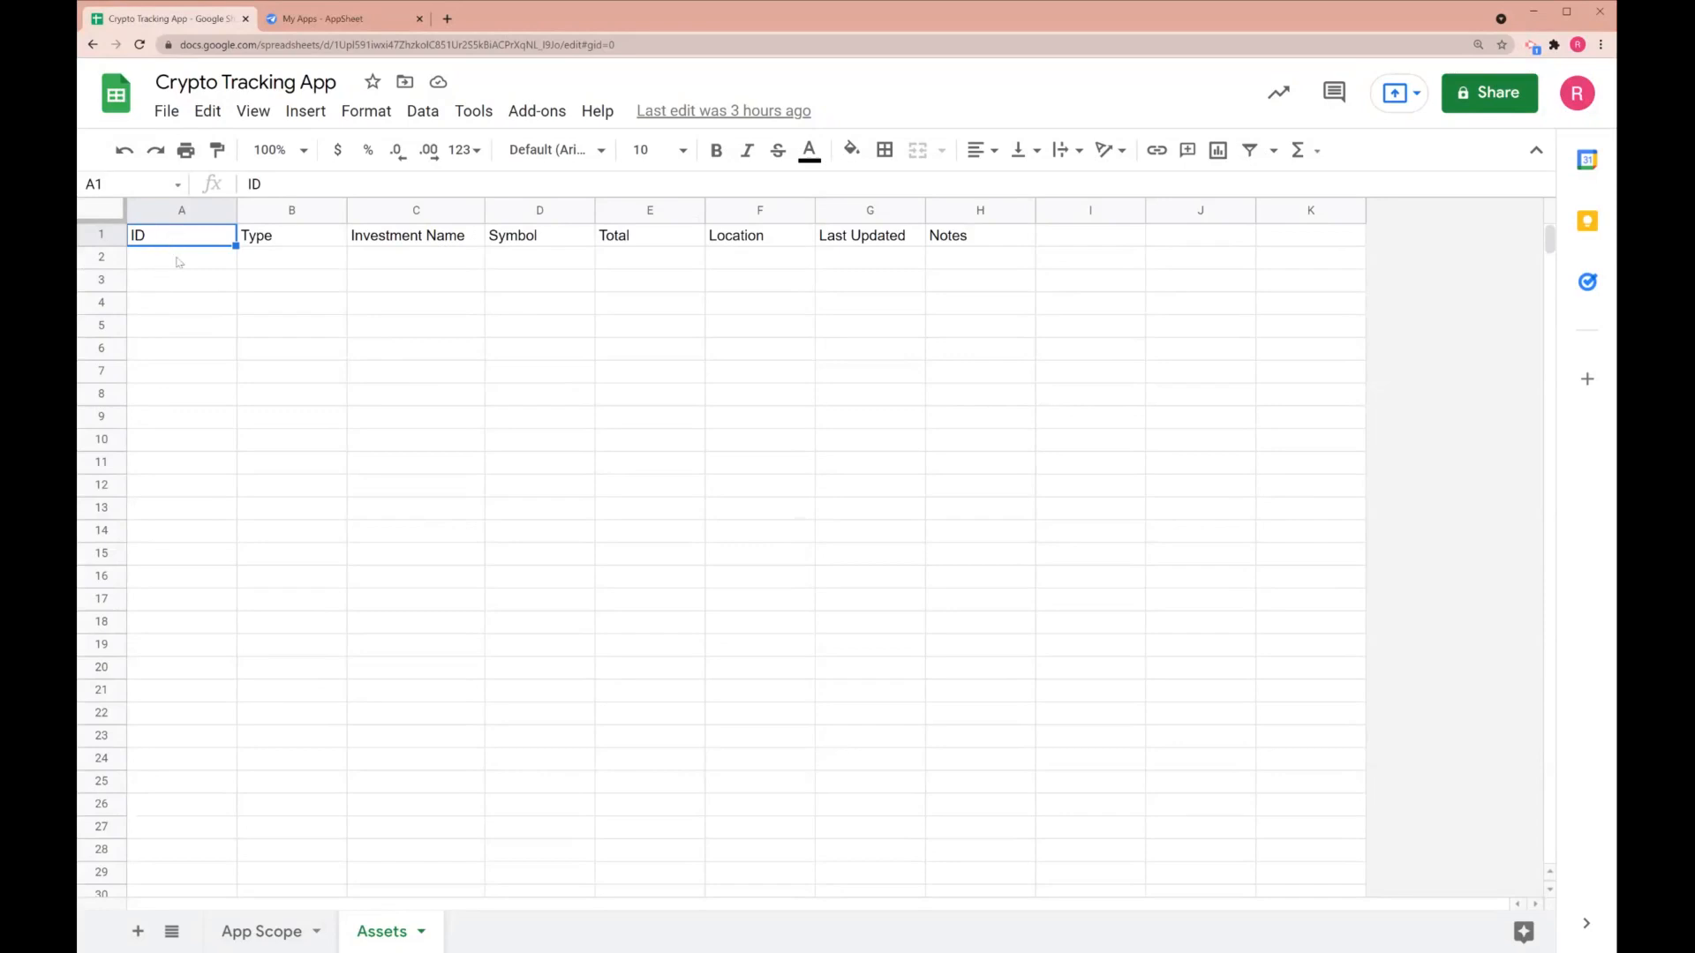
click(291, 234)
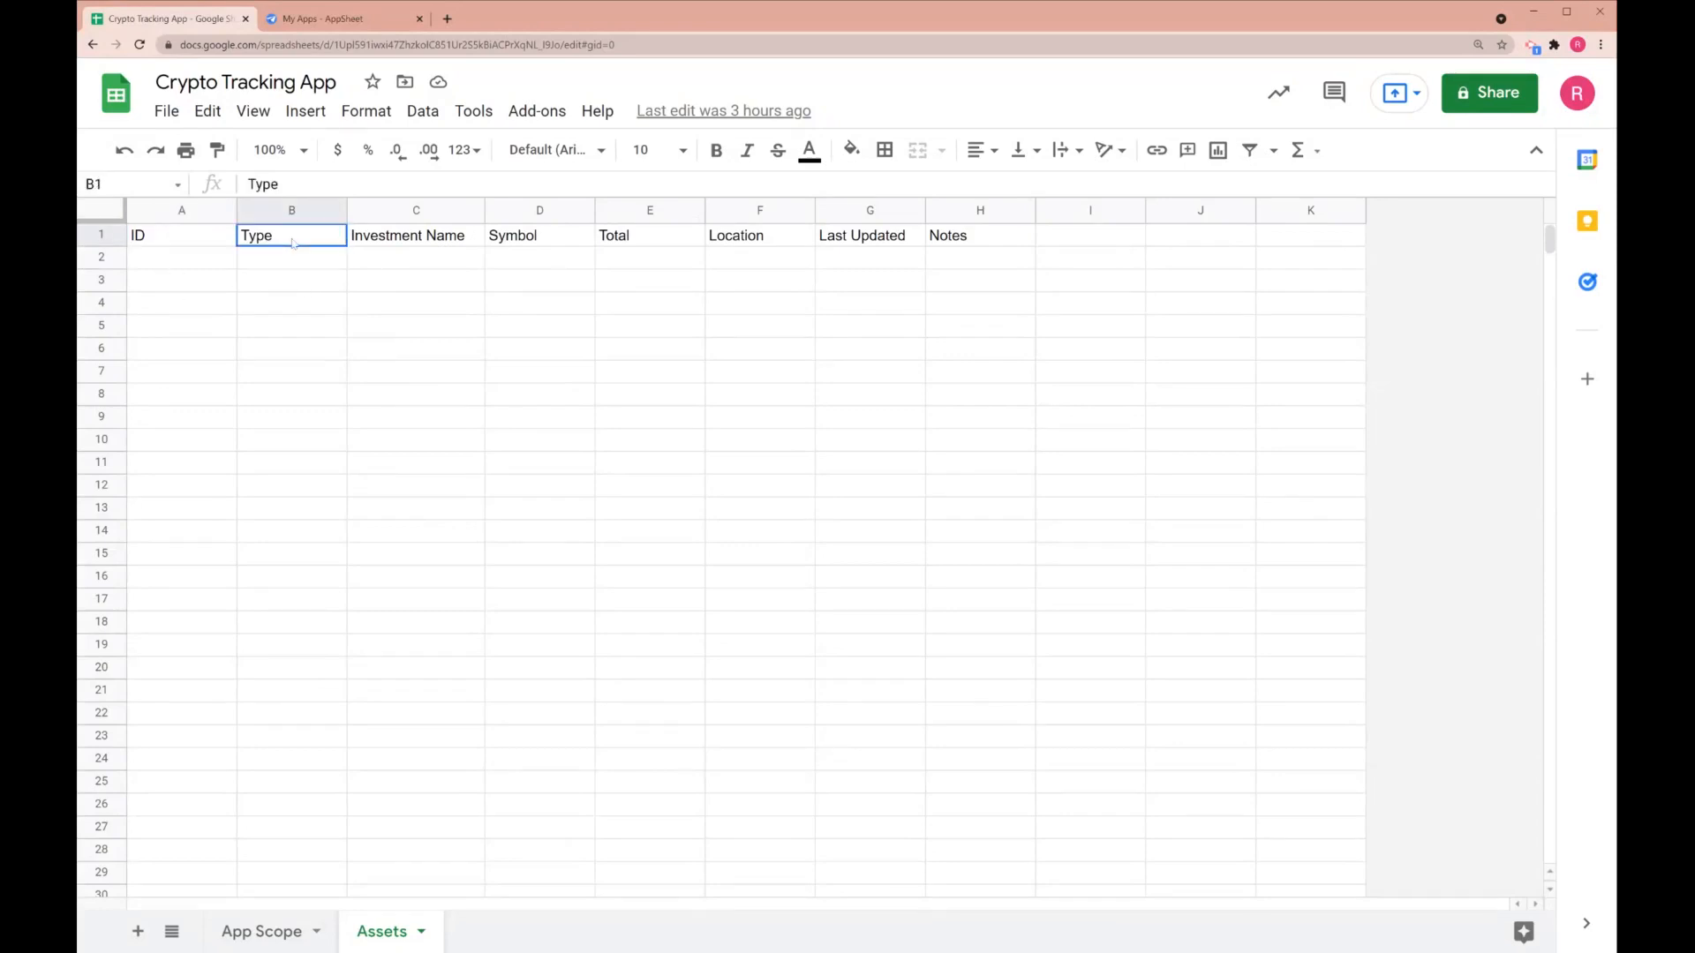
click(290, 256)
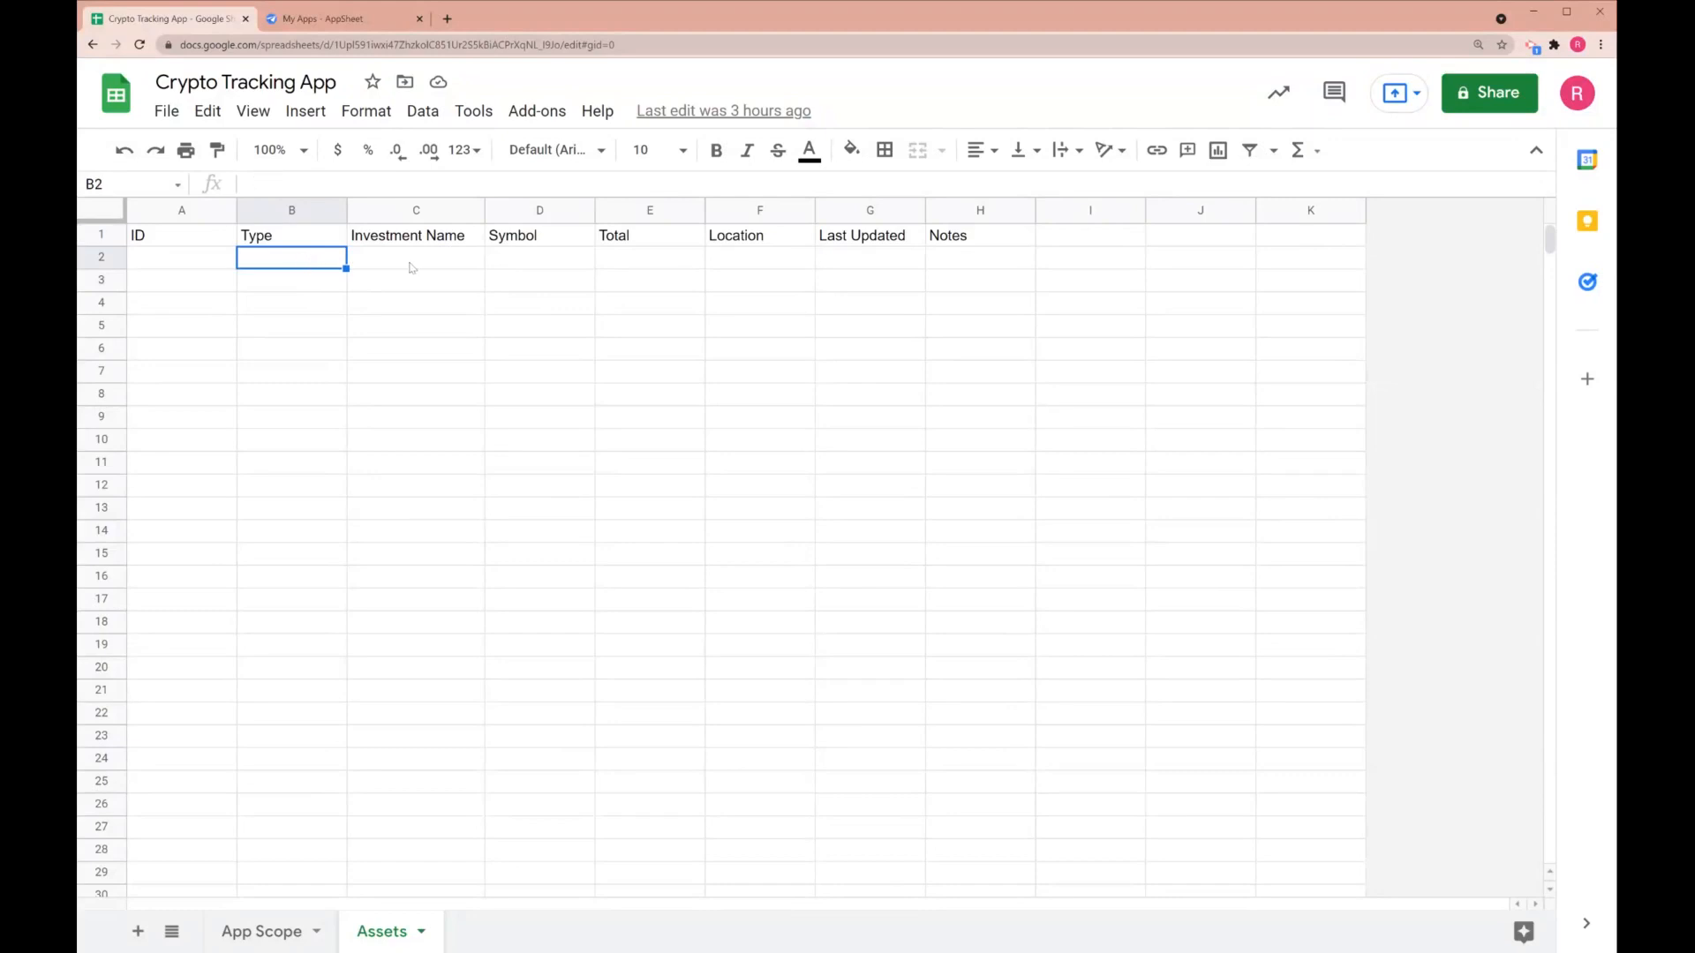
drag(290, 235, 291, 279)
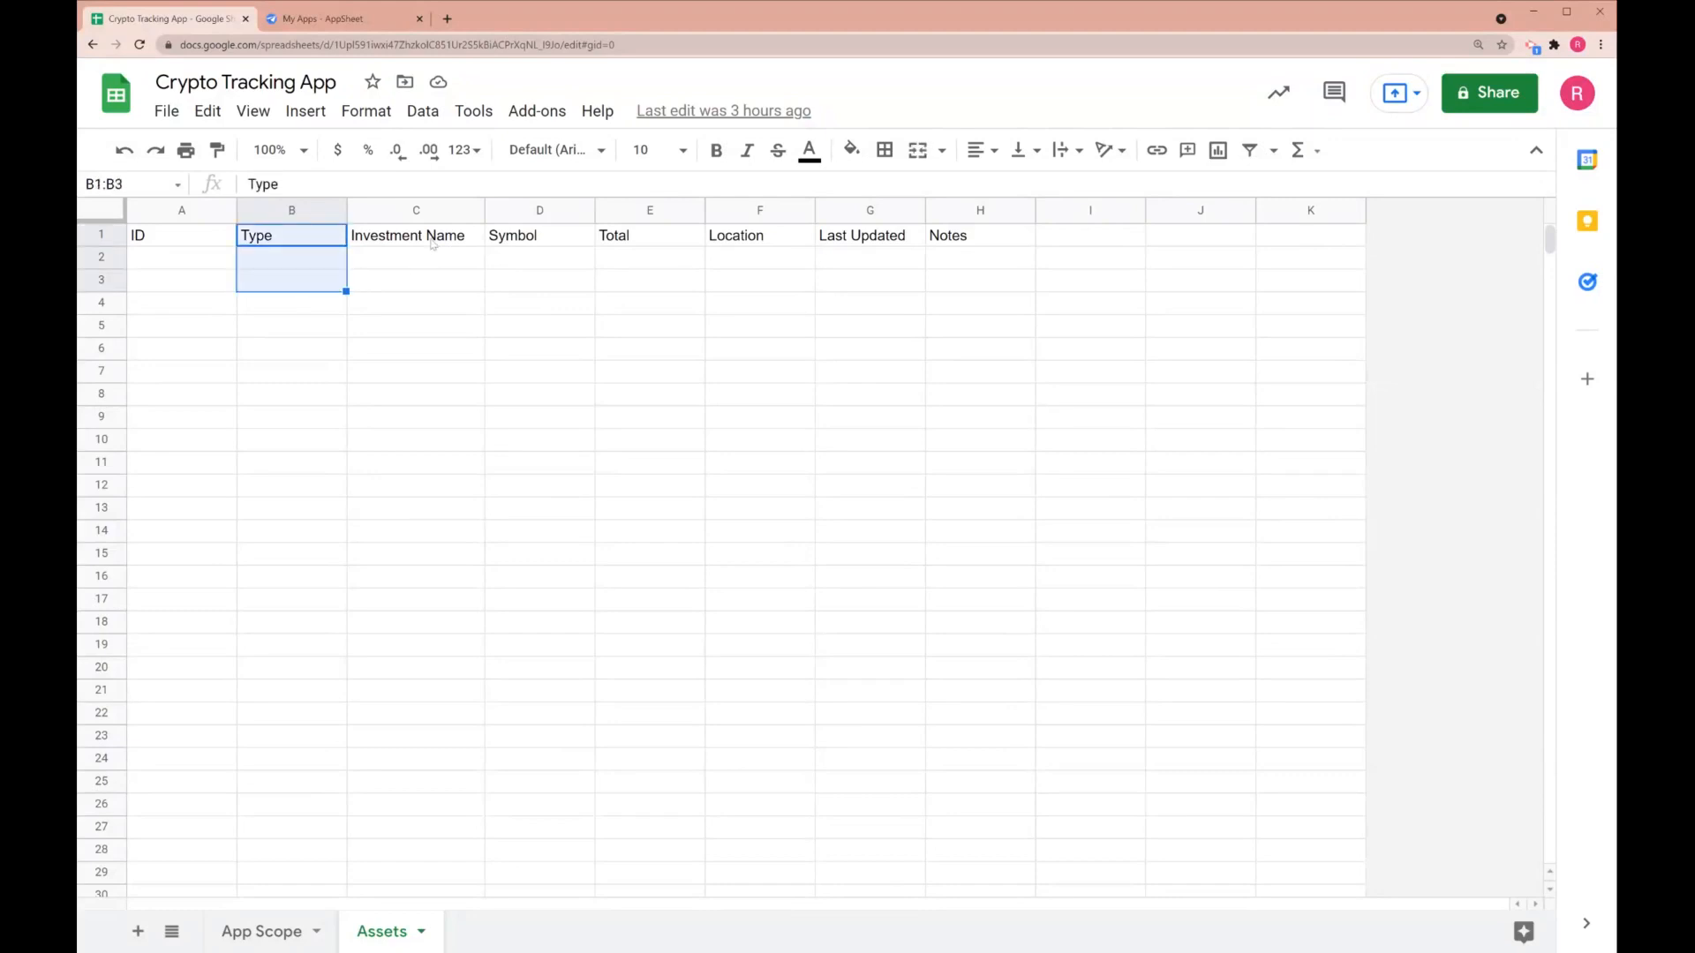
click(539, 235)
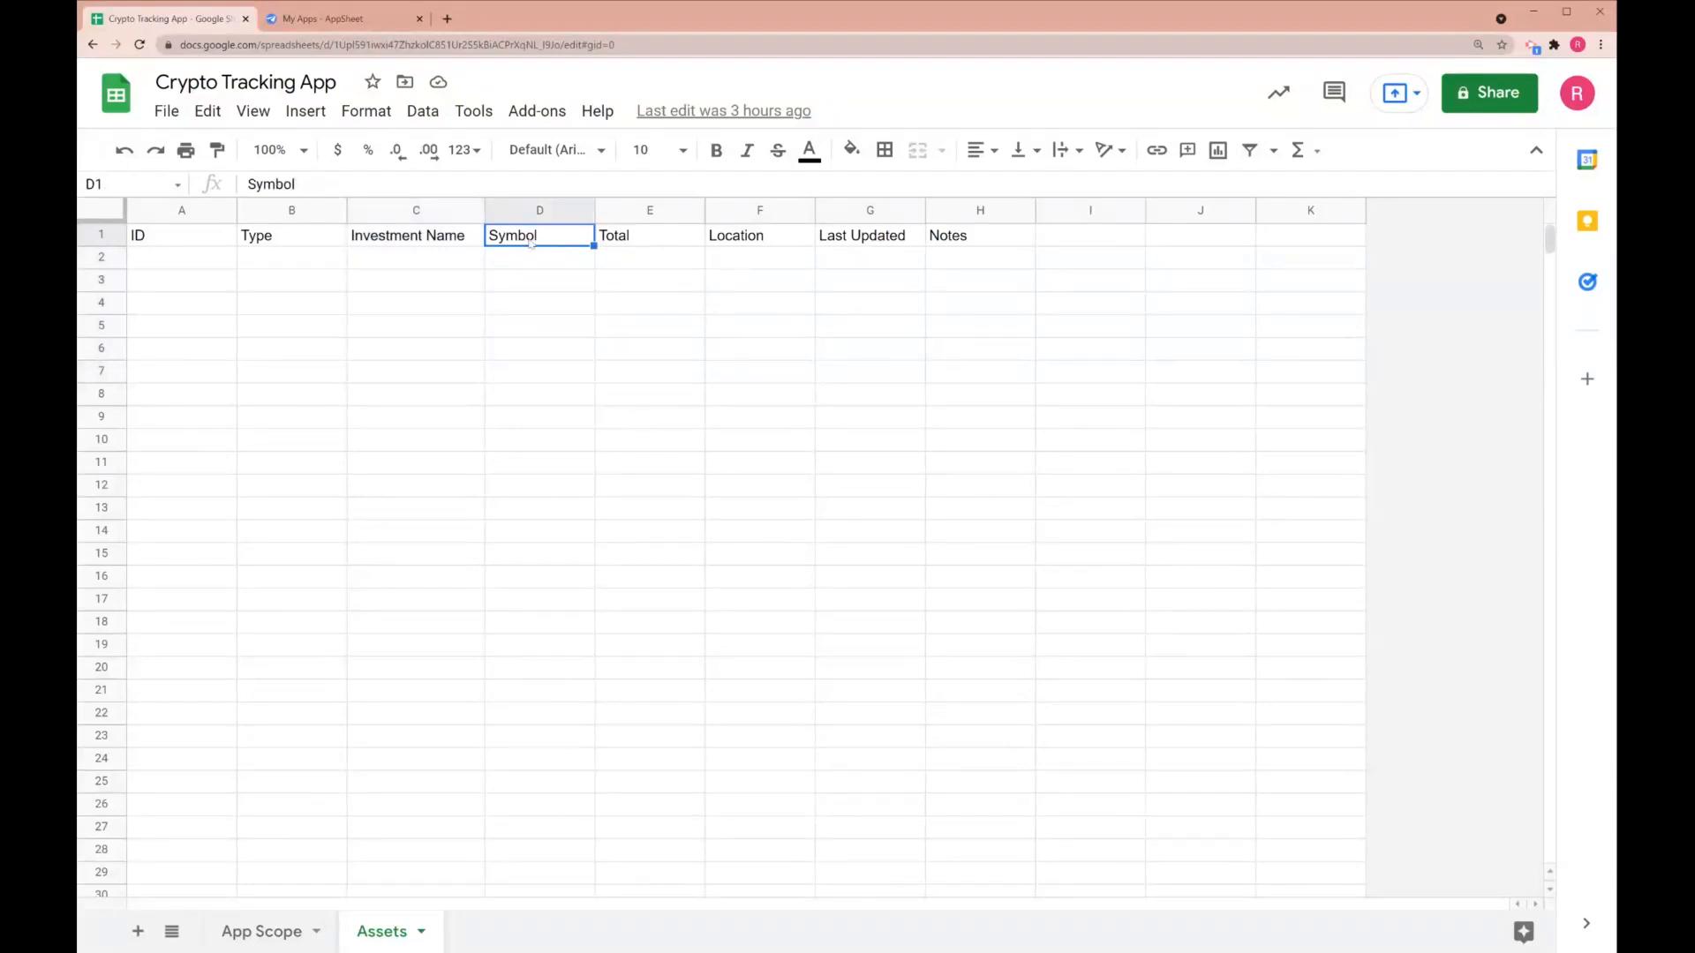
mouse_move(637, 318)
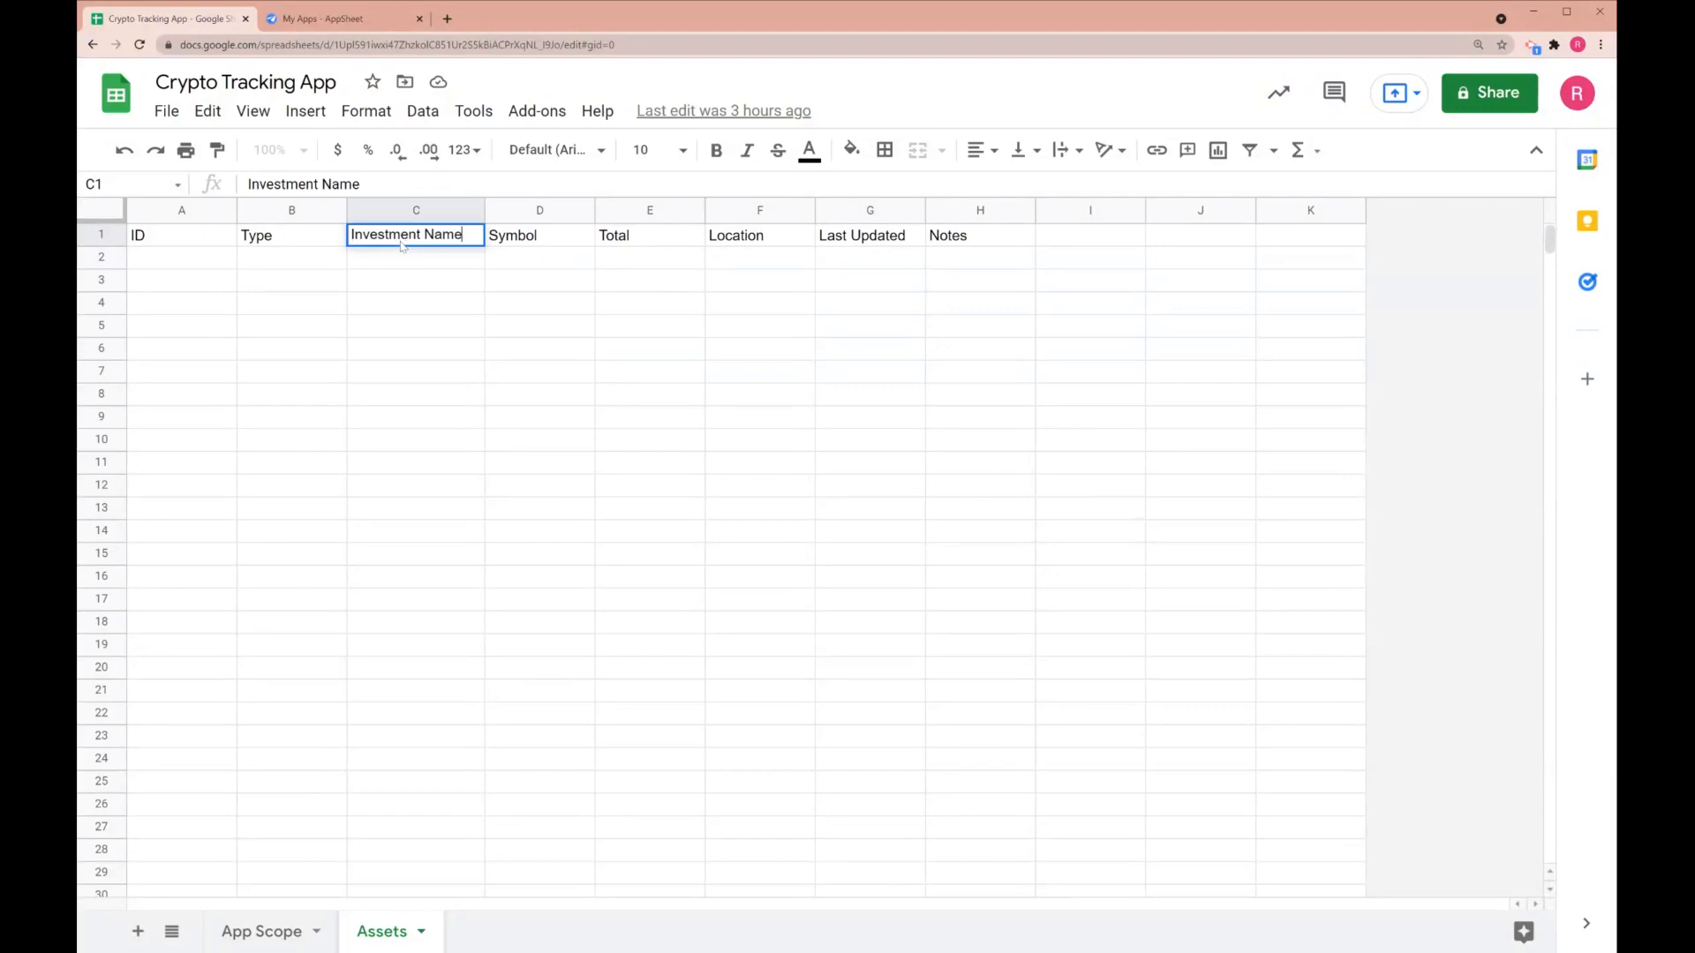
Rename the Investment Name header to Asset Name and widen the Notes column
text(Asset Name)
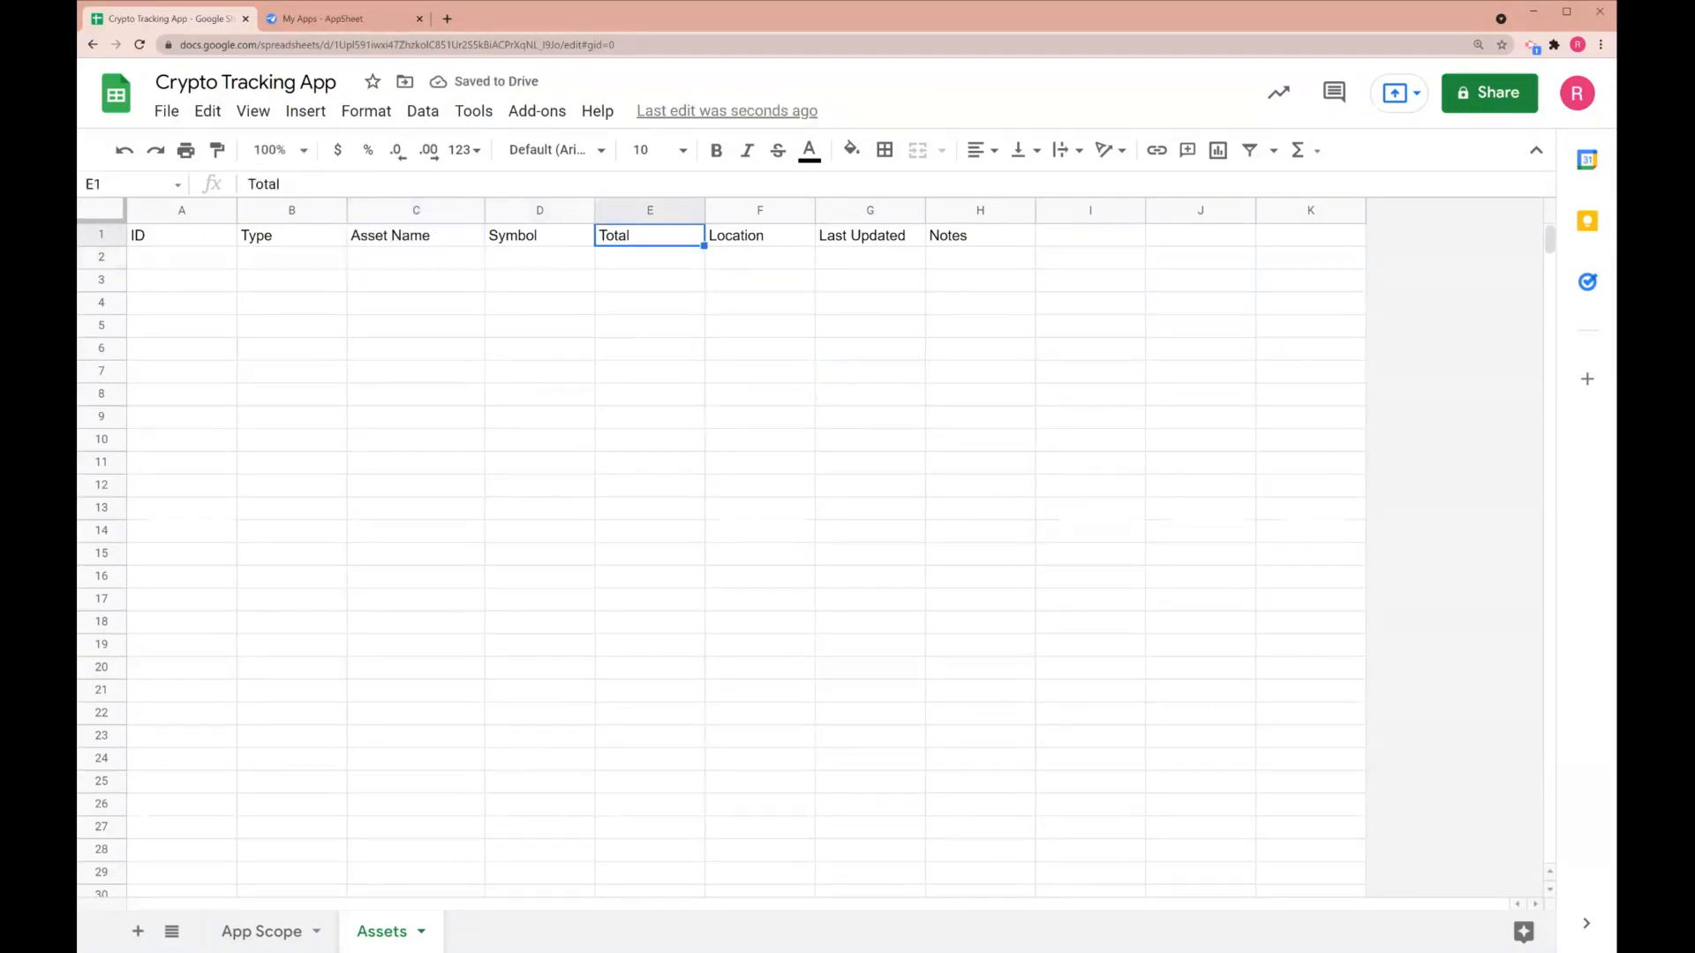
click(759, 235)
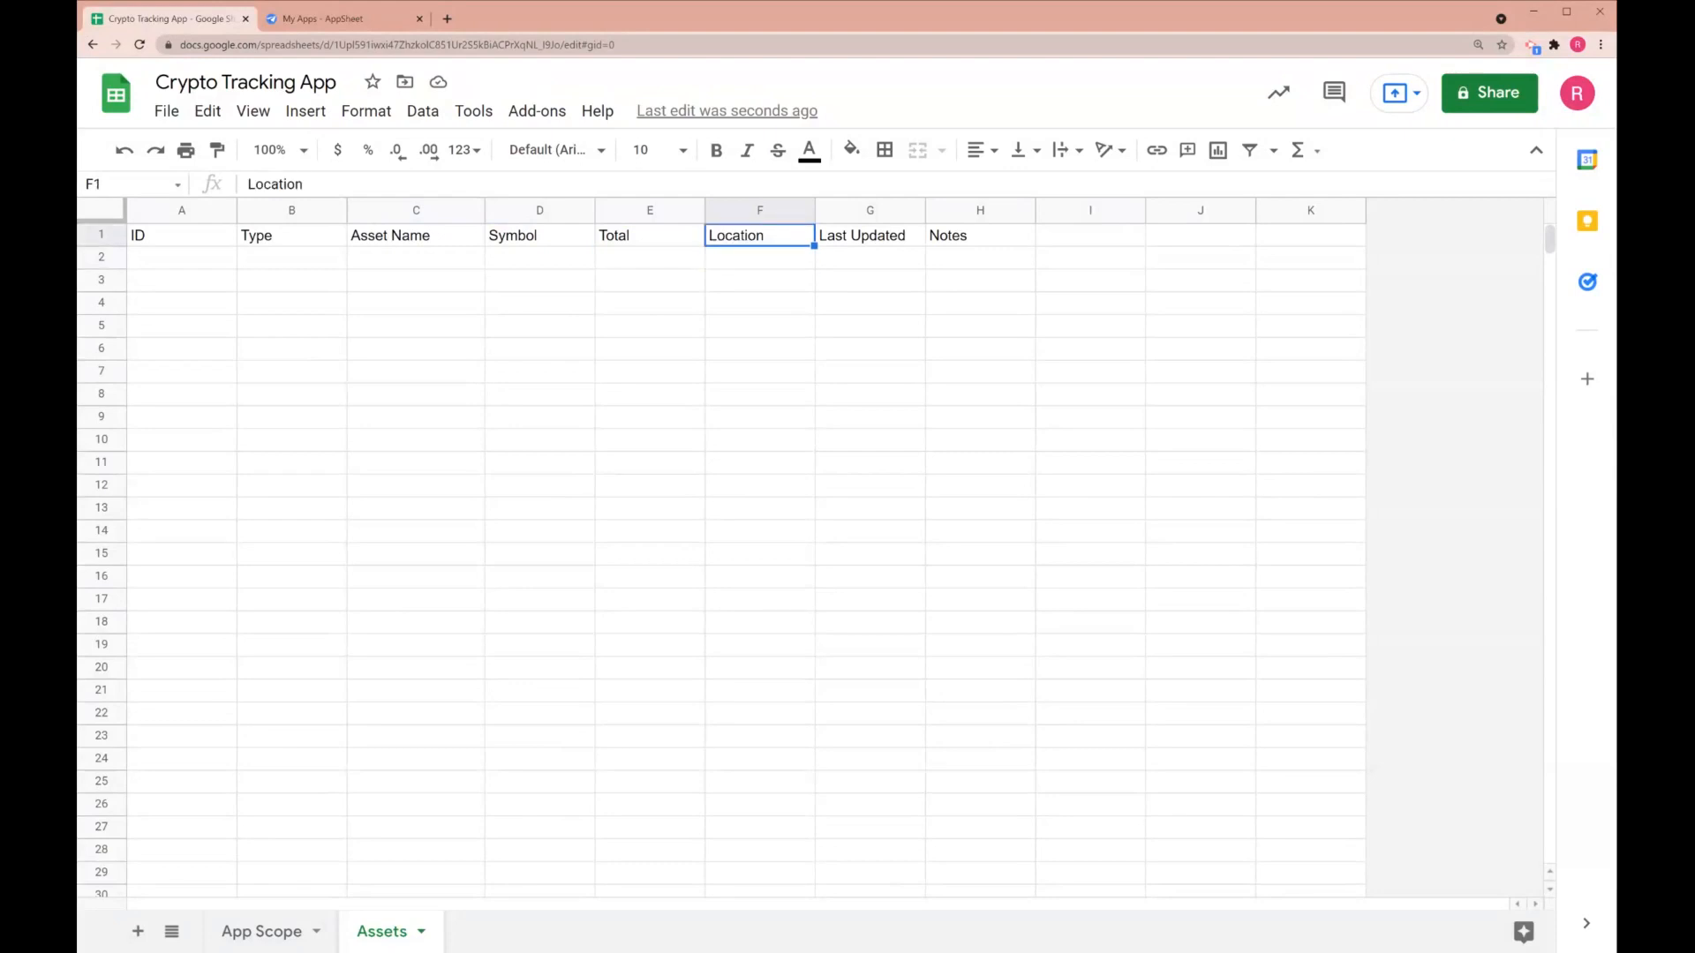
click(979, 236)
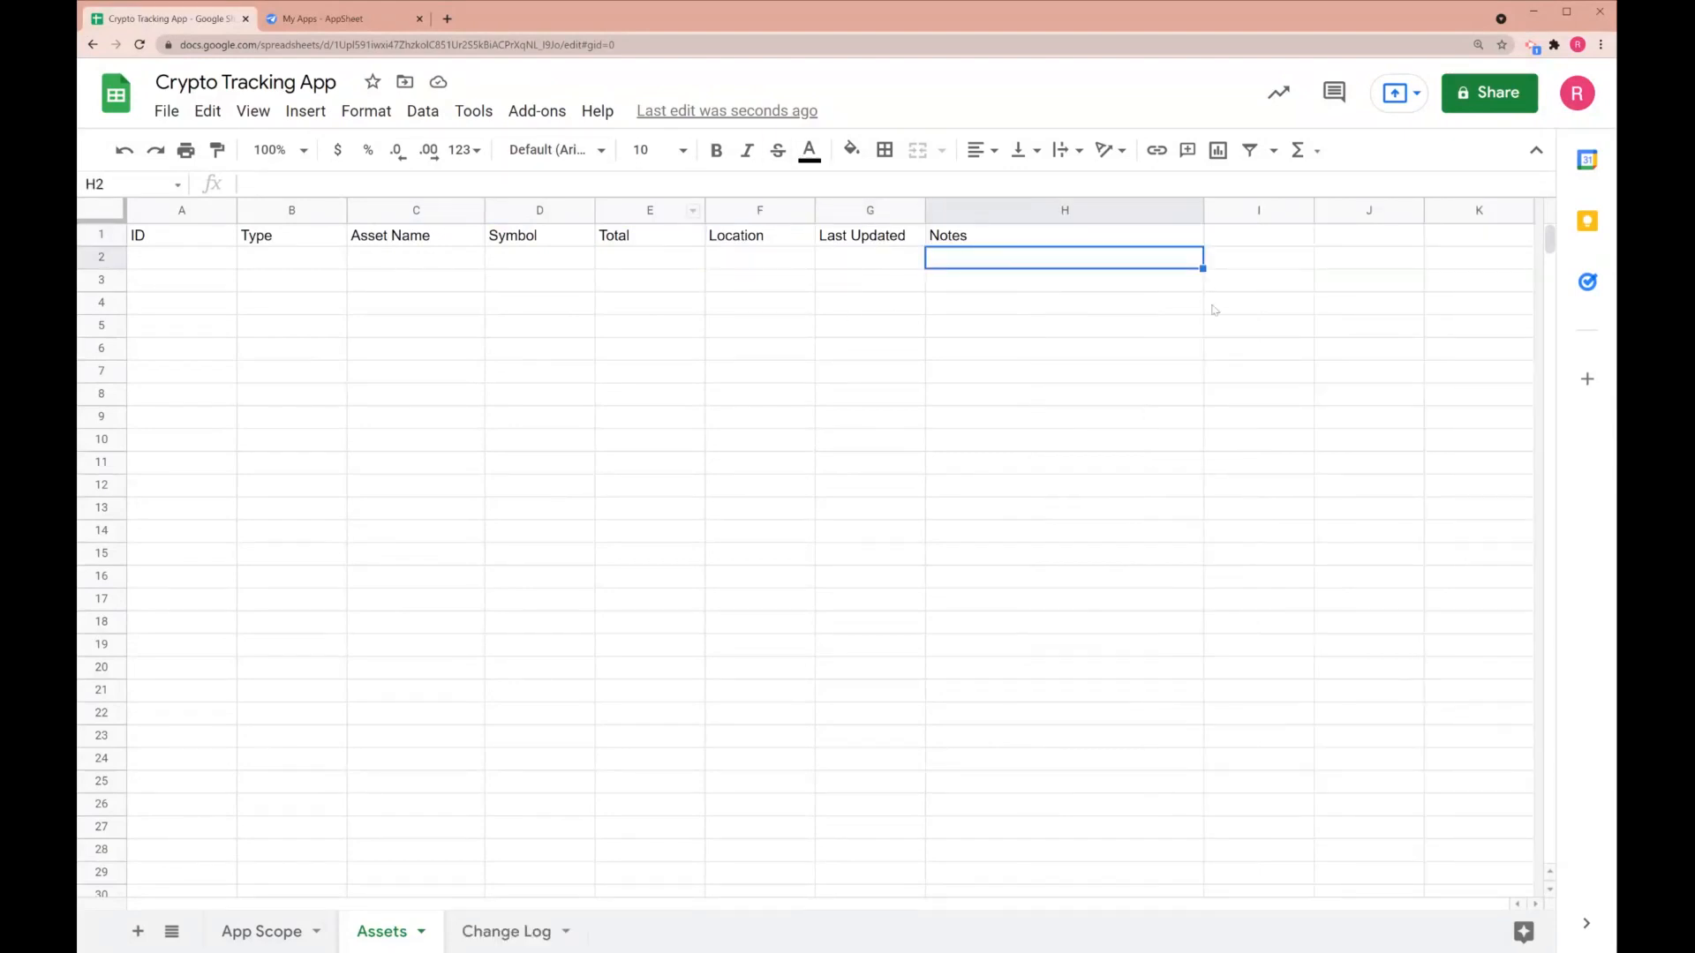
click(1062, 371)
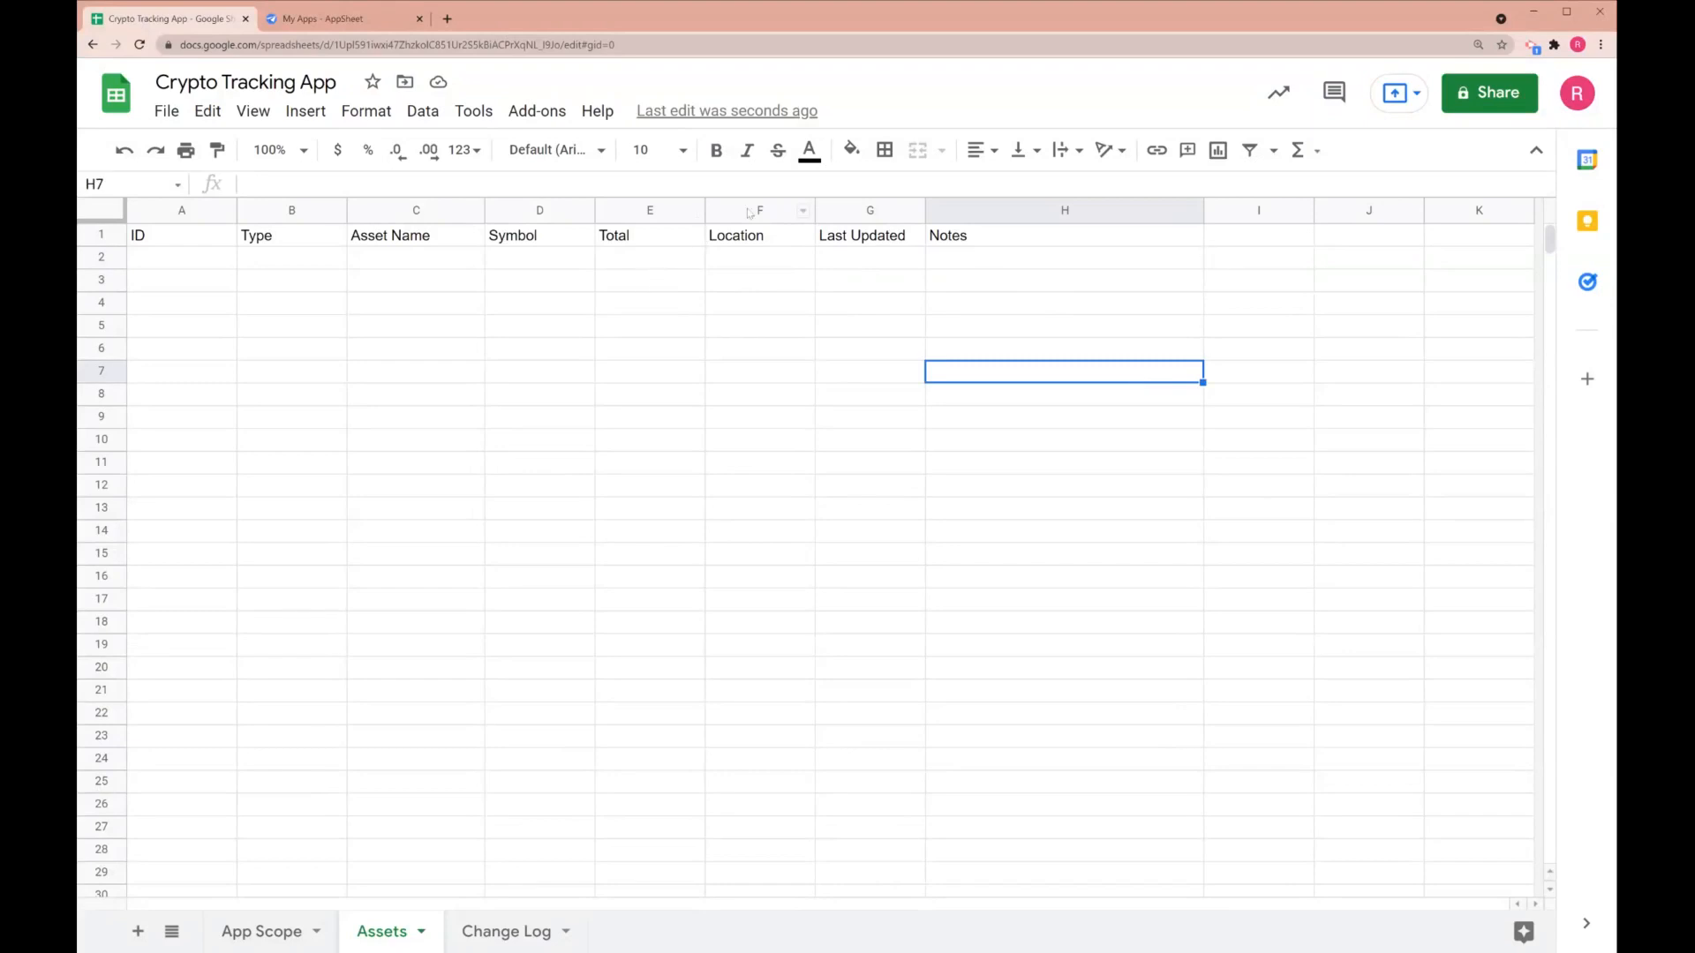
click(472, 111)
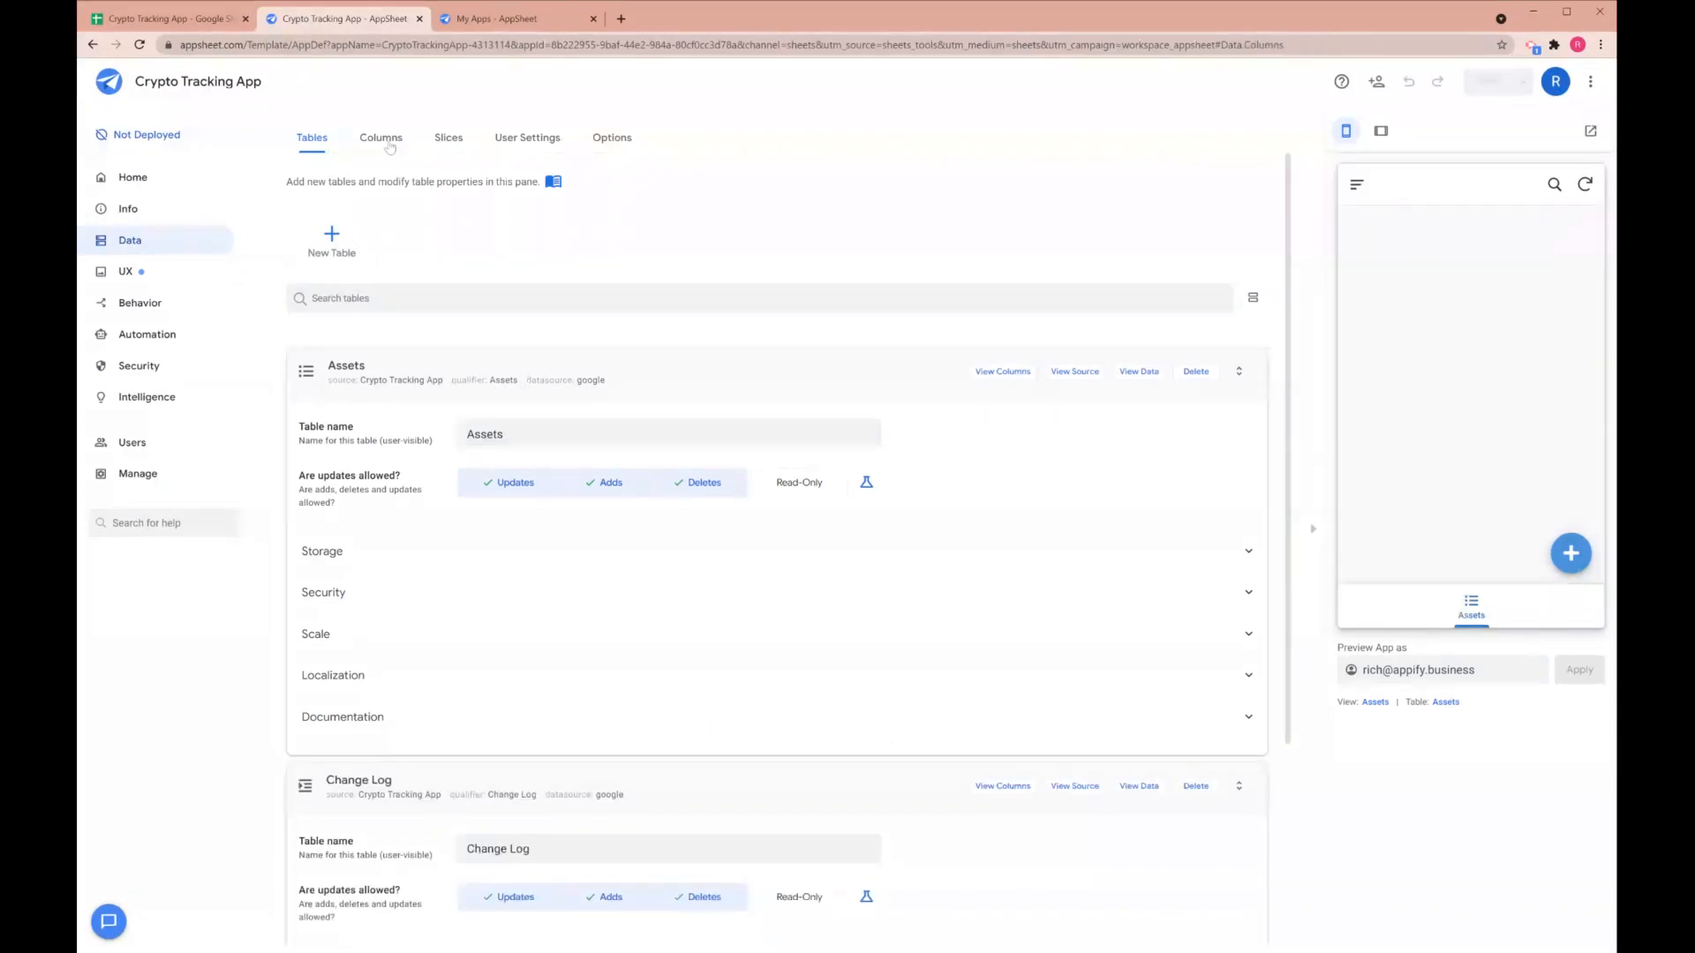
In Data > Columns, expand Assets and uncheck Show? for the ID column
click(380, 138)
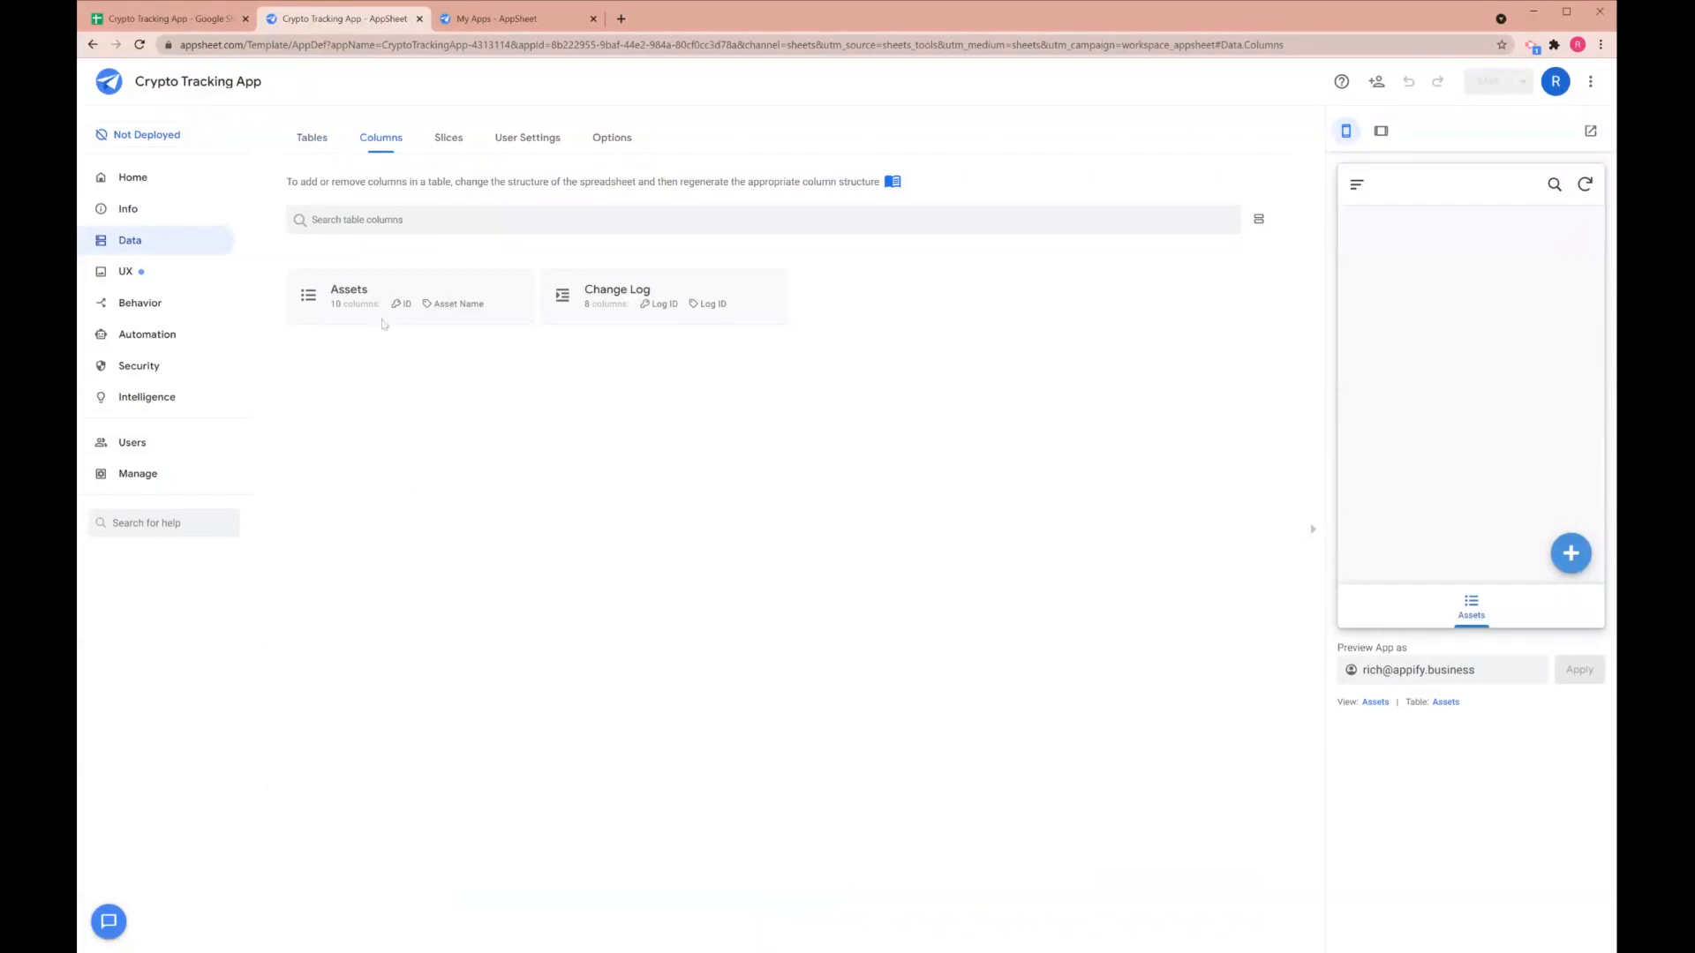
click(348, 295)
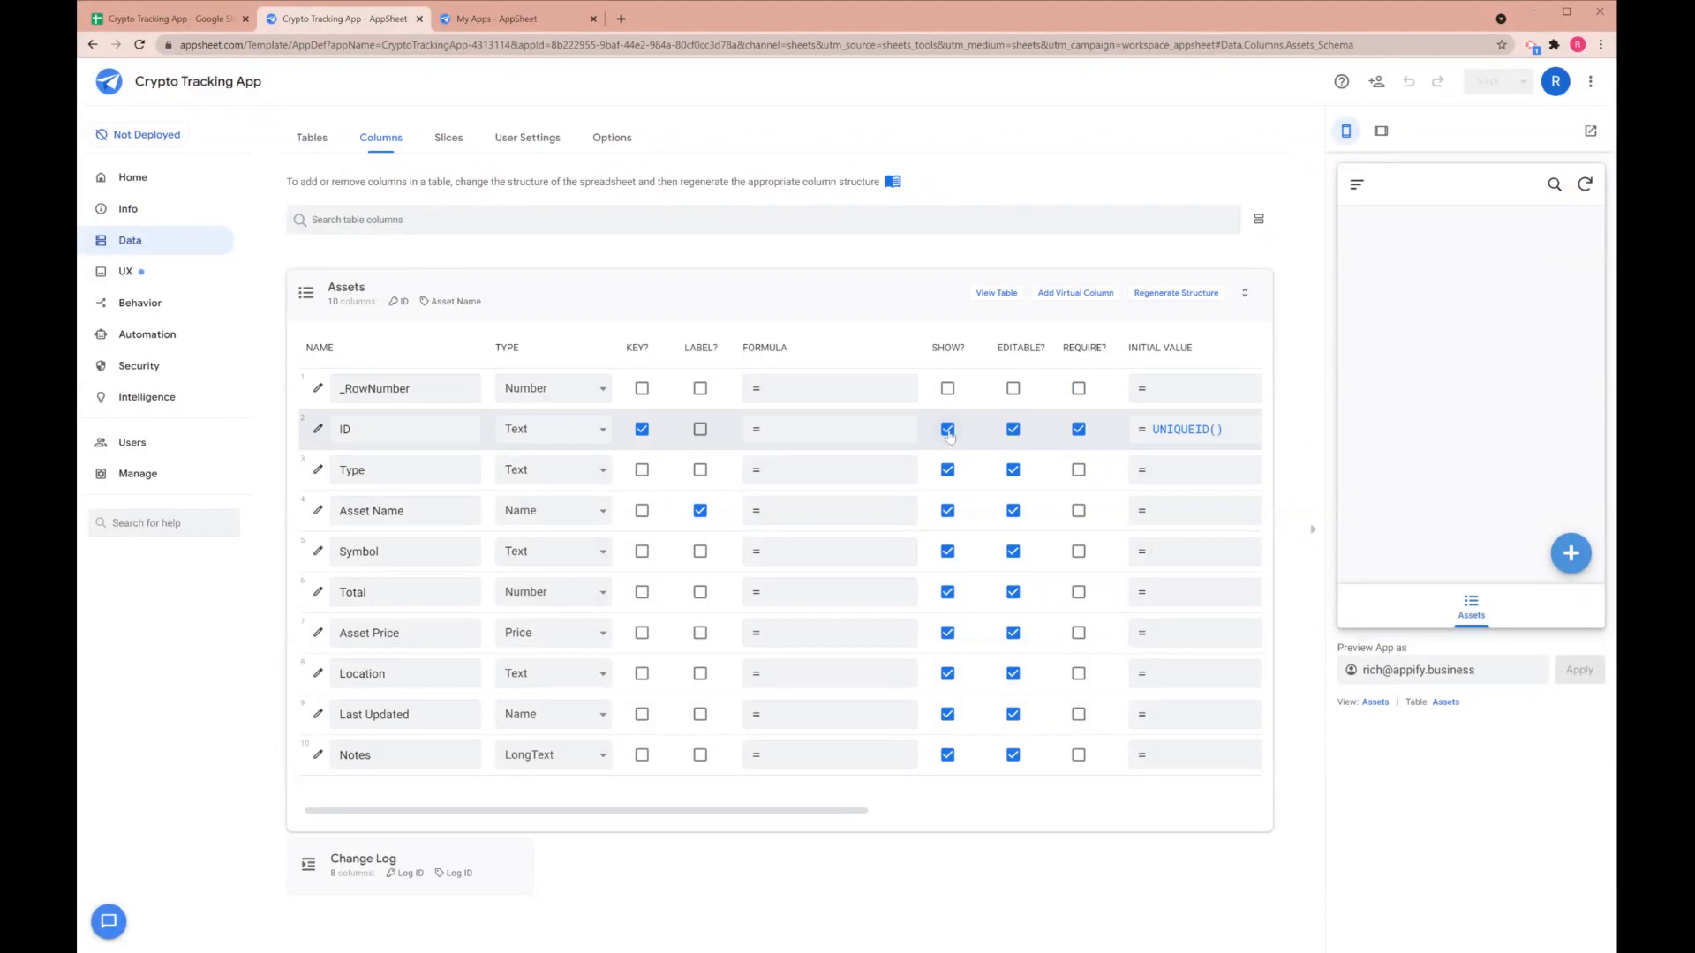
click(947, 429)
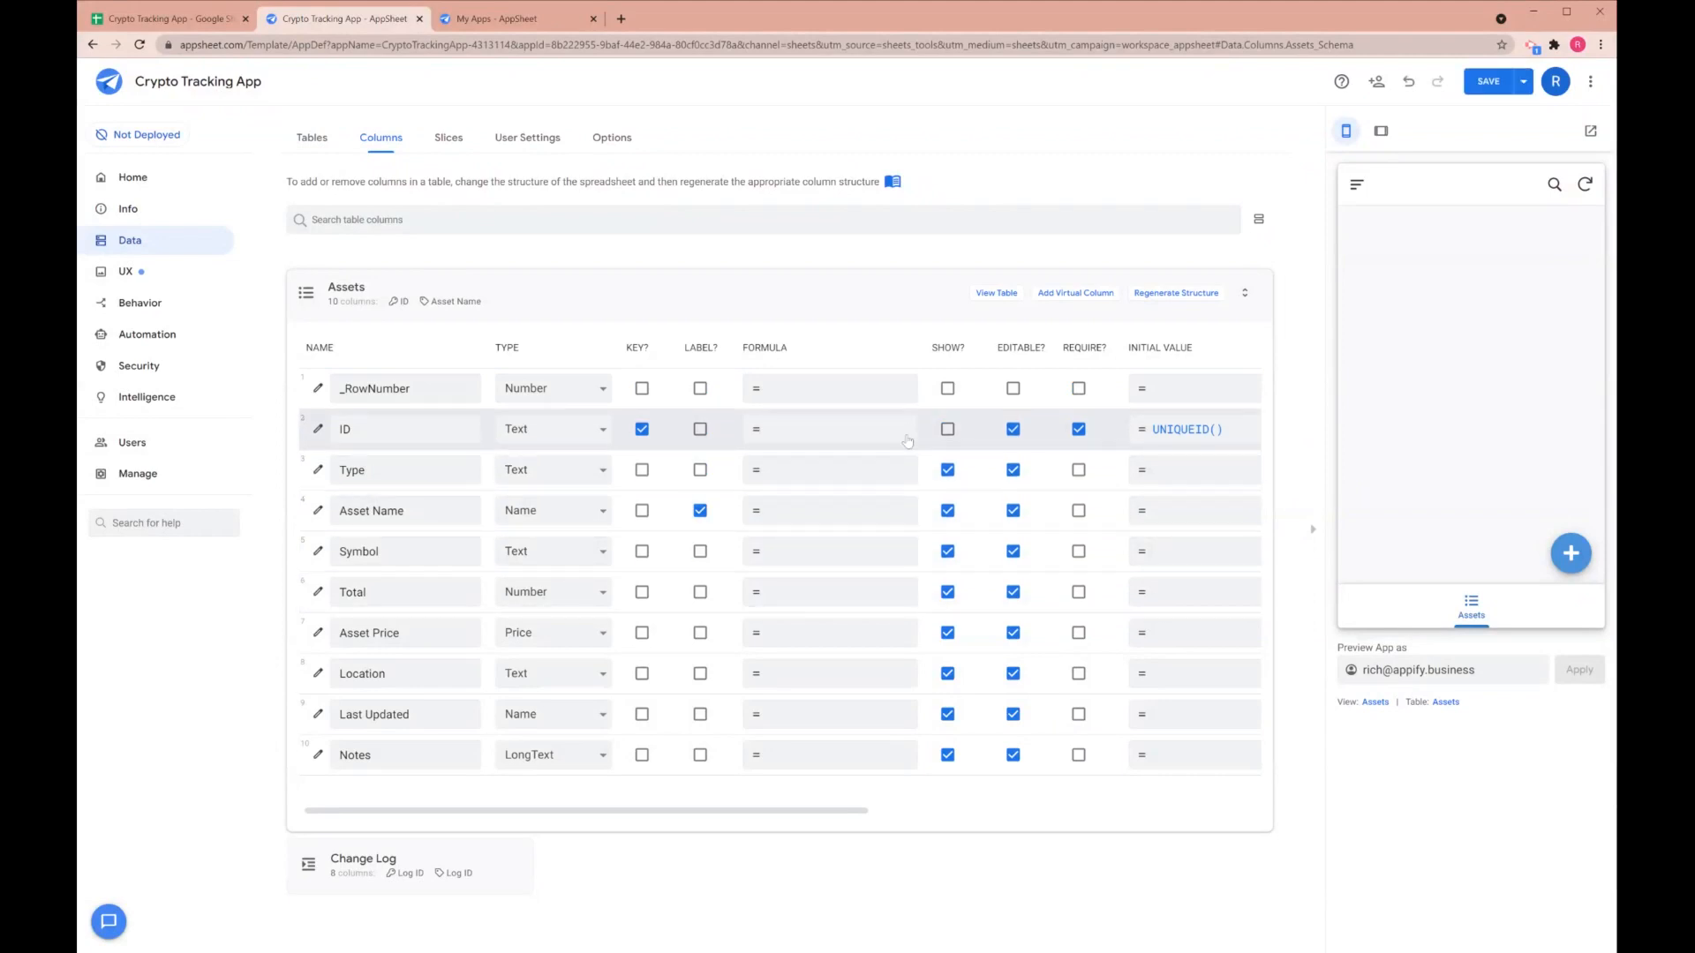
click(405, 551)
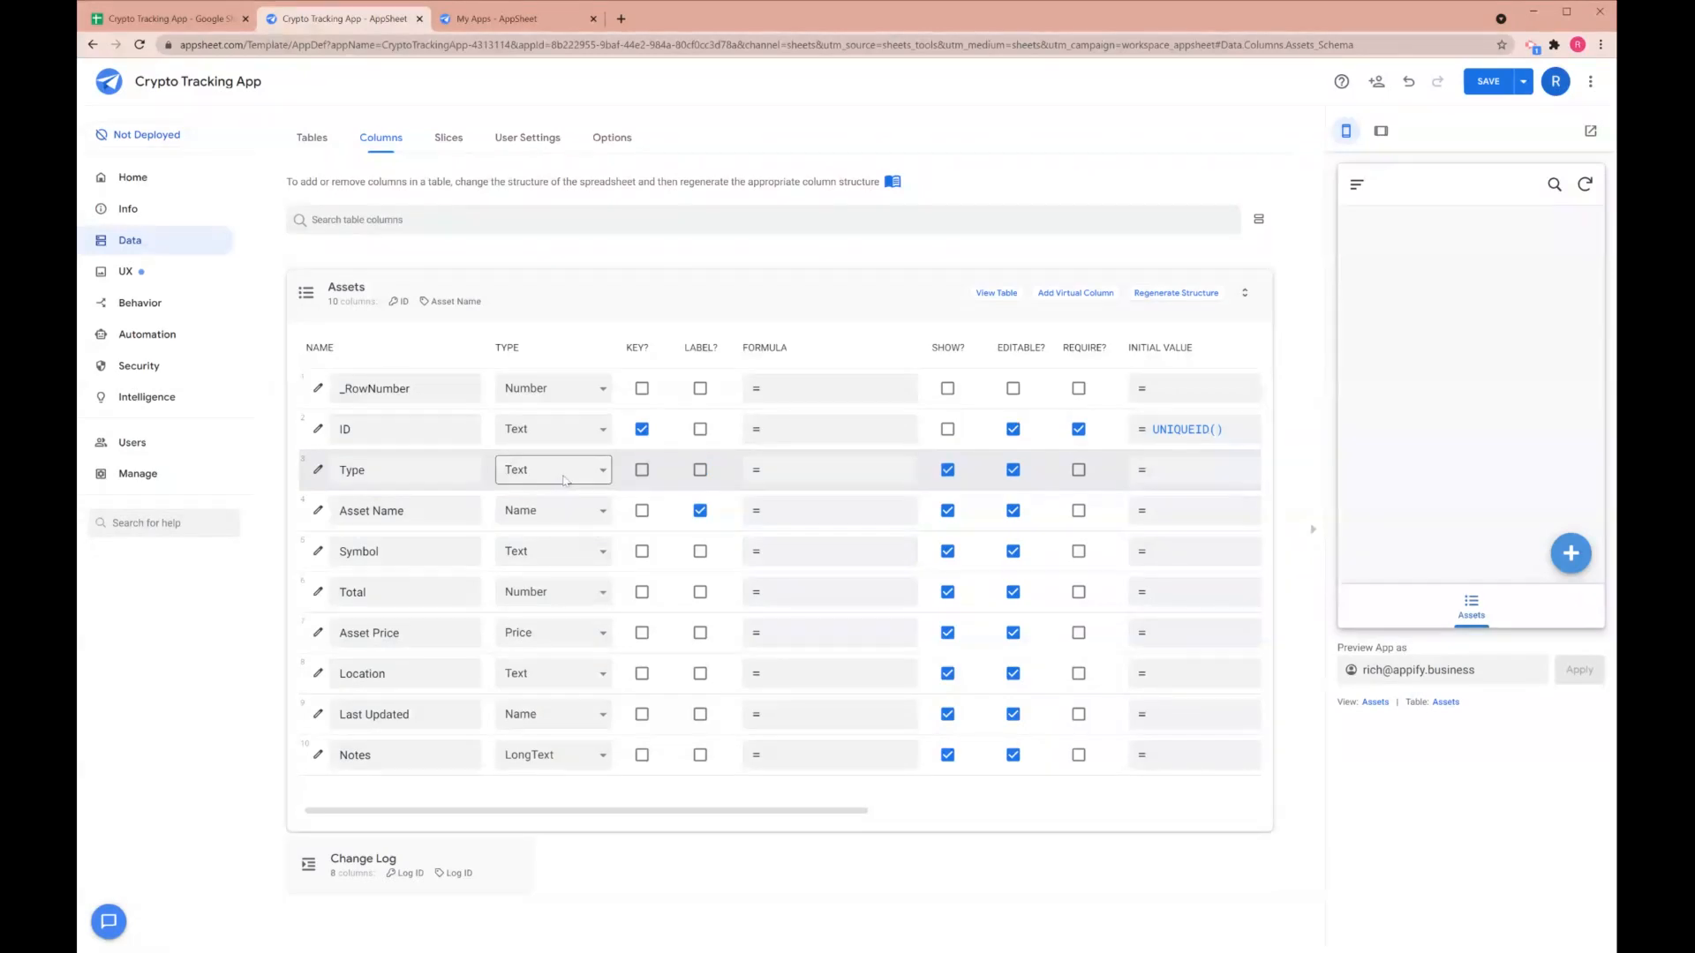
Make Type an Enum with values Cryptocurrency, Stocks and NFTs
click(318, 469)
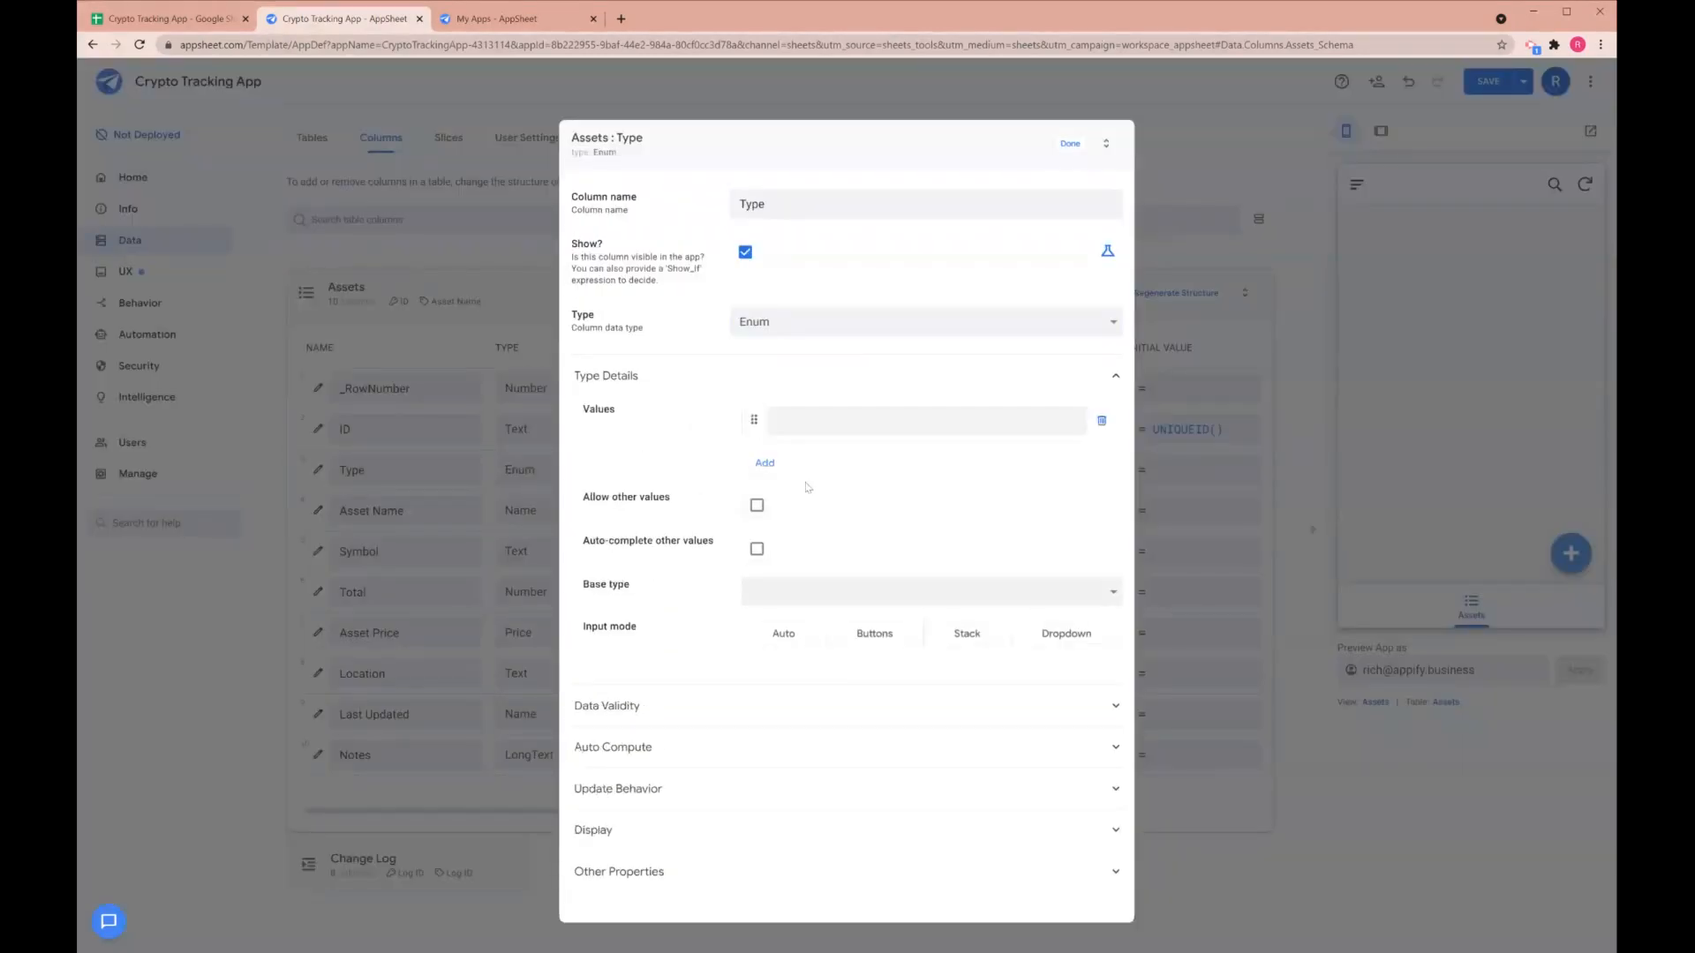
text(Crypto)
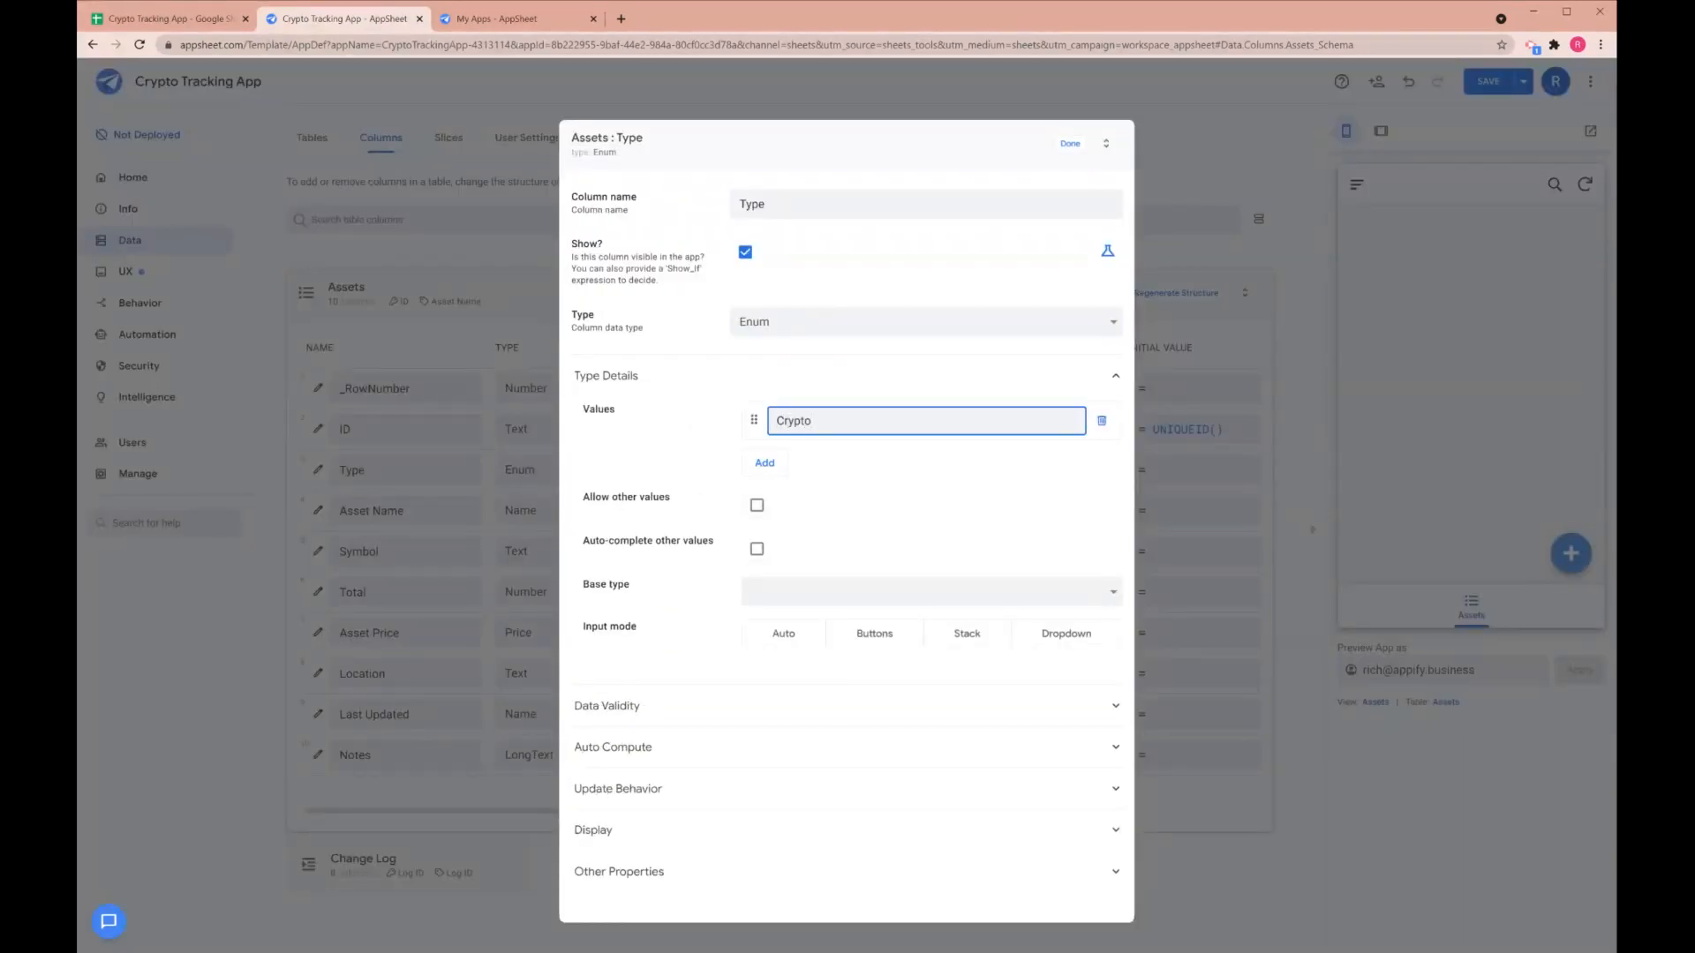
text(currency)
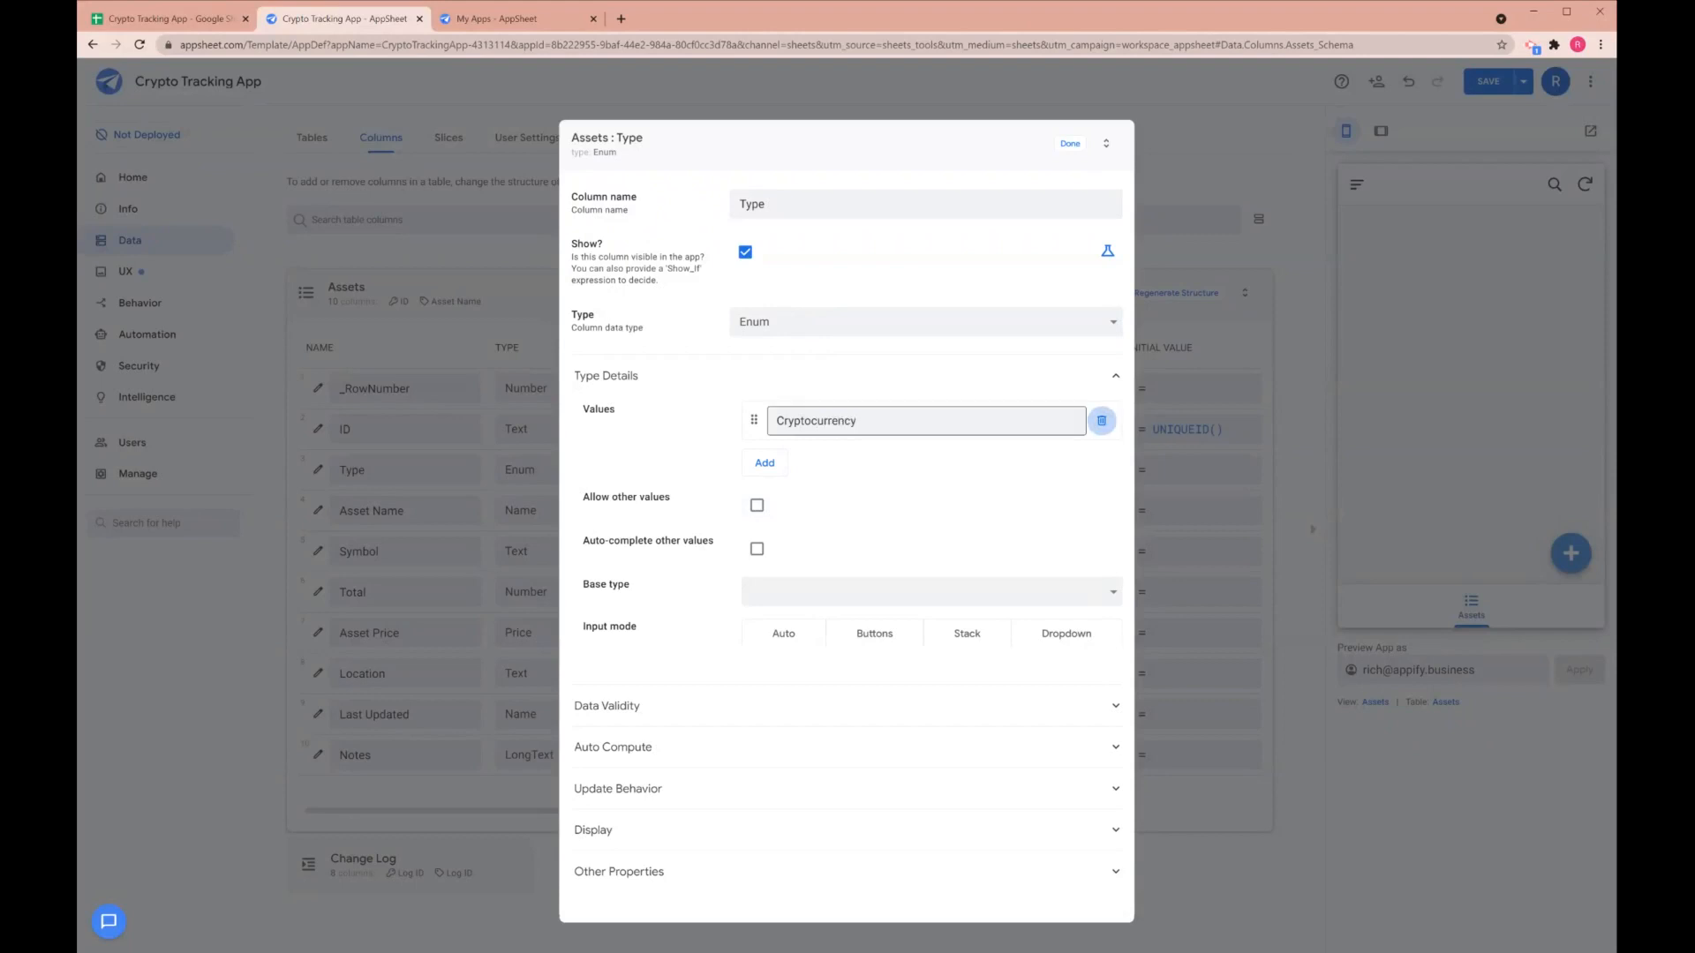
click(764, 462)
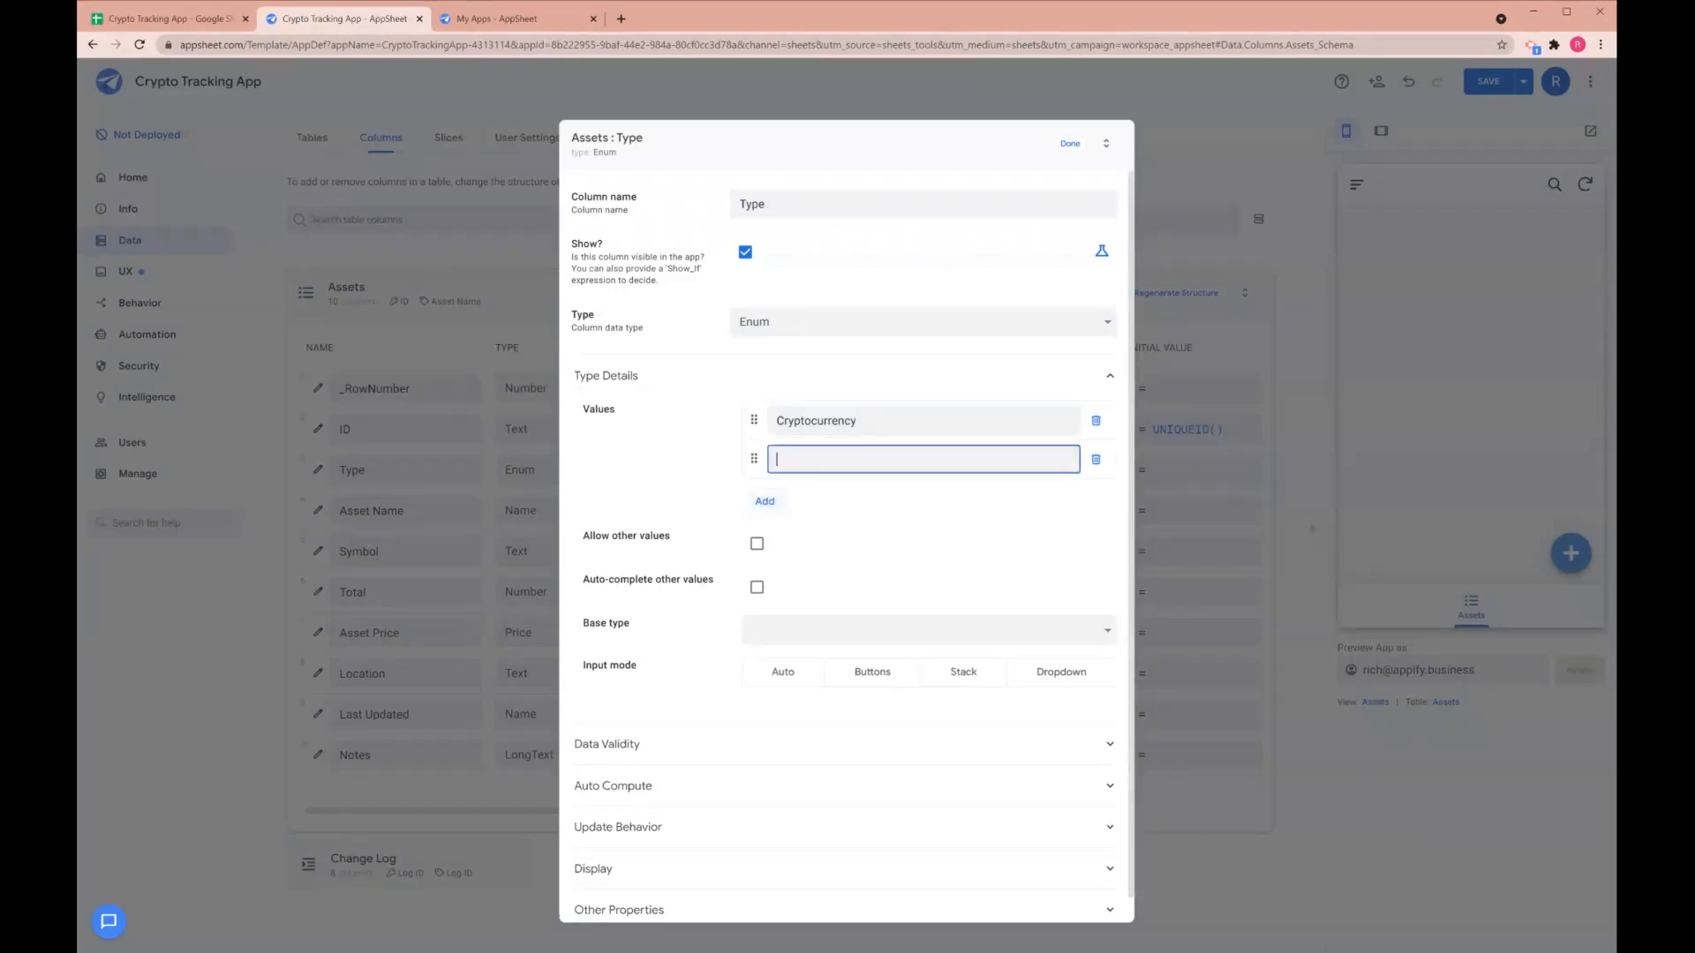
text(Stocks)
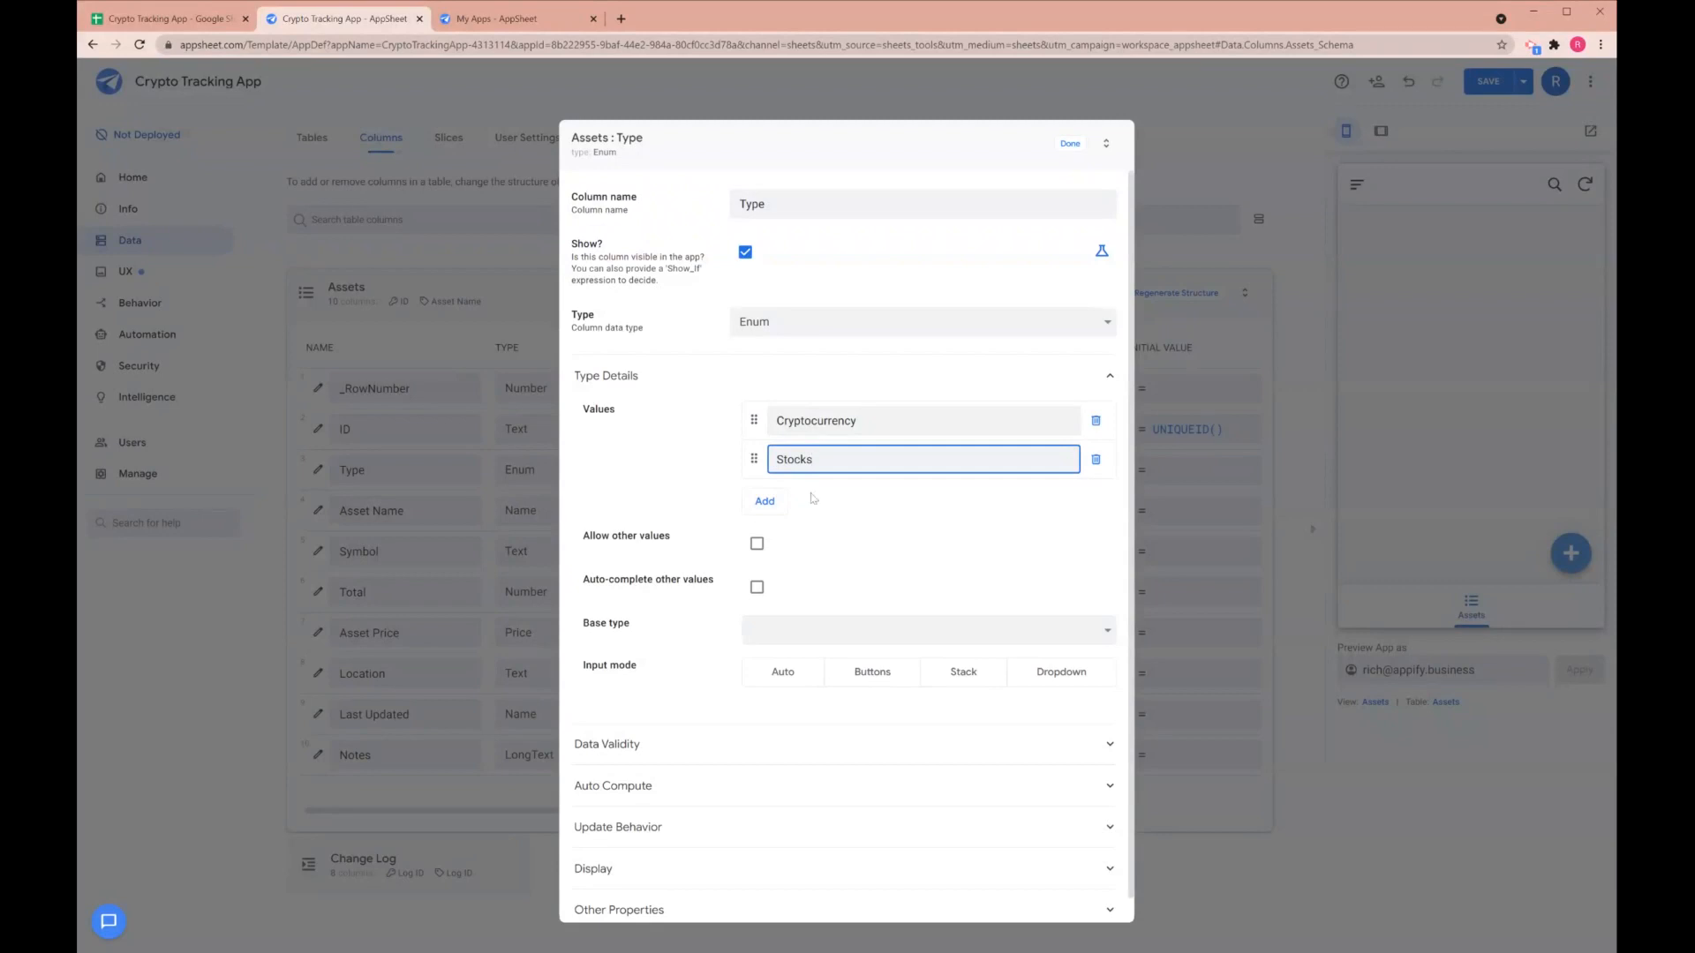
click(765, 500)
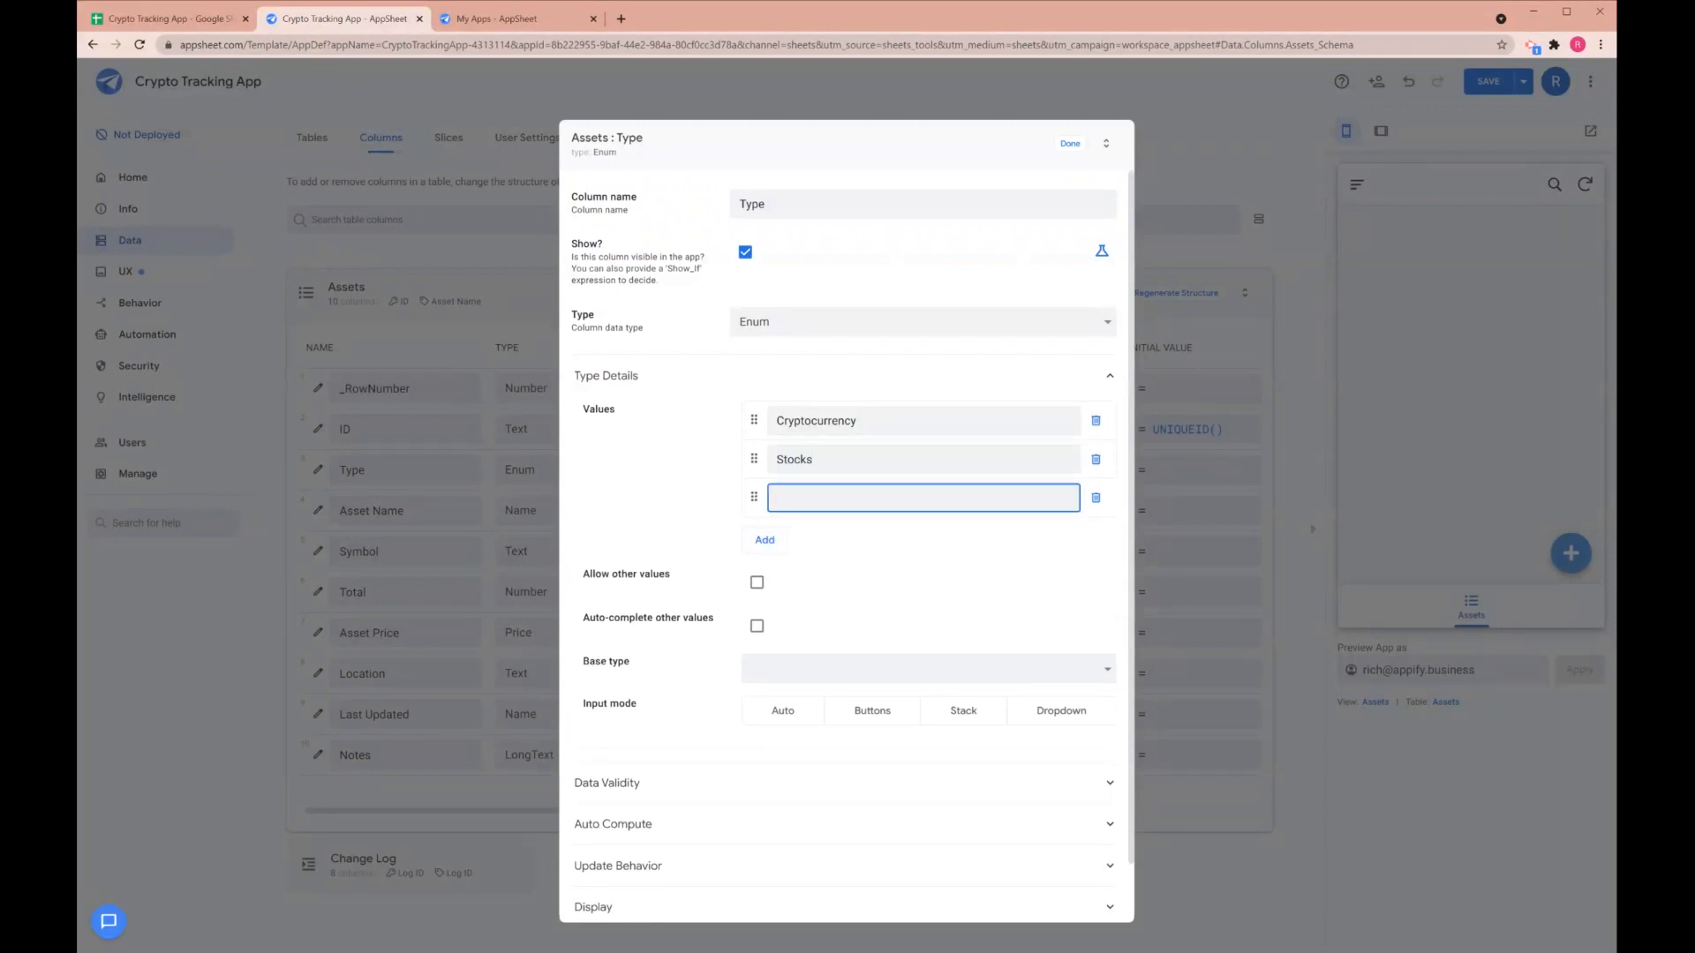
text(NFTs)
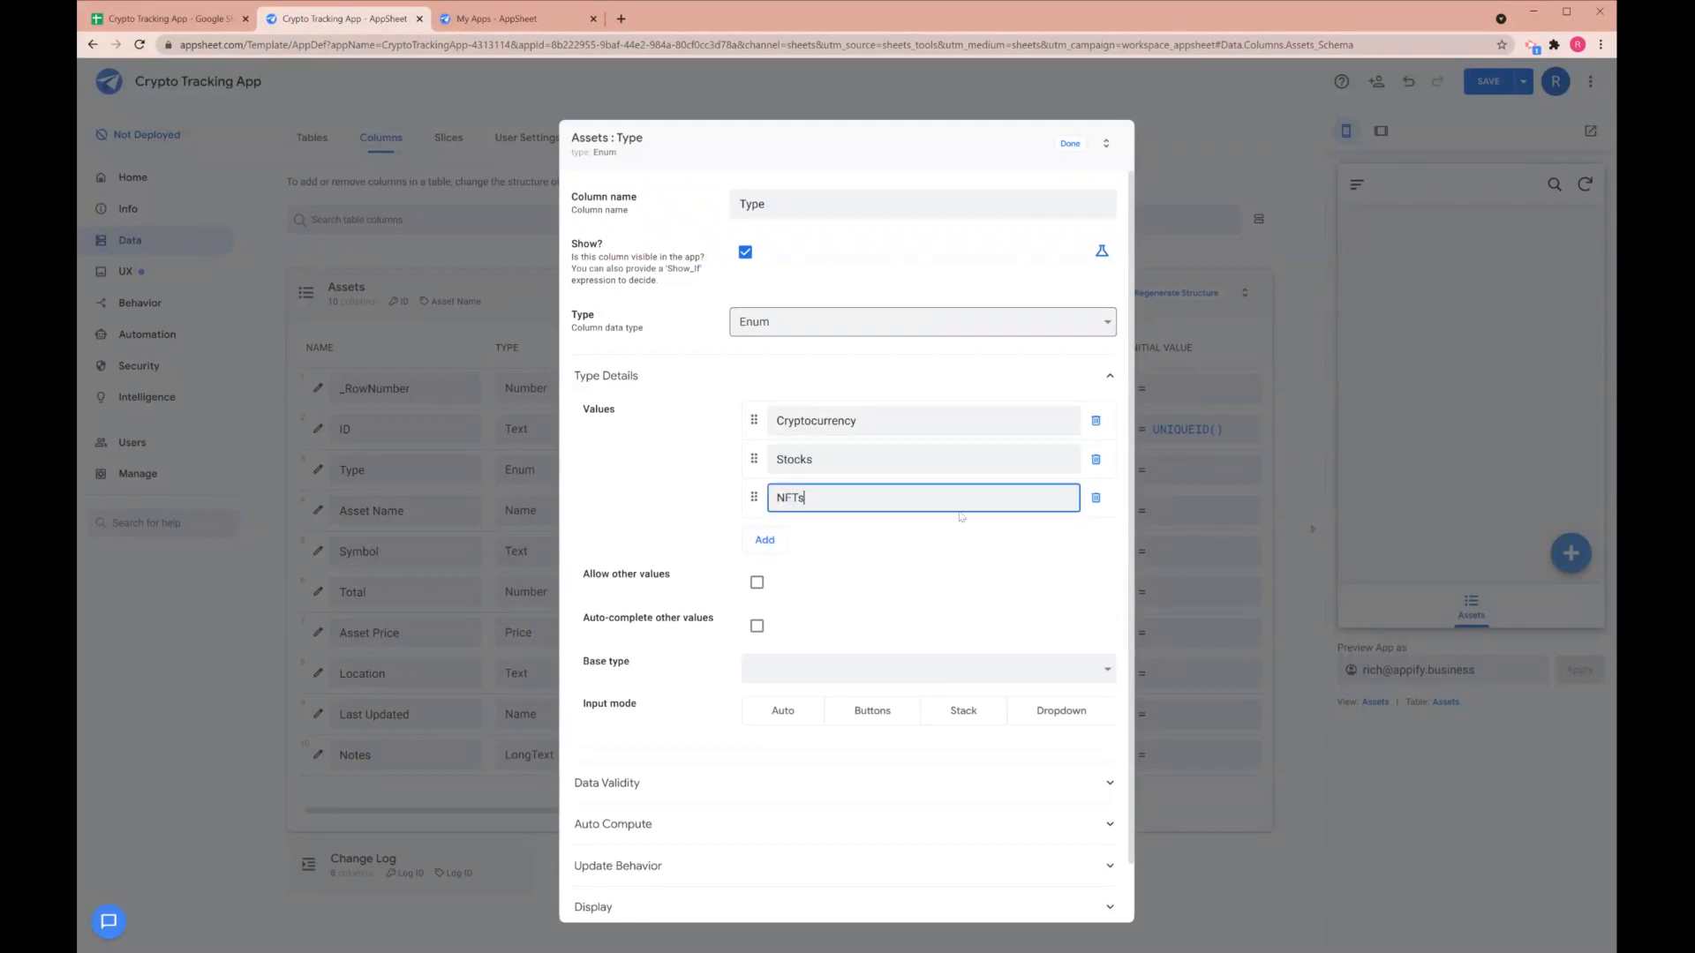
click(1069, 143)
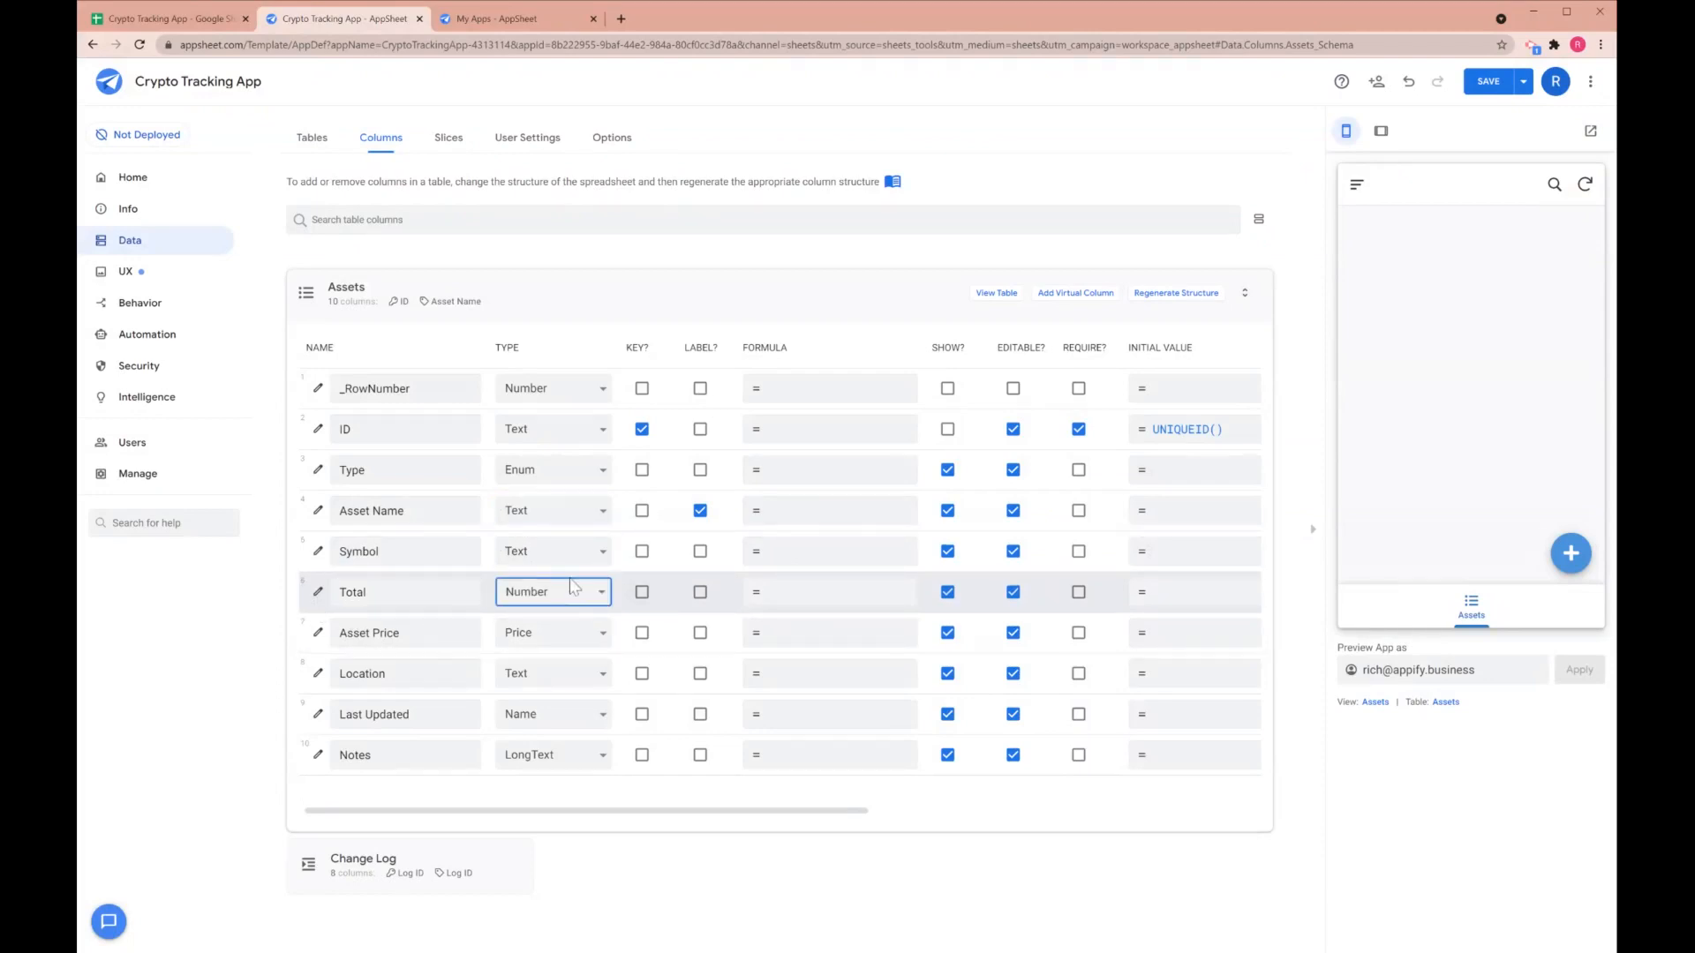
Set the Total column type to Decimal and Last Updated to DateTime
click(526, 591)
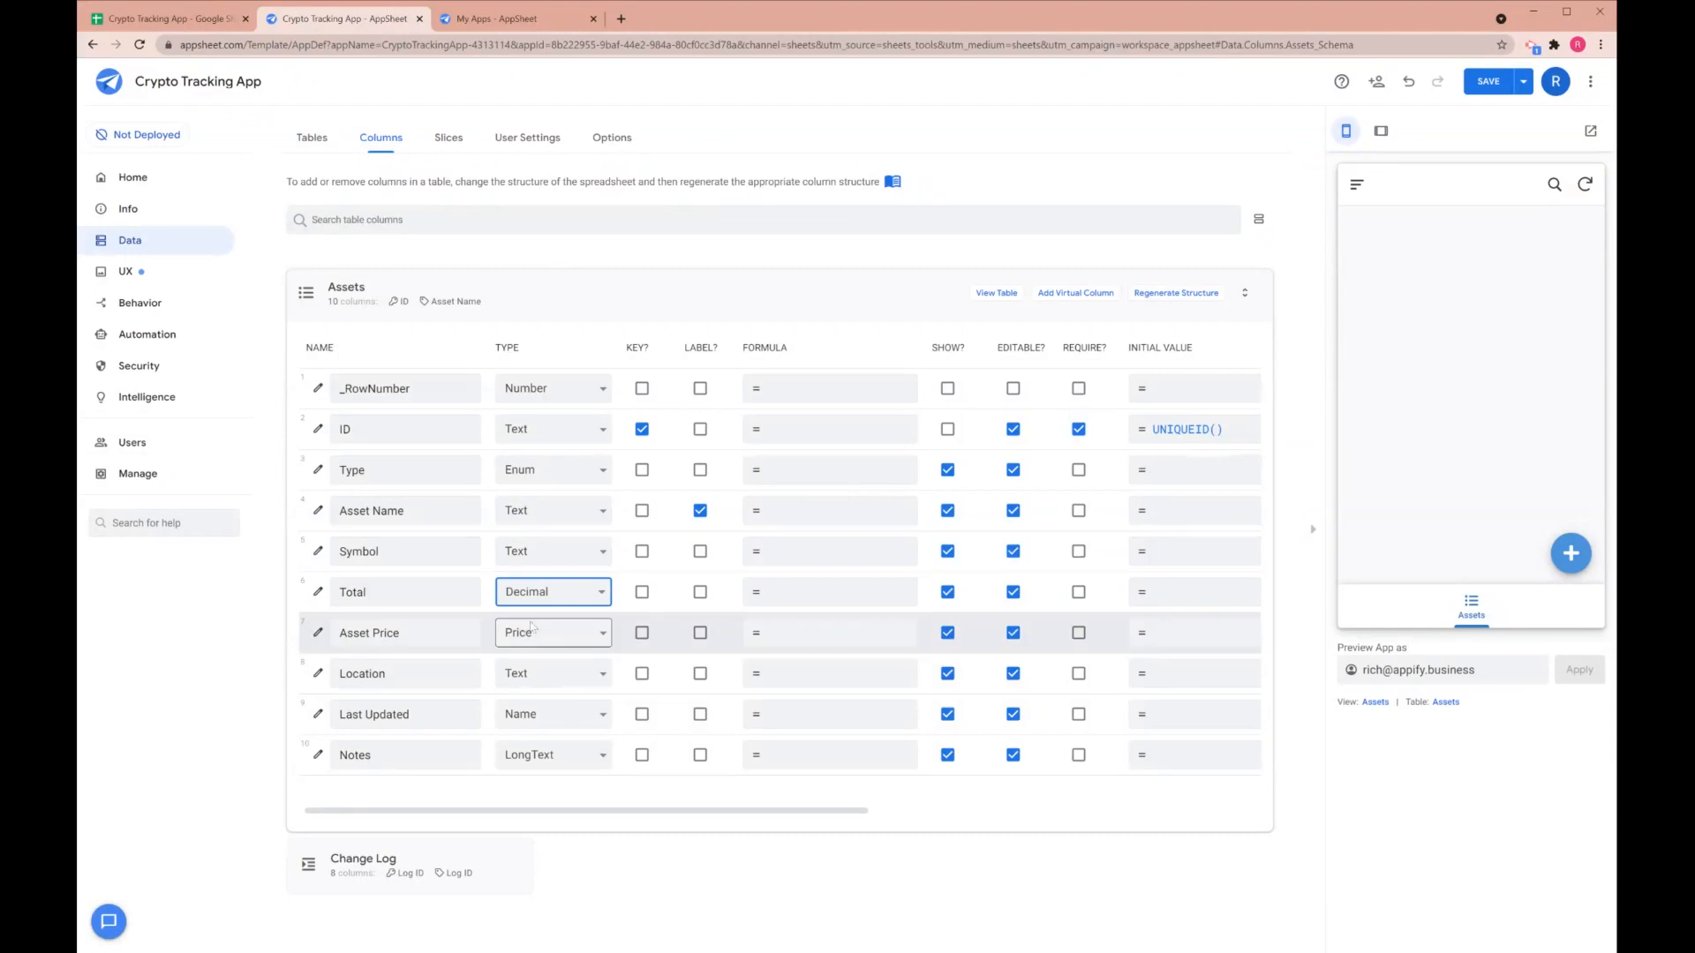
click(553, 591)
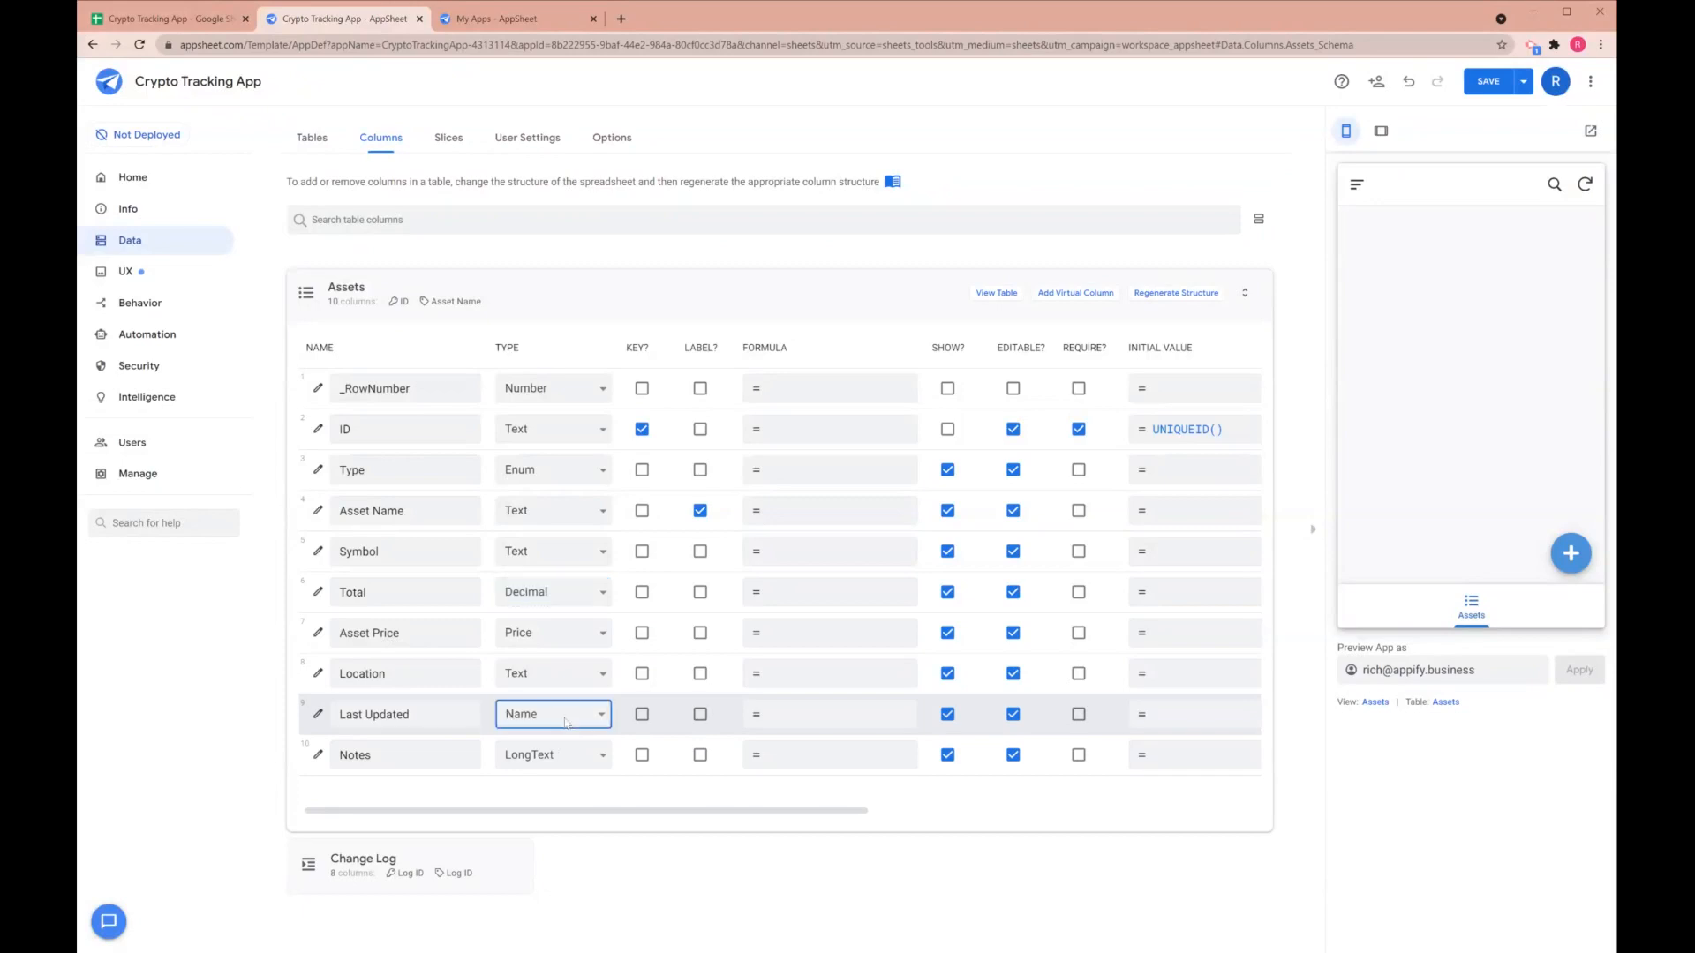
click(553, 713)
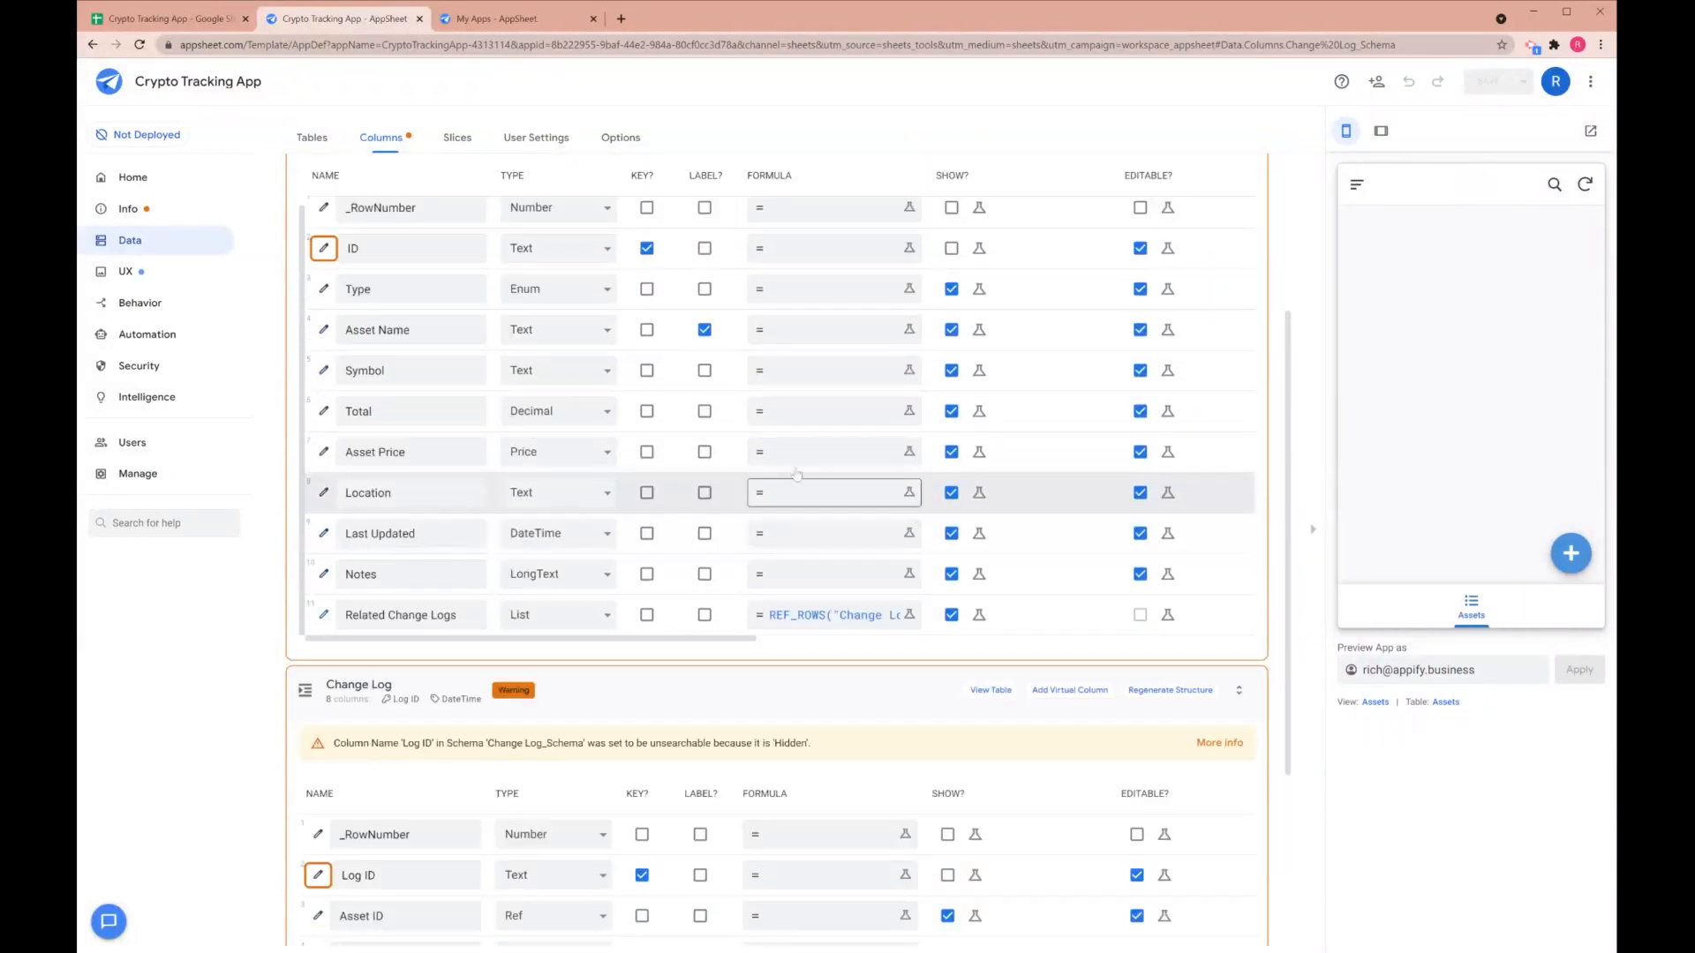
Change the Assets view type to deck
click(125, 271)
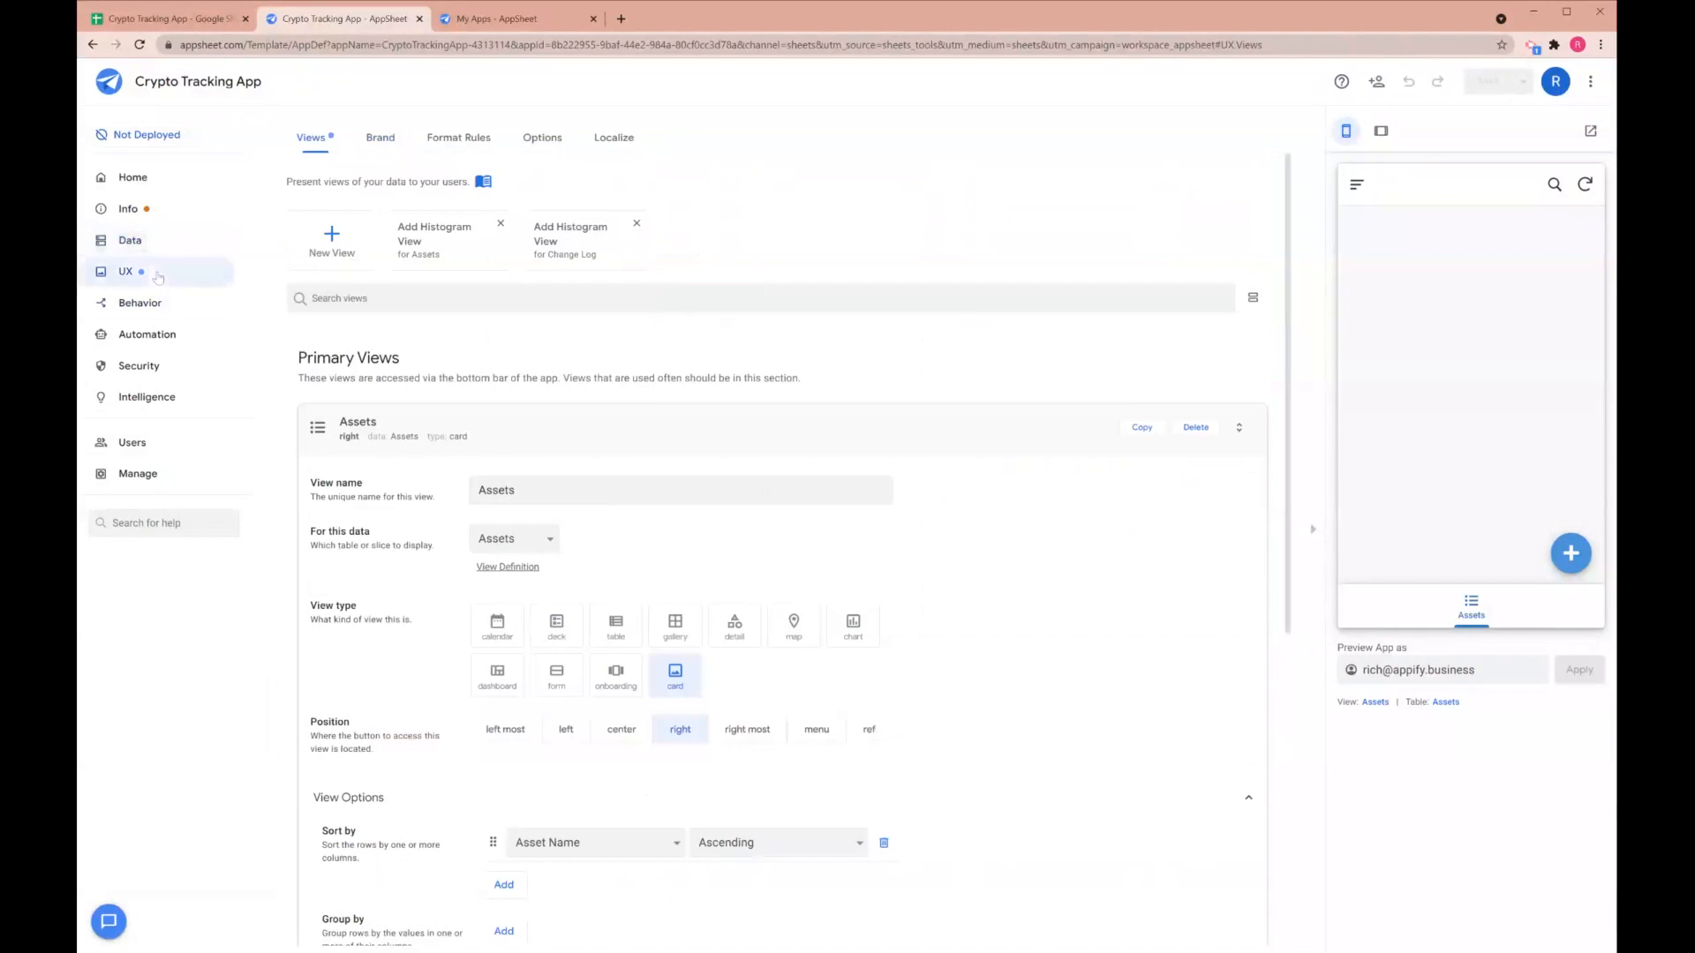
scroll(down, 3)
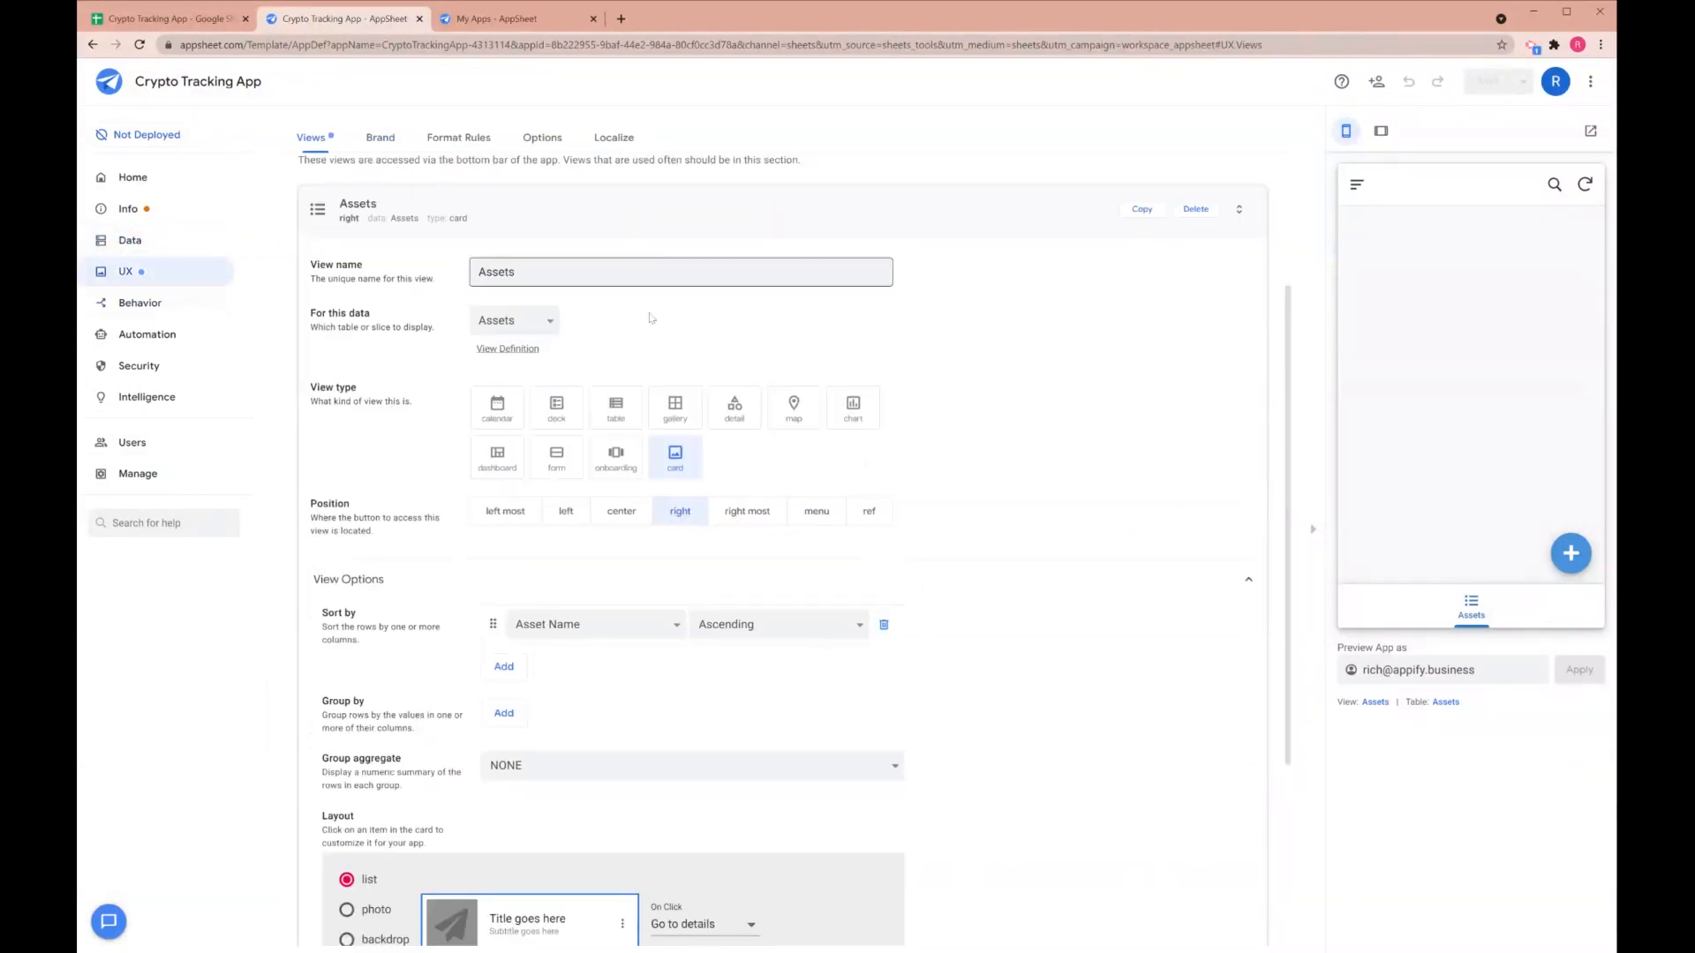
click(556, 408)
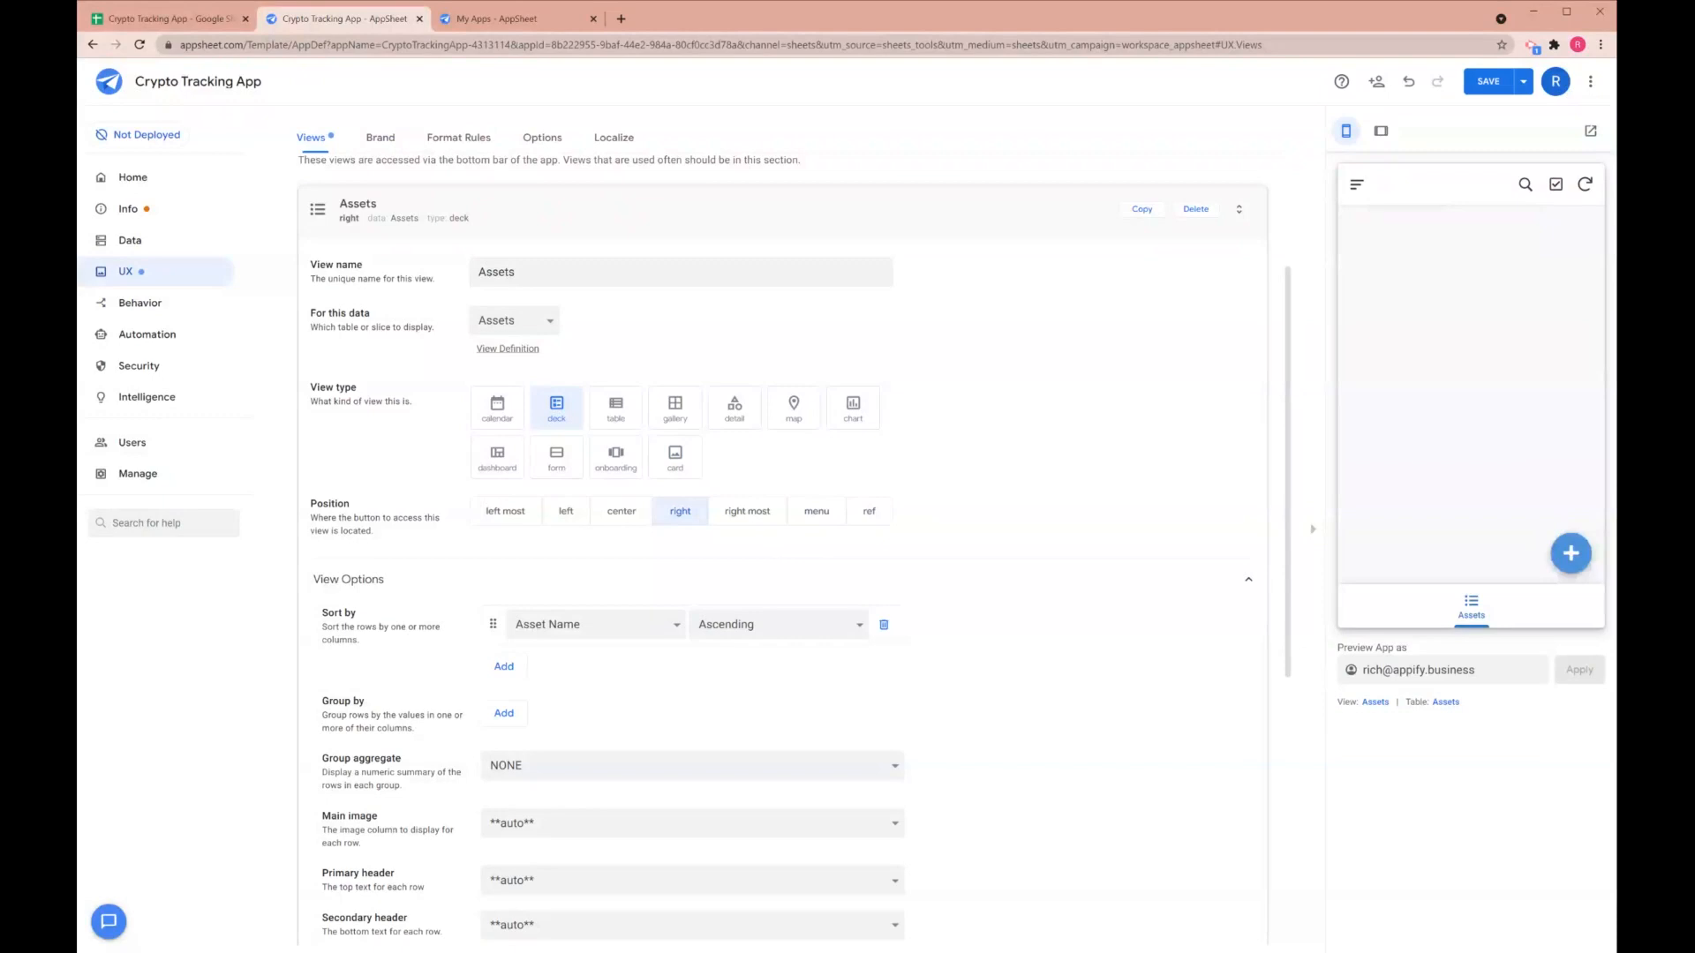
scroll(down, 3)
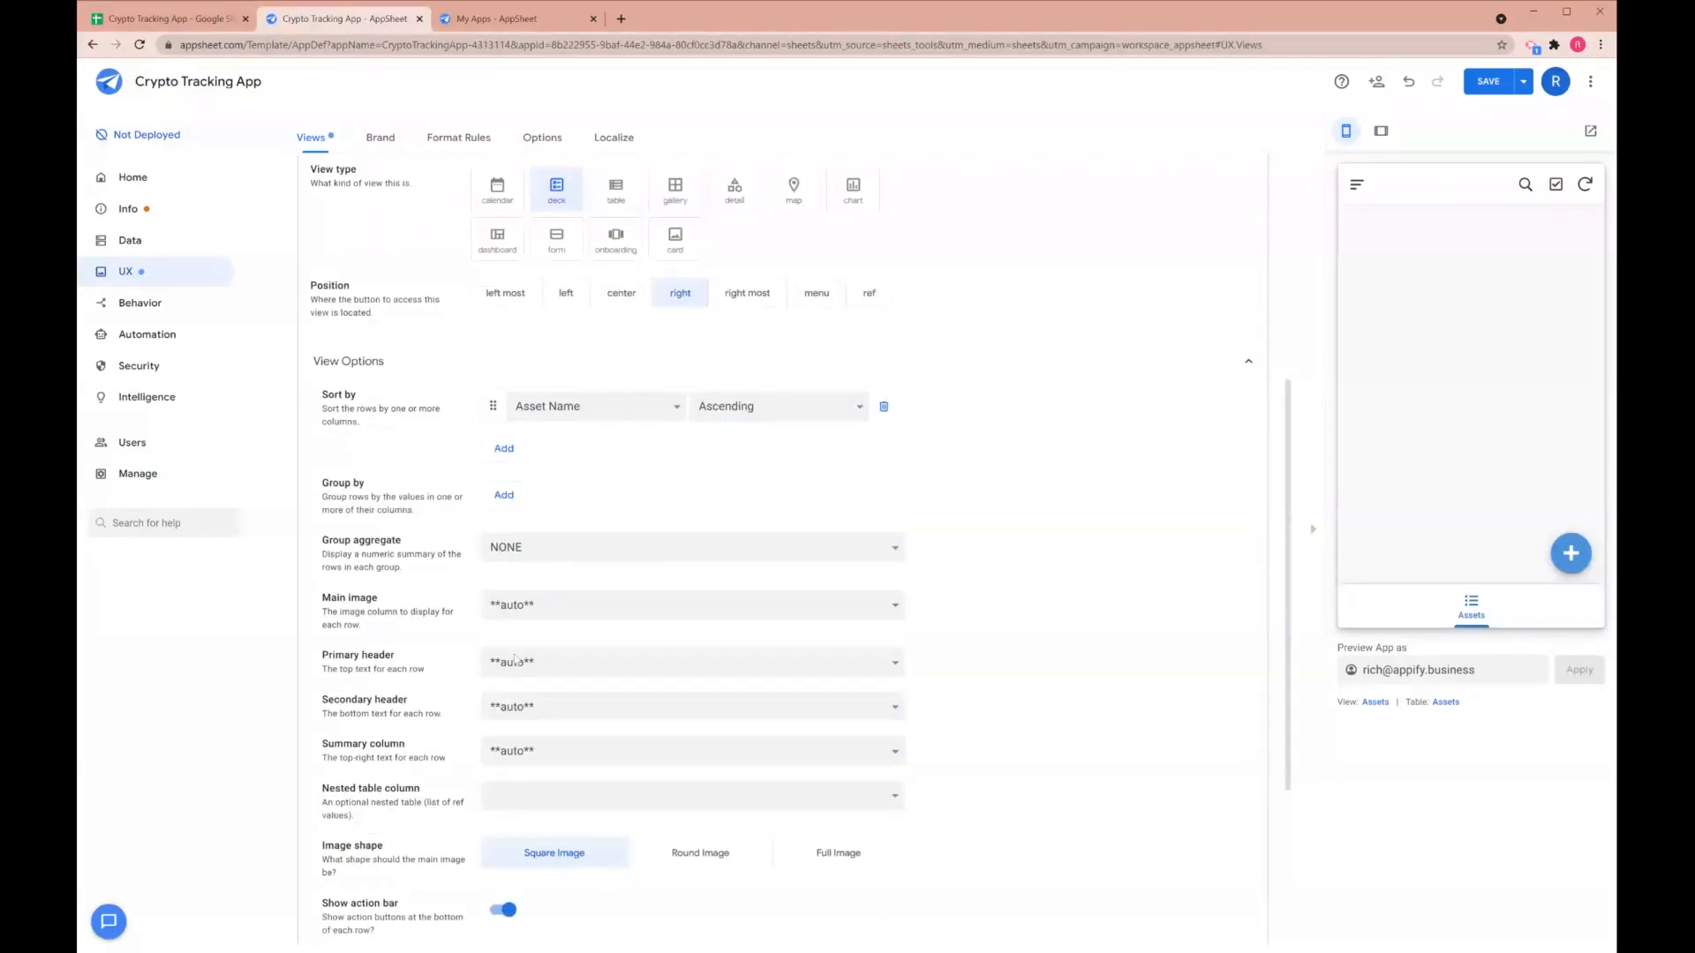
scroll(down, 3)
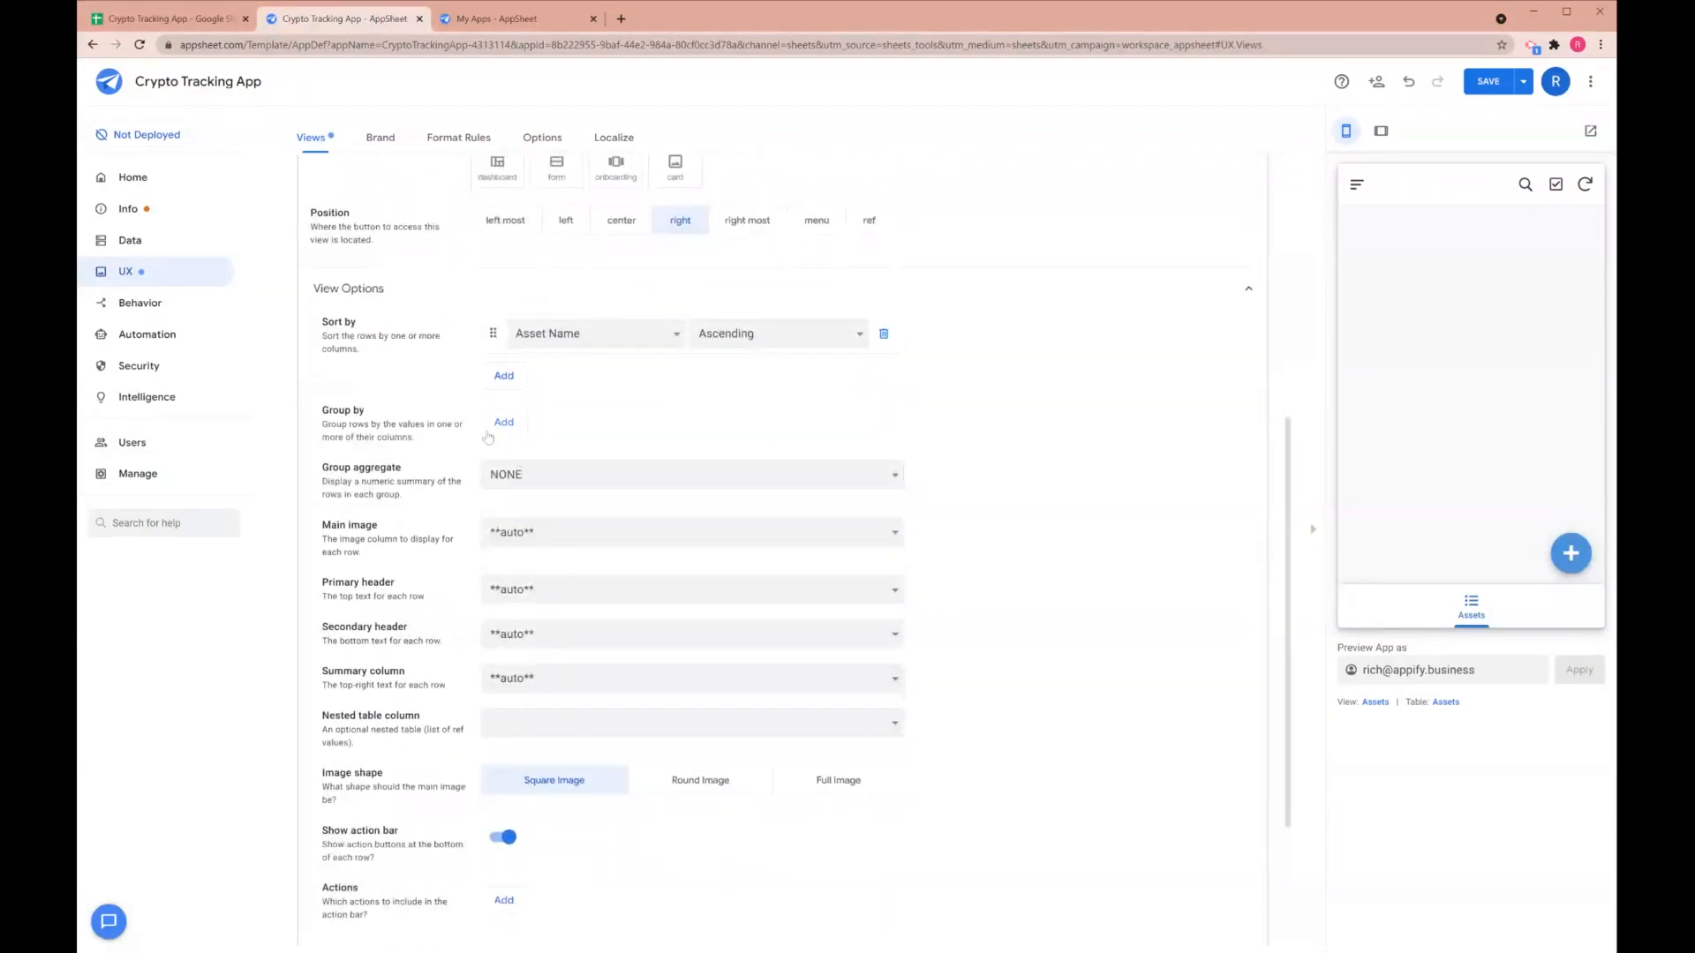
Group the deck by Type and use Asset Name, Total and Symbol as card texts
click(504, 422)
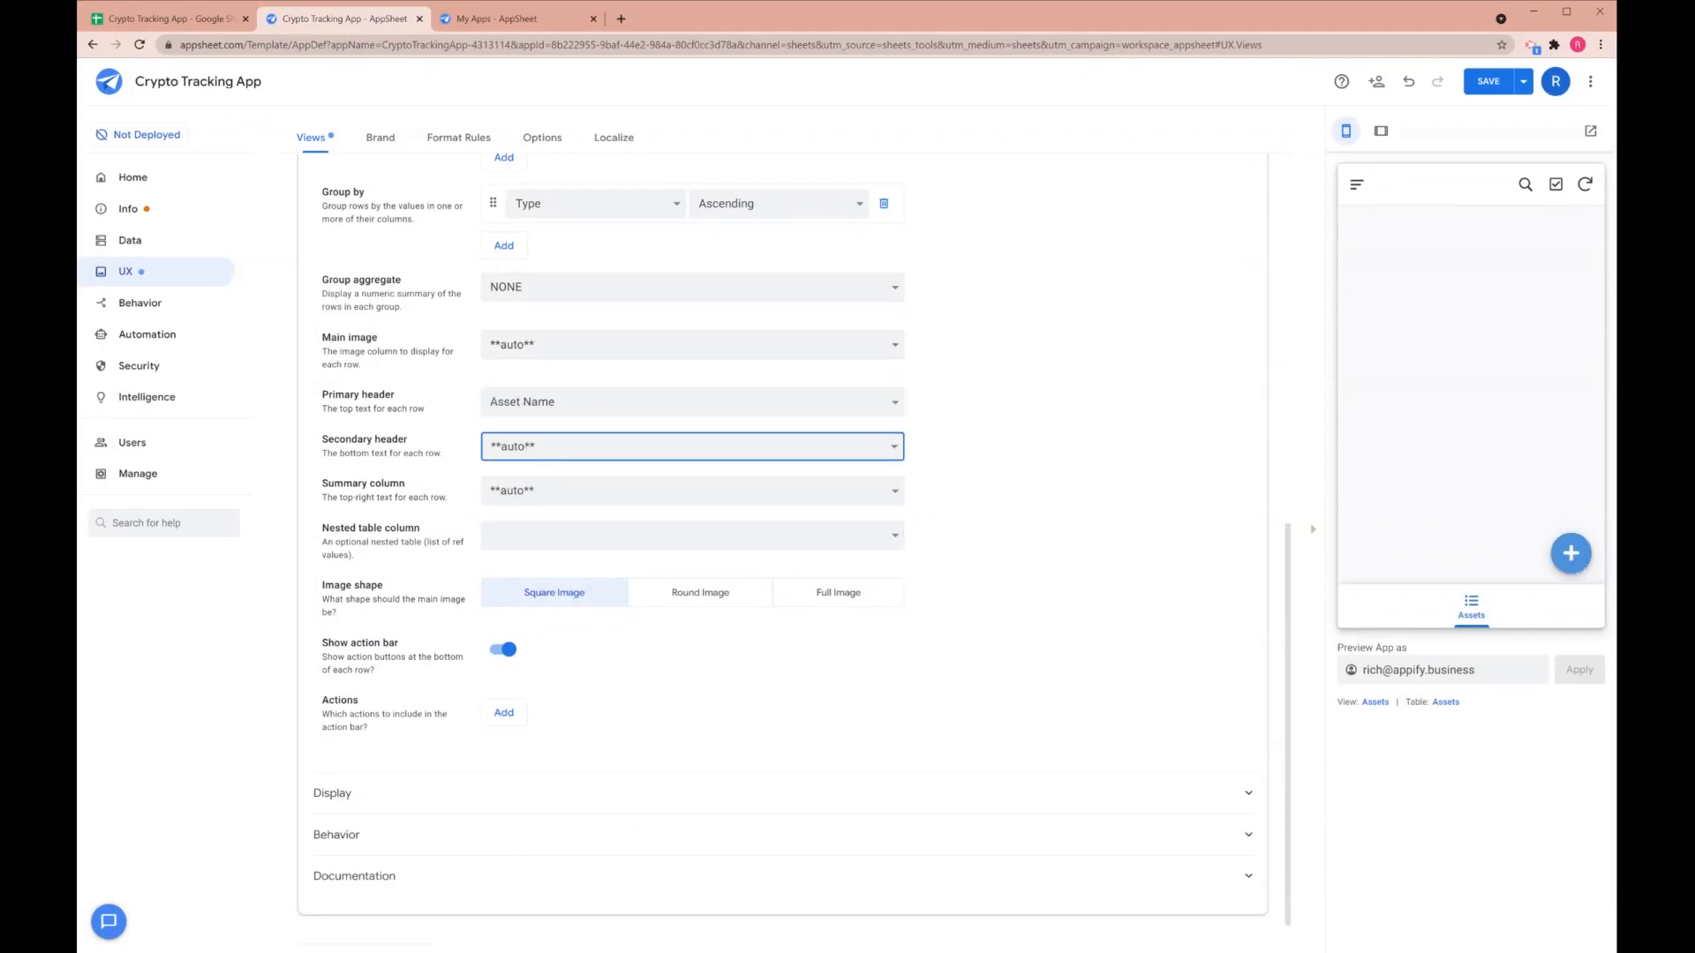
click(690, 446)
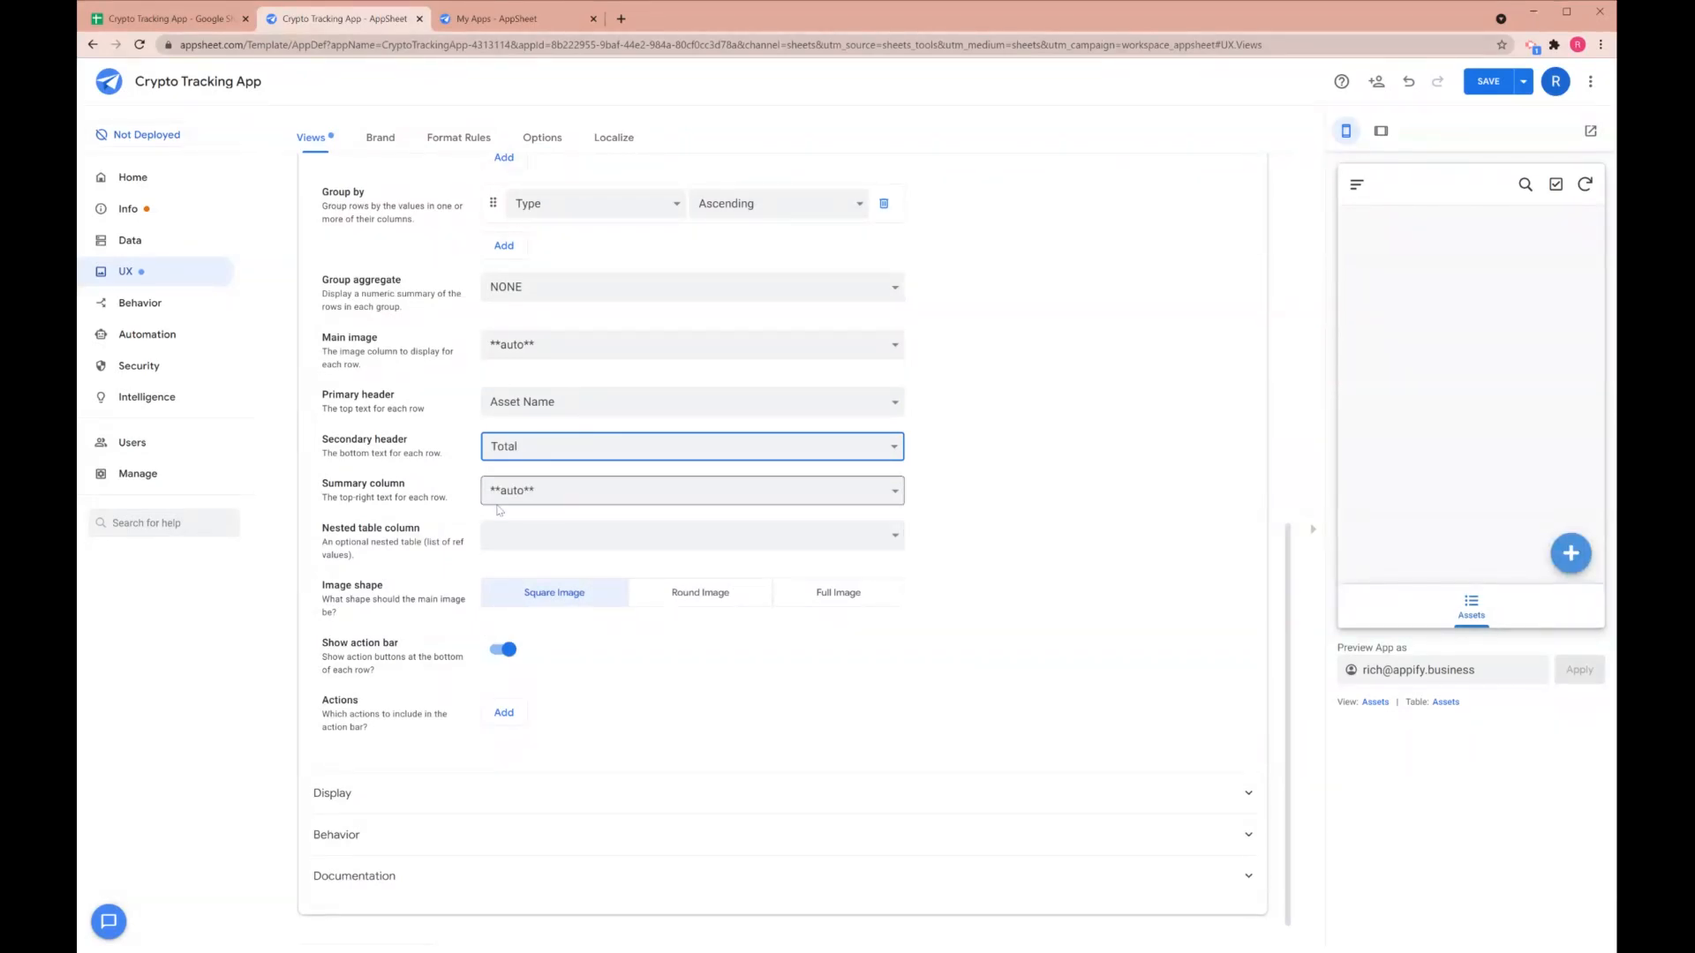
click(692, 490)
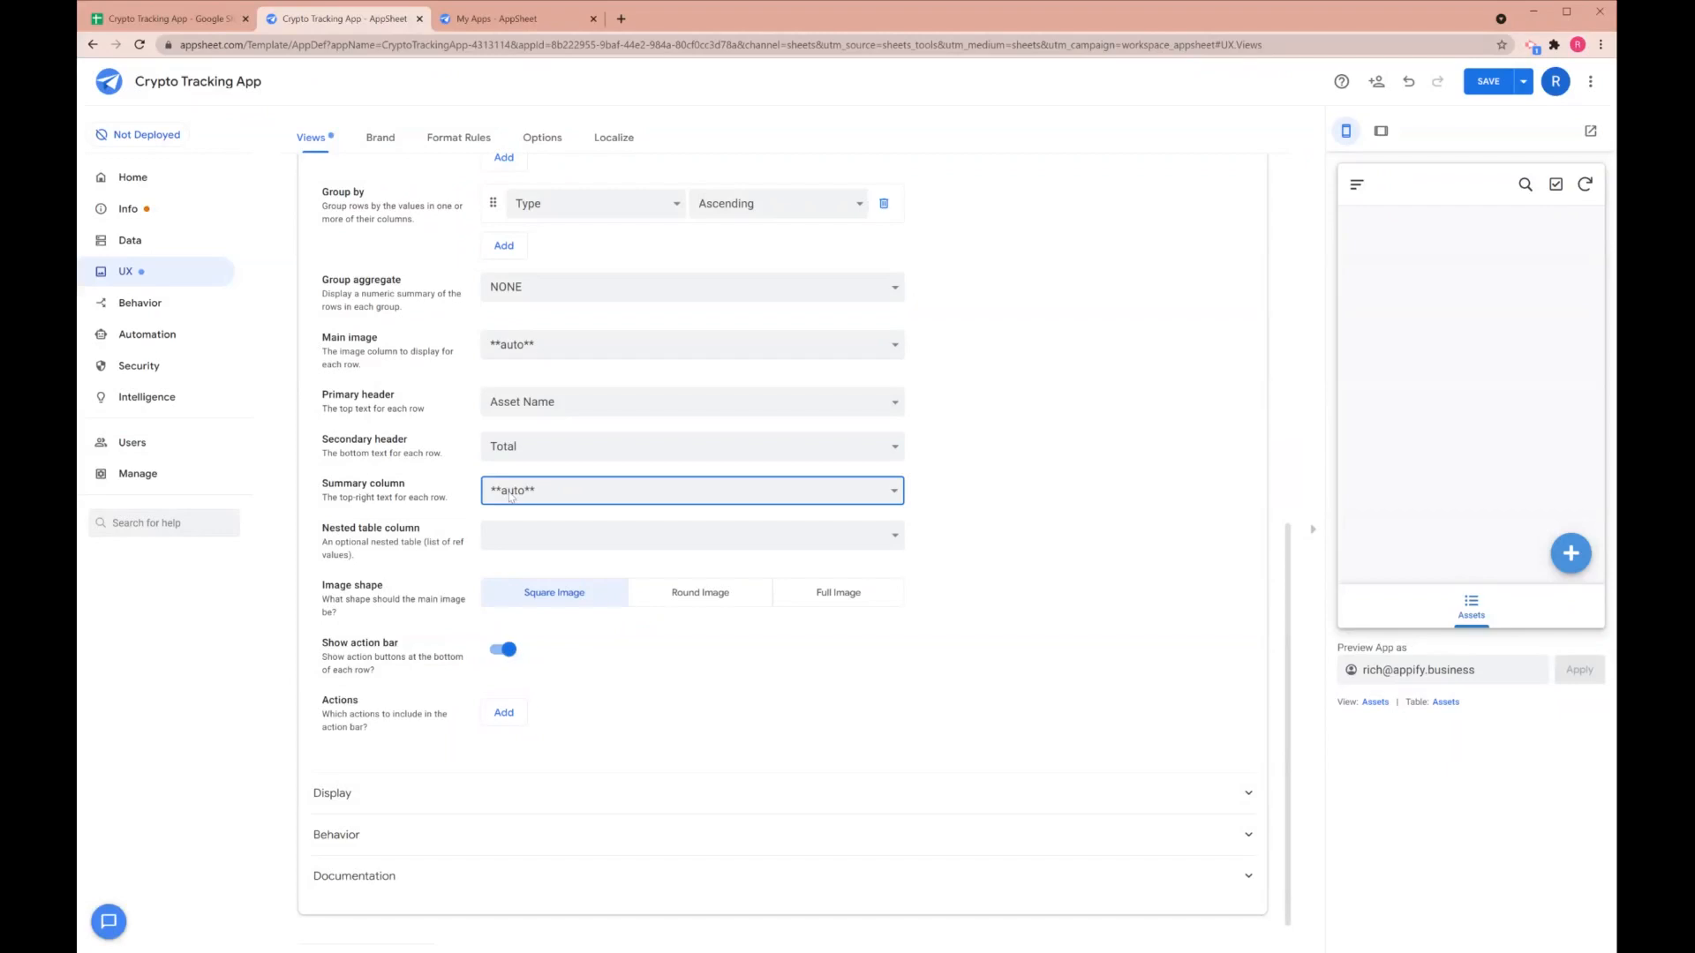
click(688, 489)
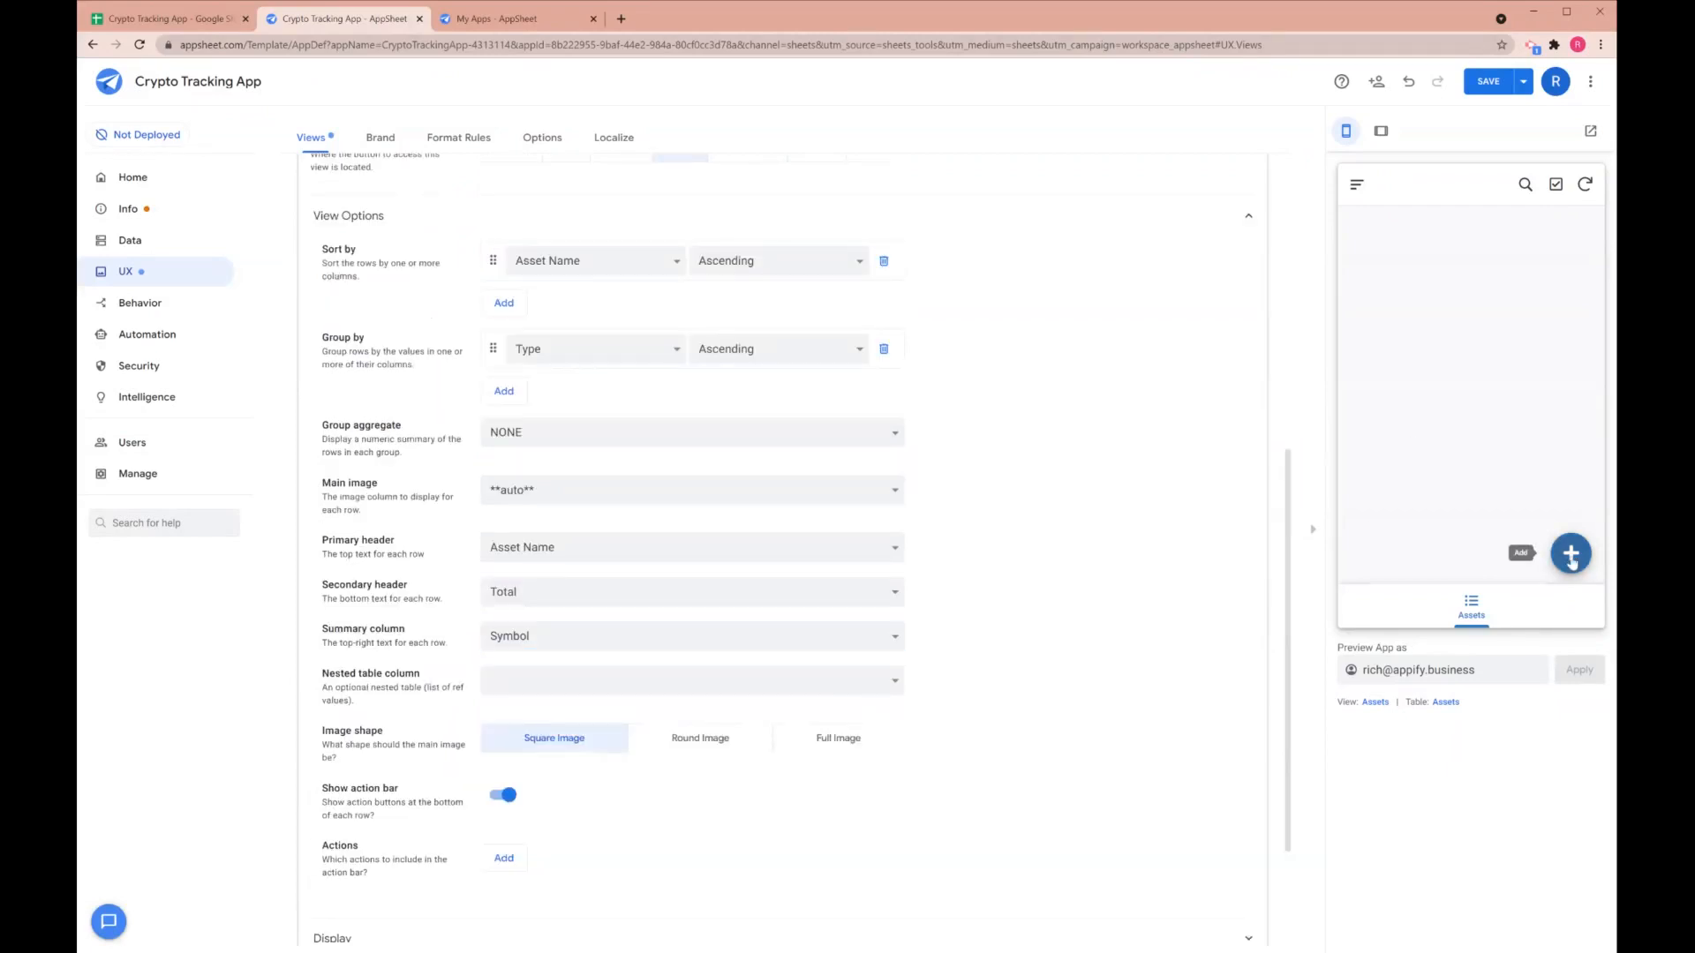
Add and save a Cryptocurrency asset Bitcoin (BTC, 0.25 at $60000, Coinbase) in the preview
click(1571, 553)
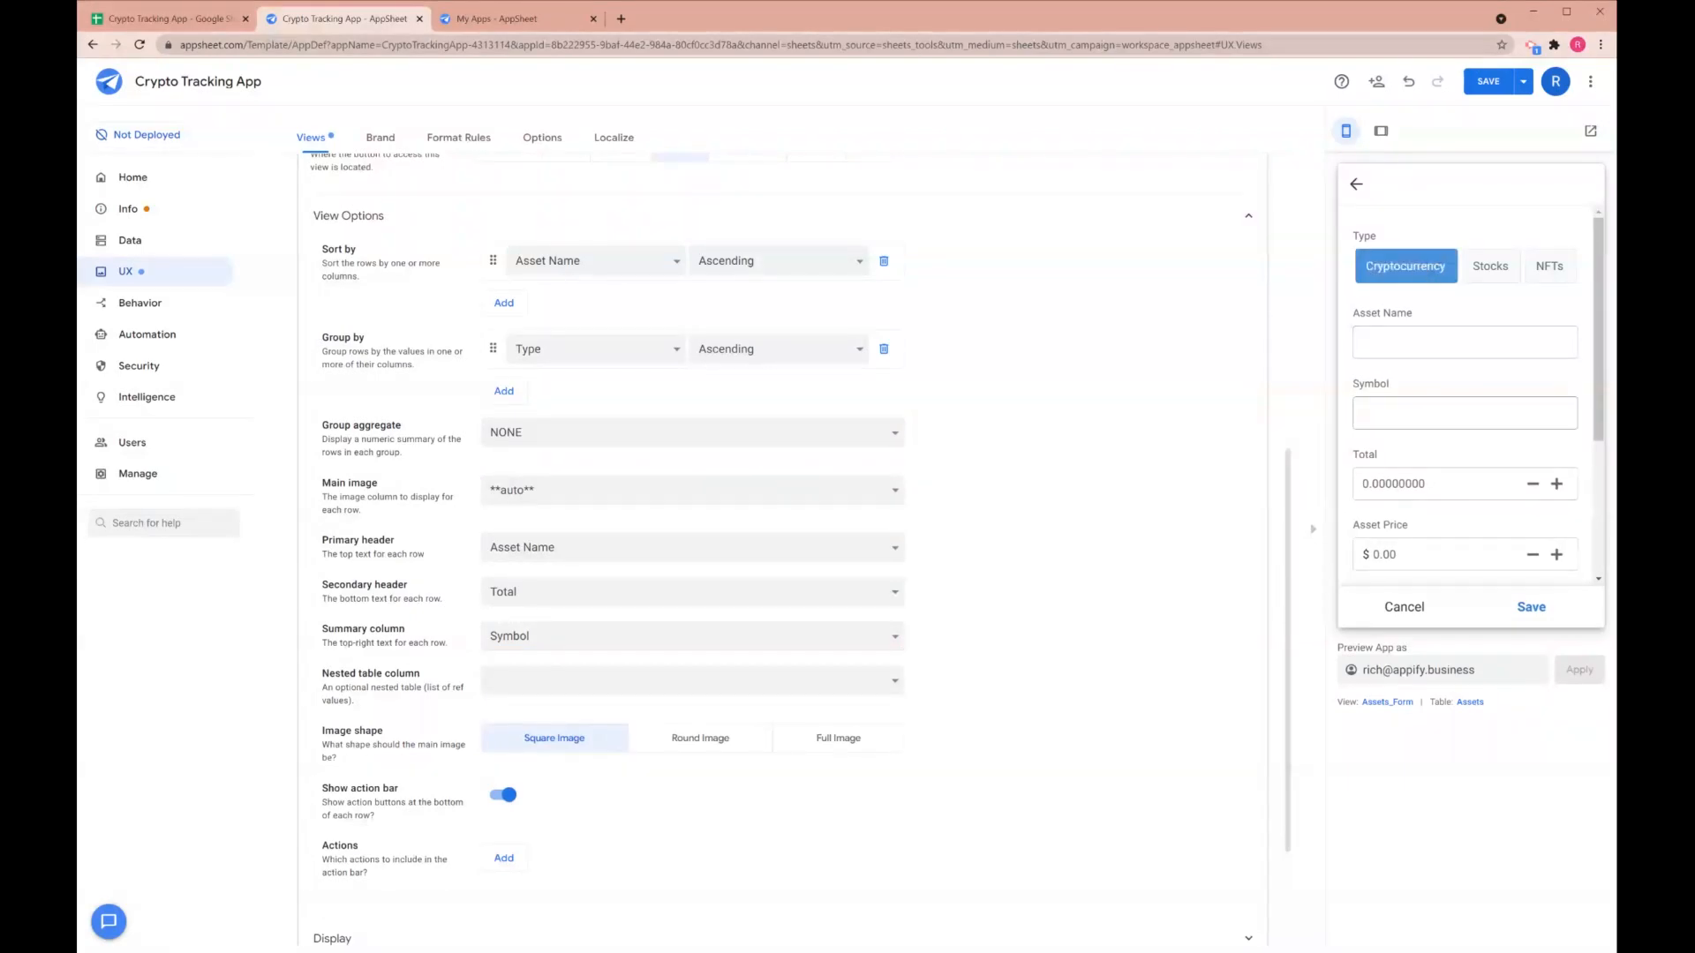
click(1464, 341)
text(Coinbase)
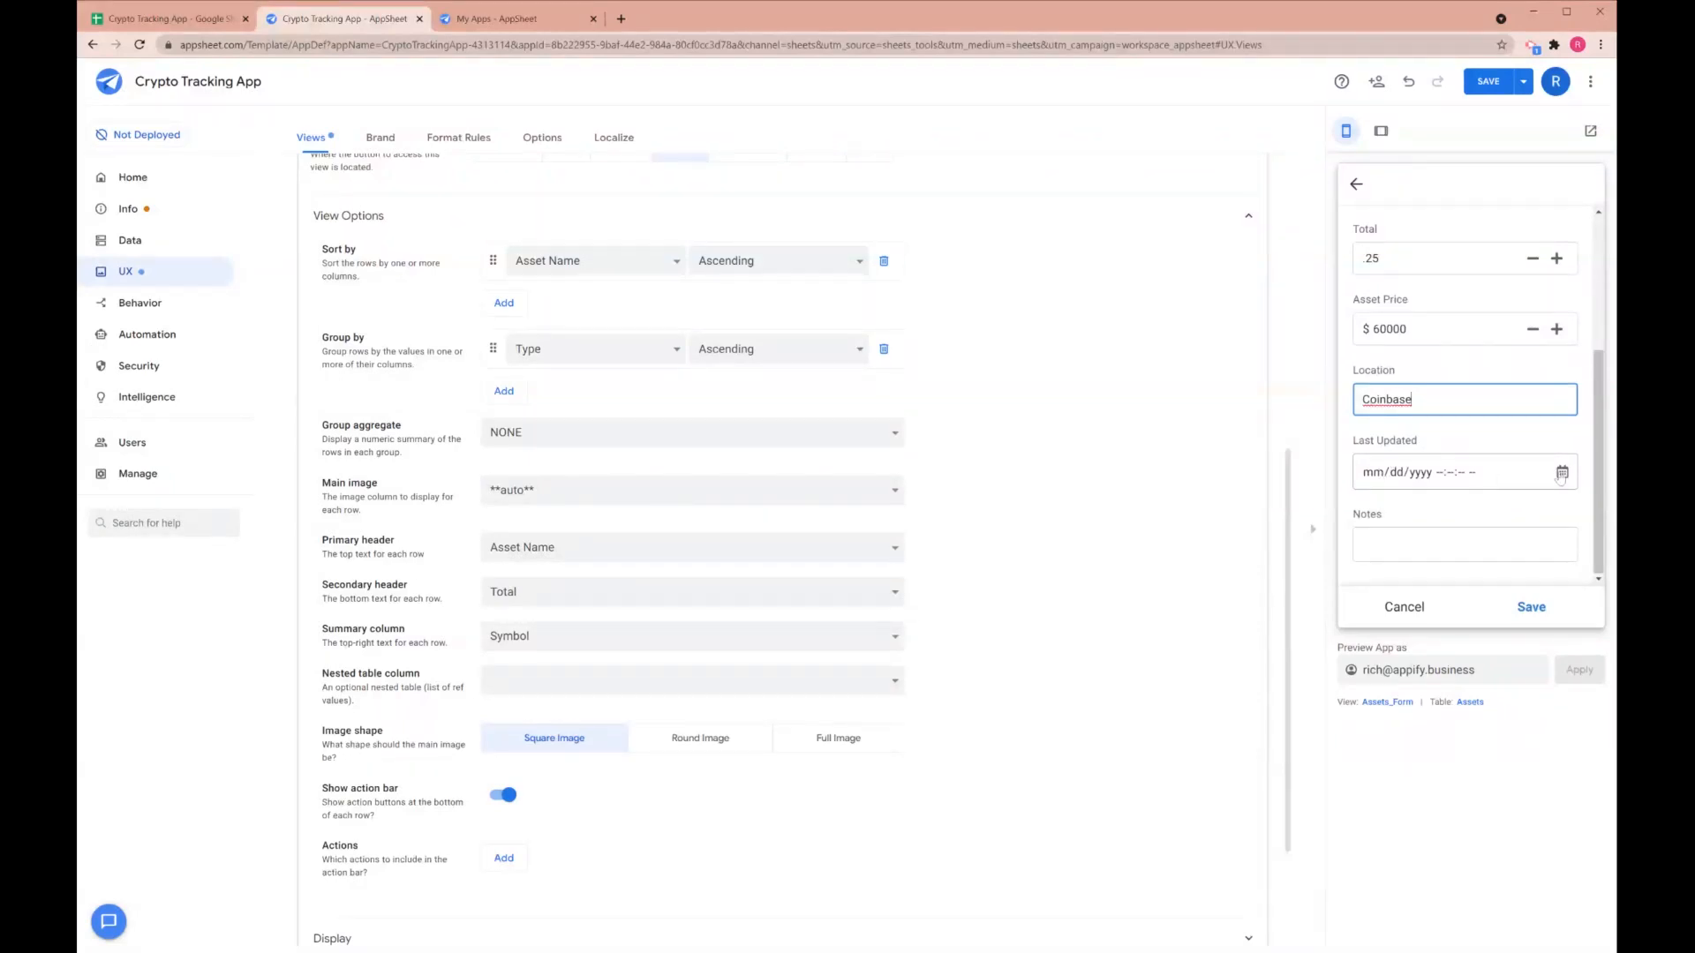
click(1416, 473)
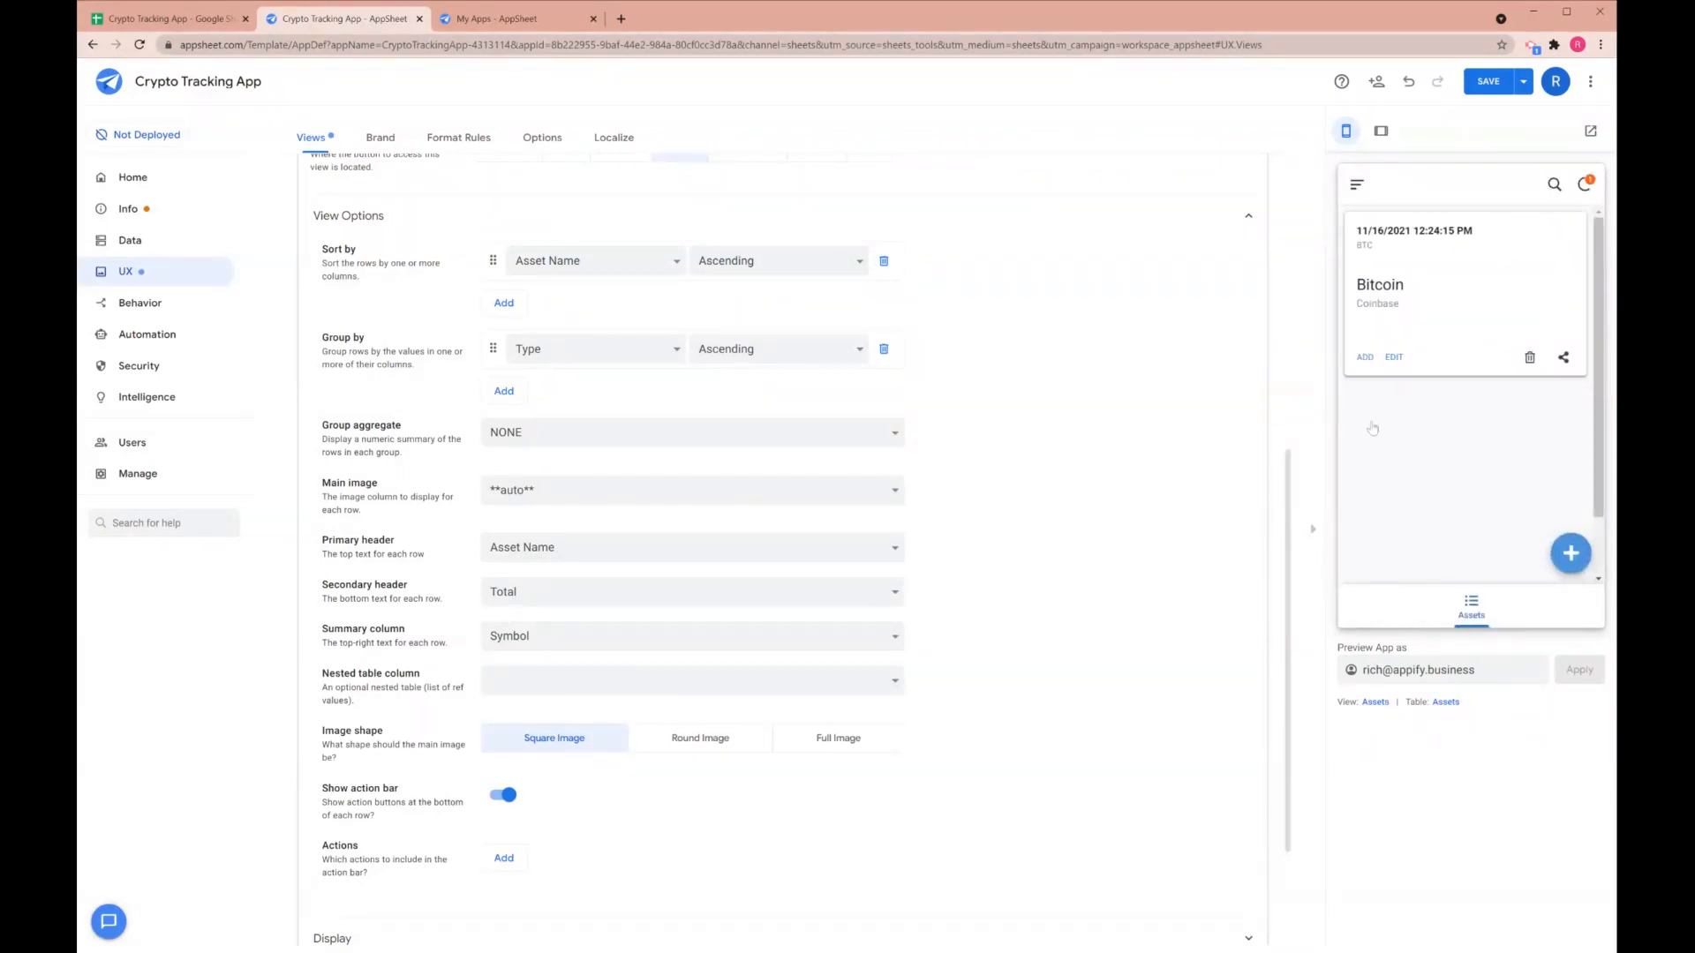
Give the Last Updated column a now() app formula and save it
click(129, 240)
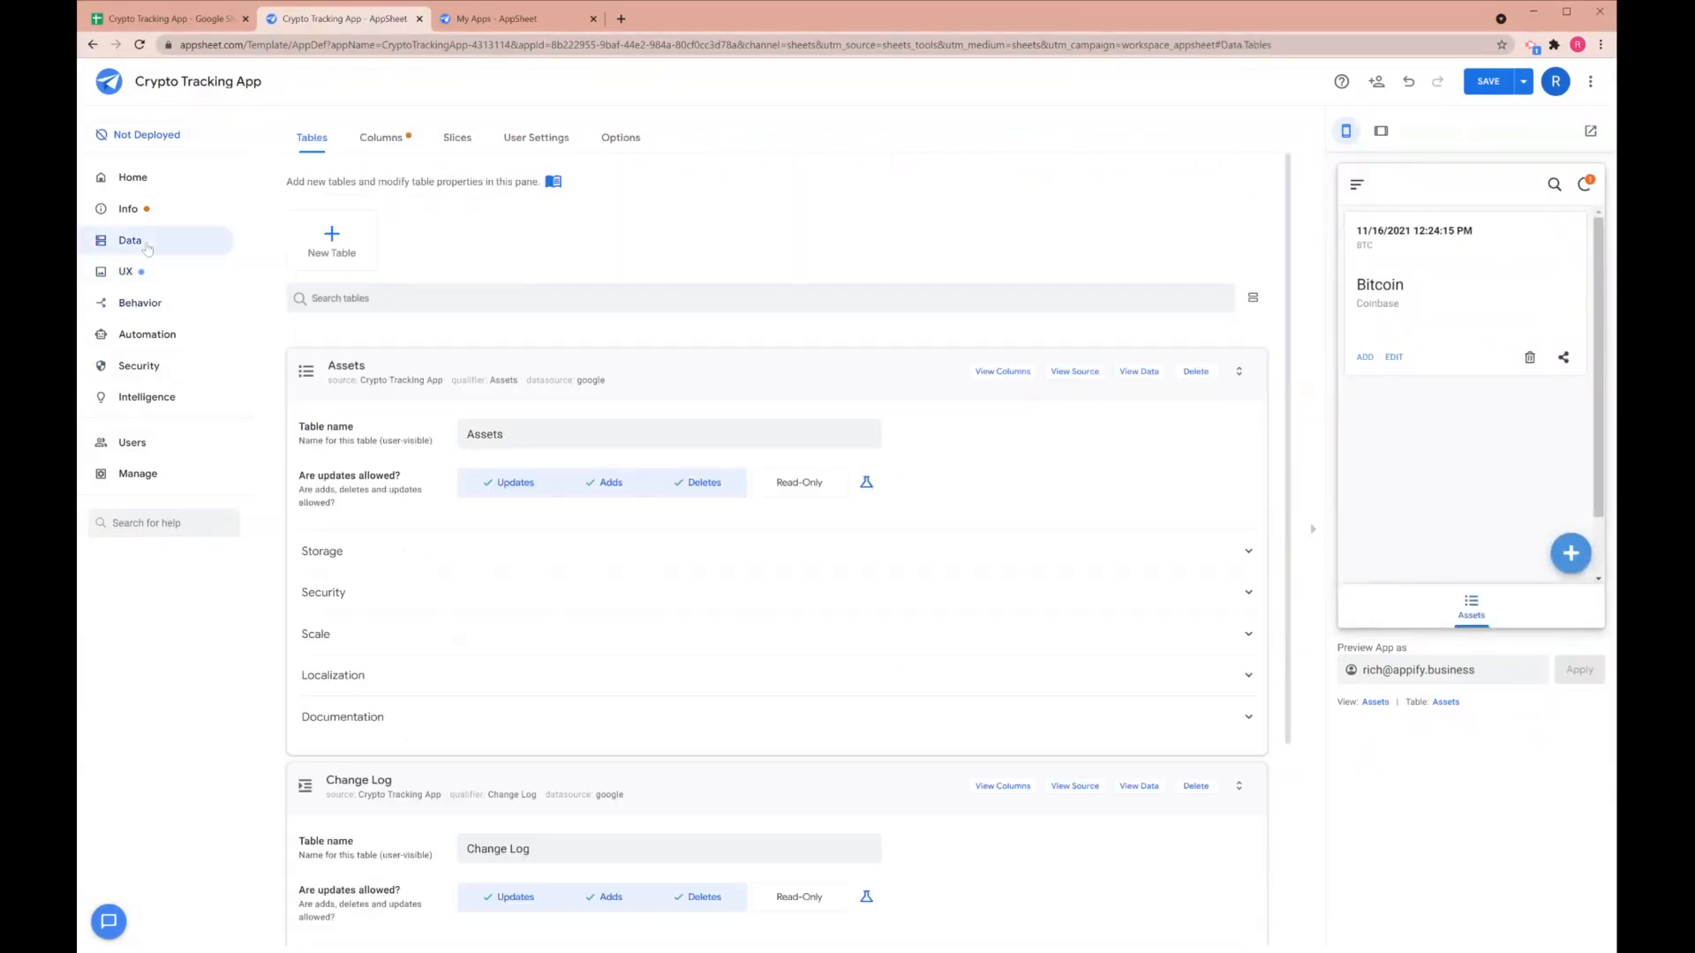
click(380, 137)
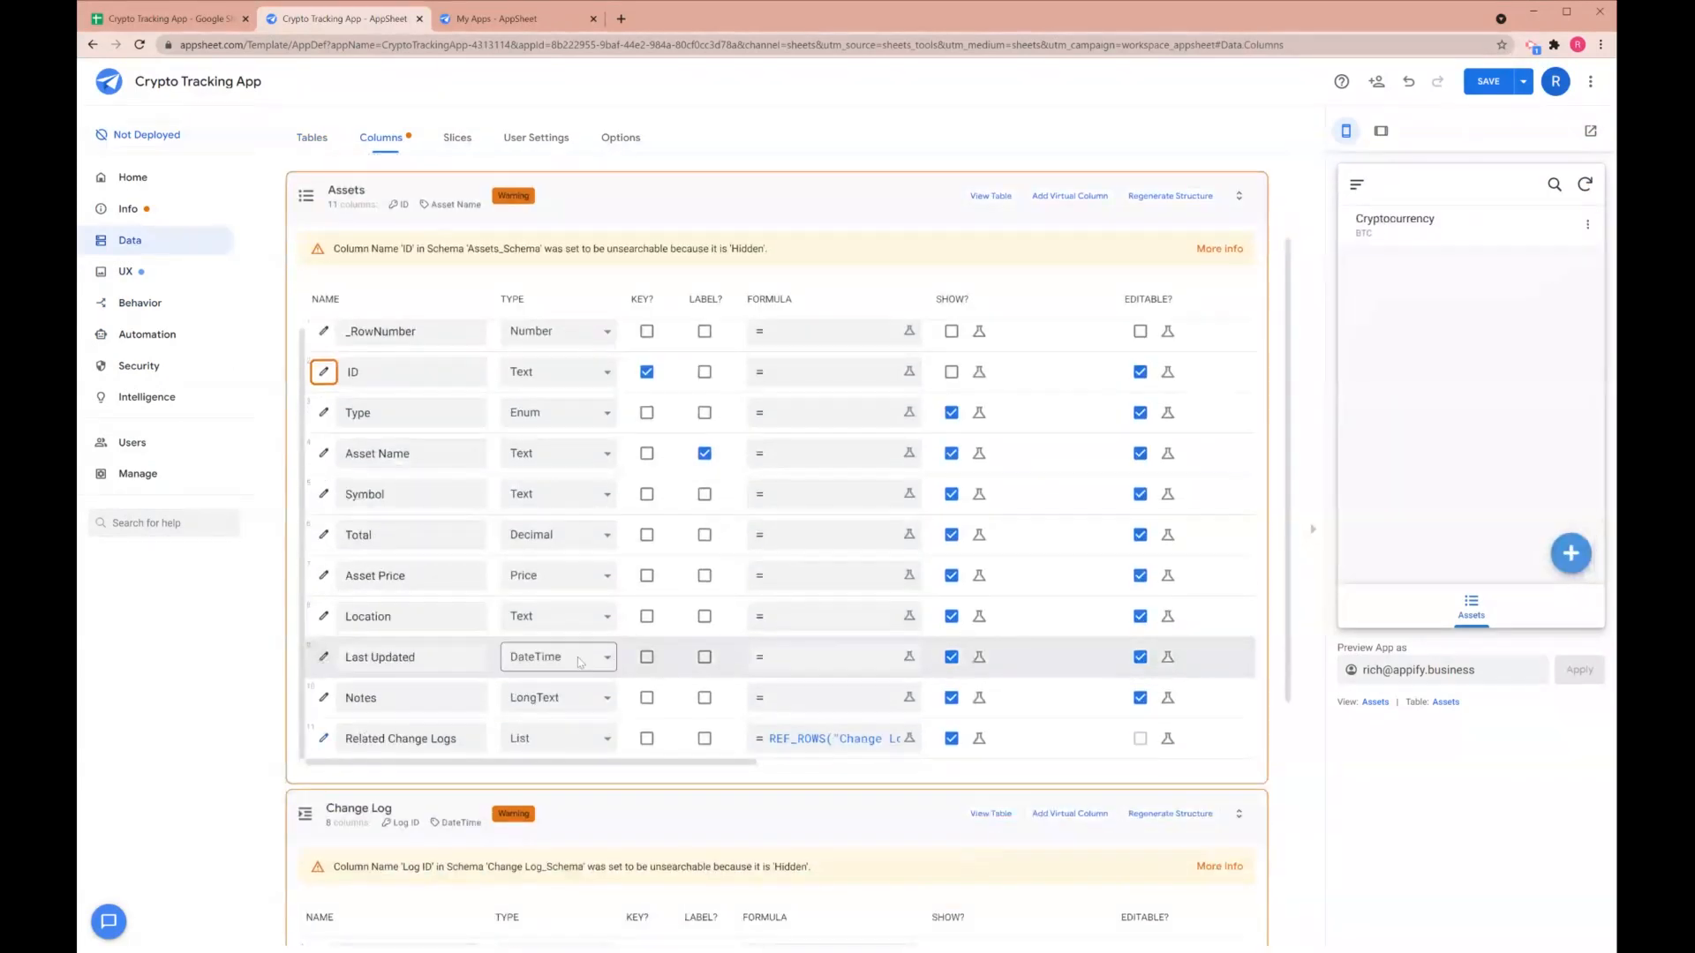
click(323, 656)
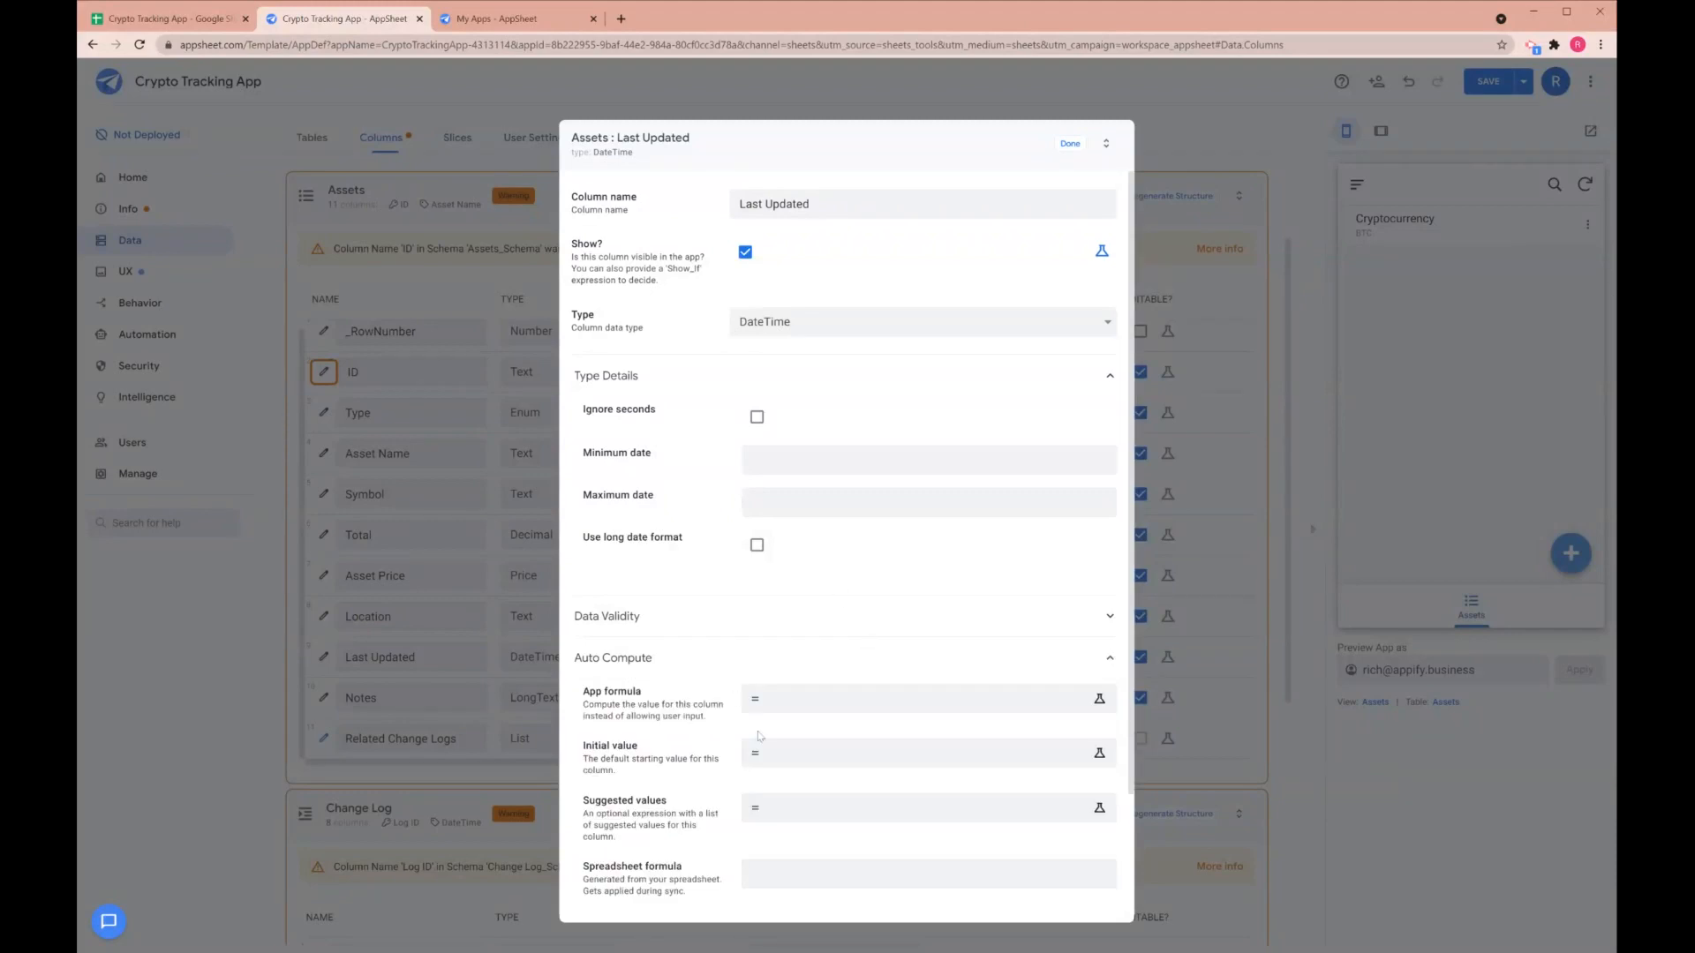
click(1099, 698)
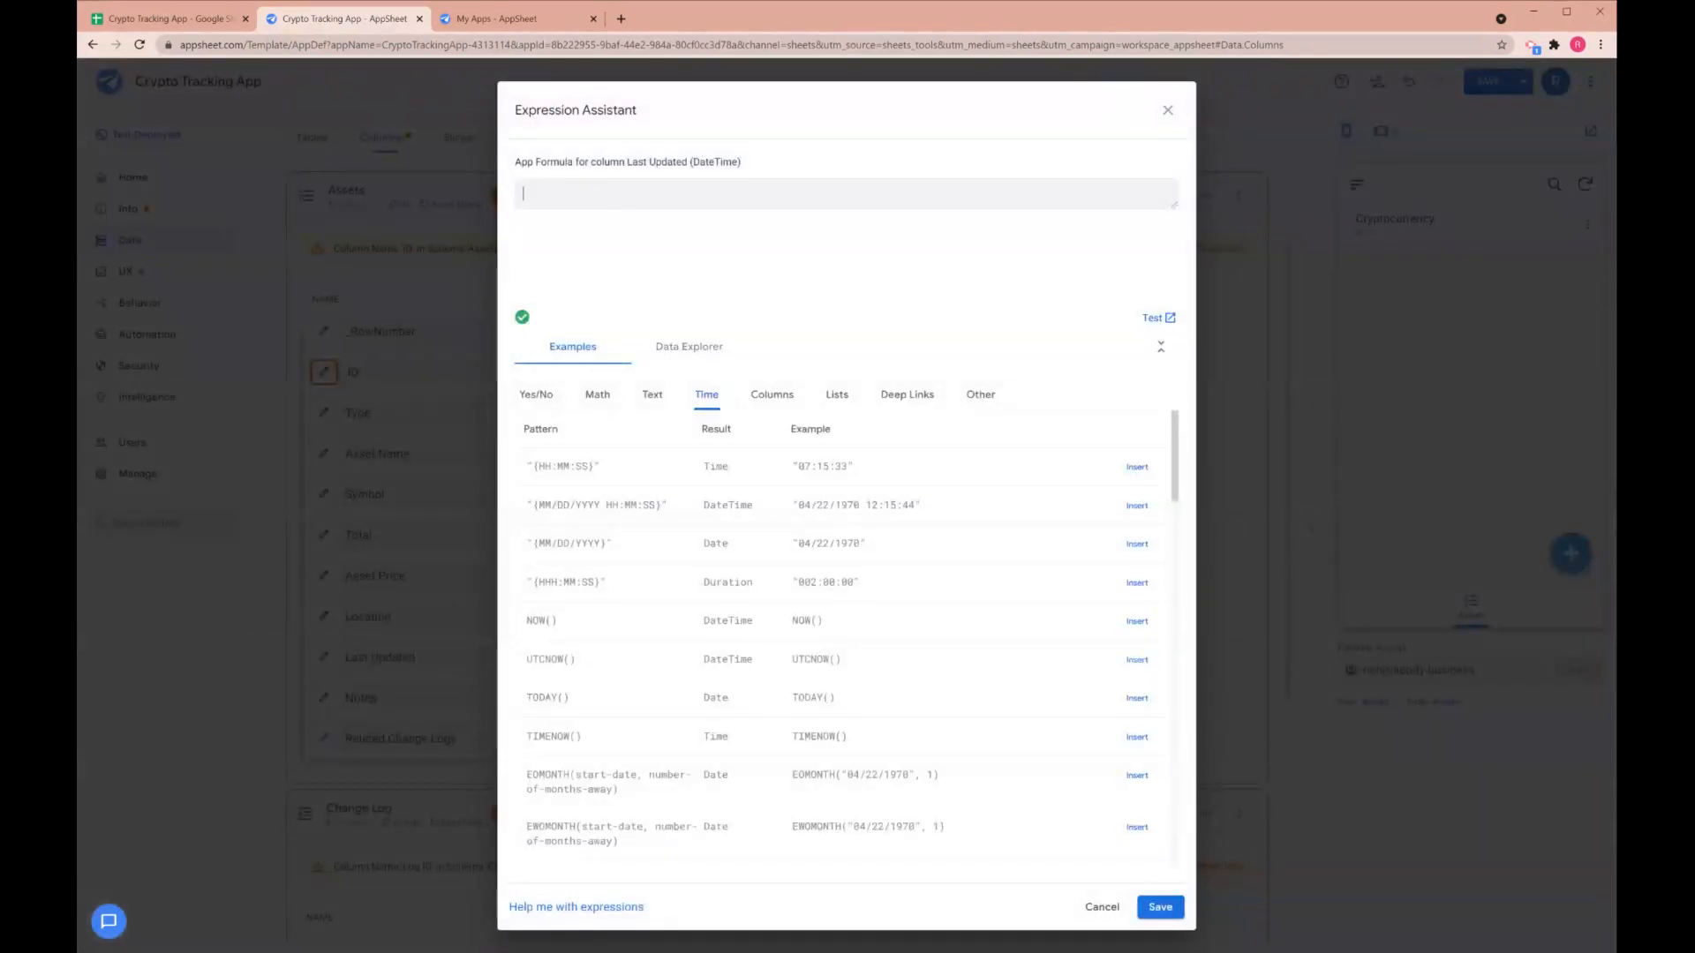
text(now())
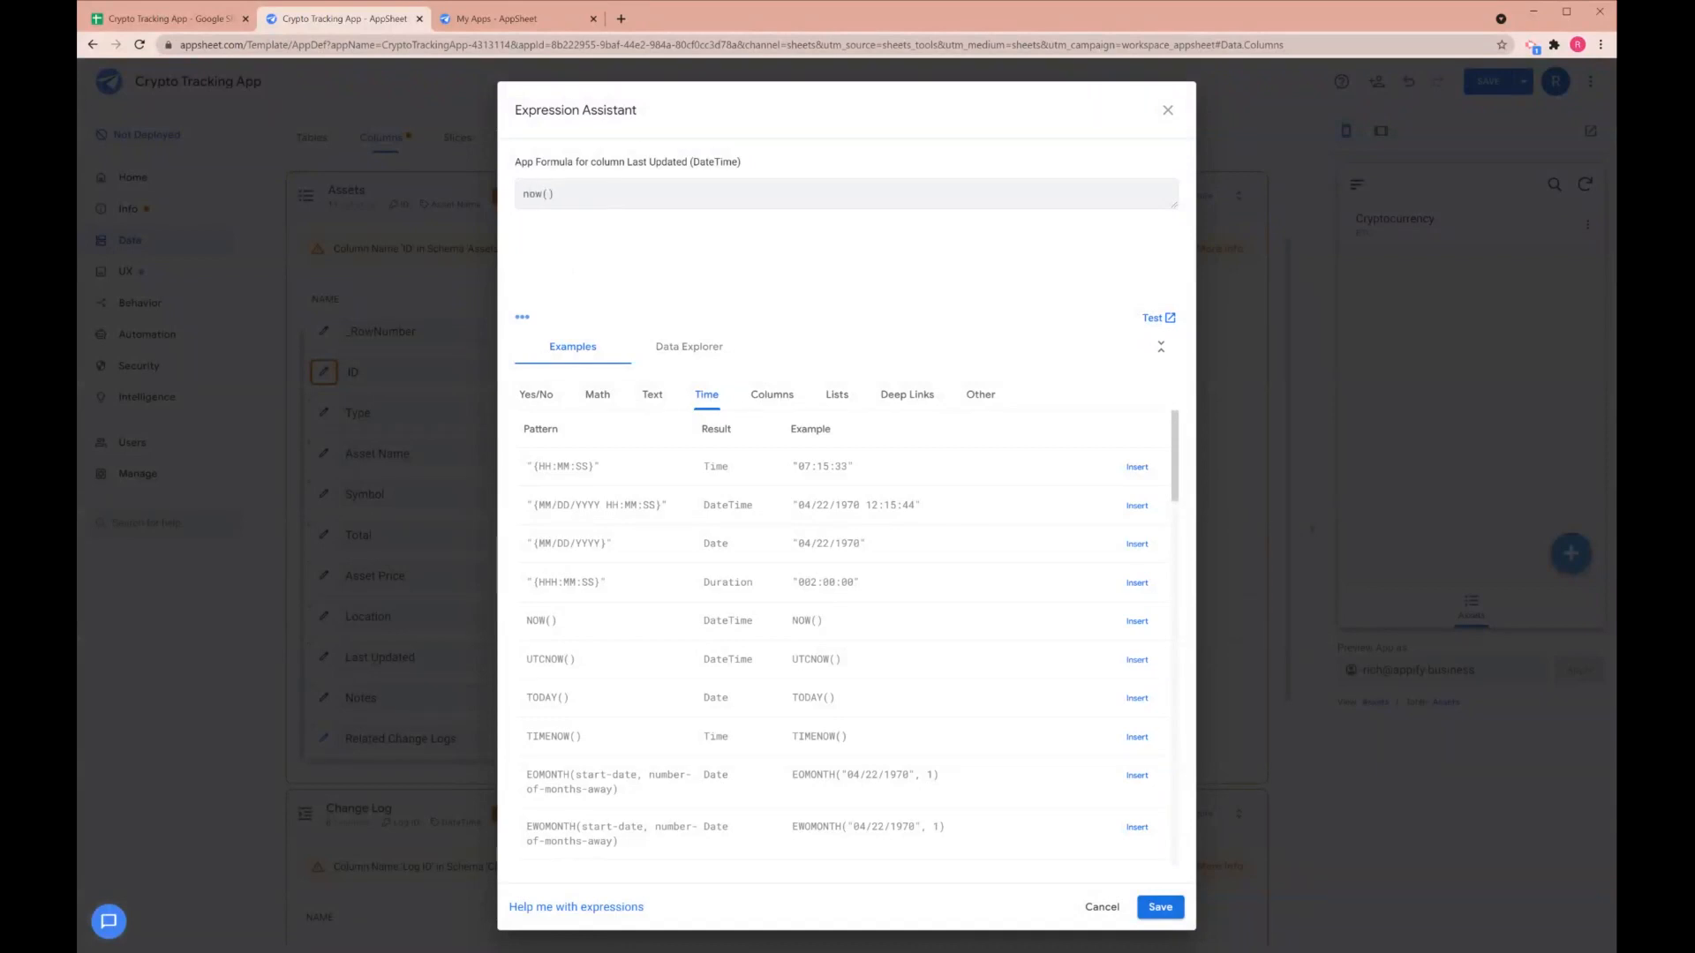
click(1159, 906)
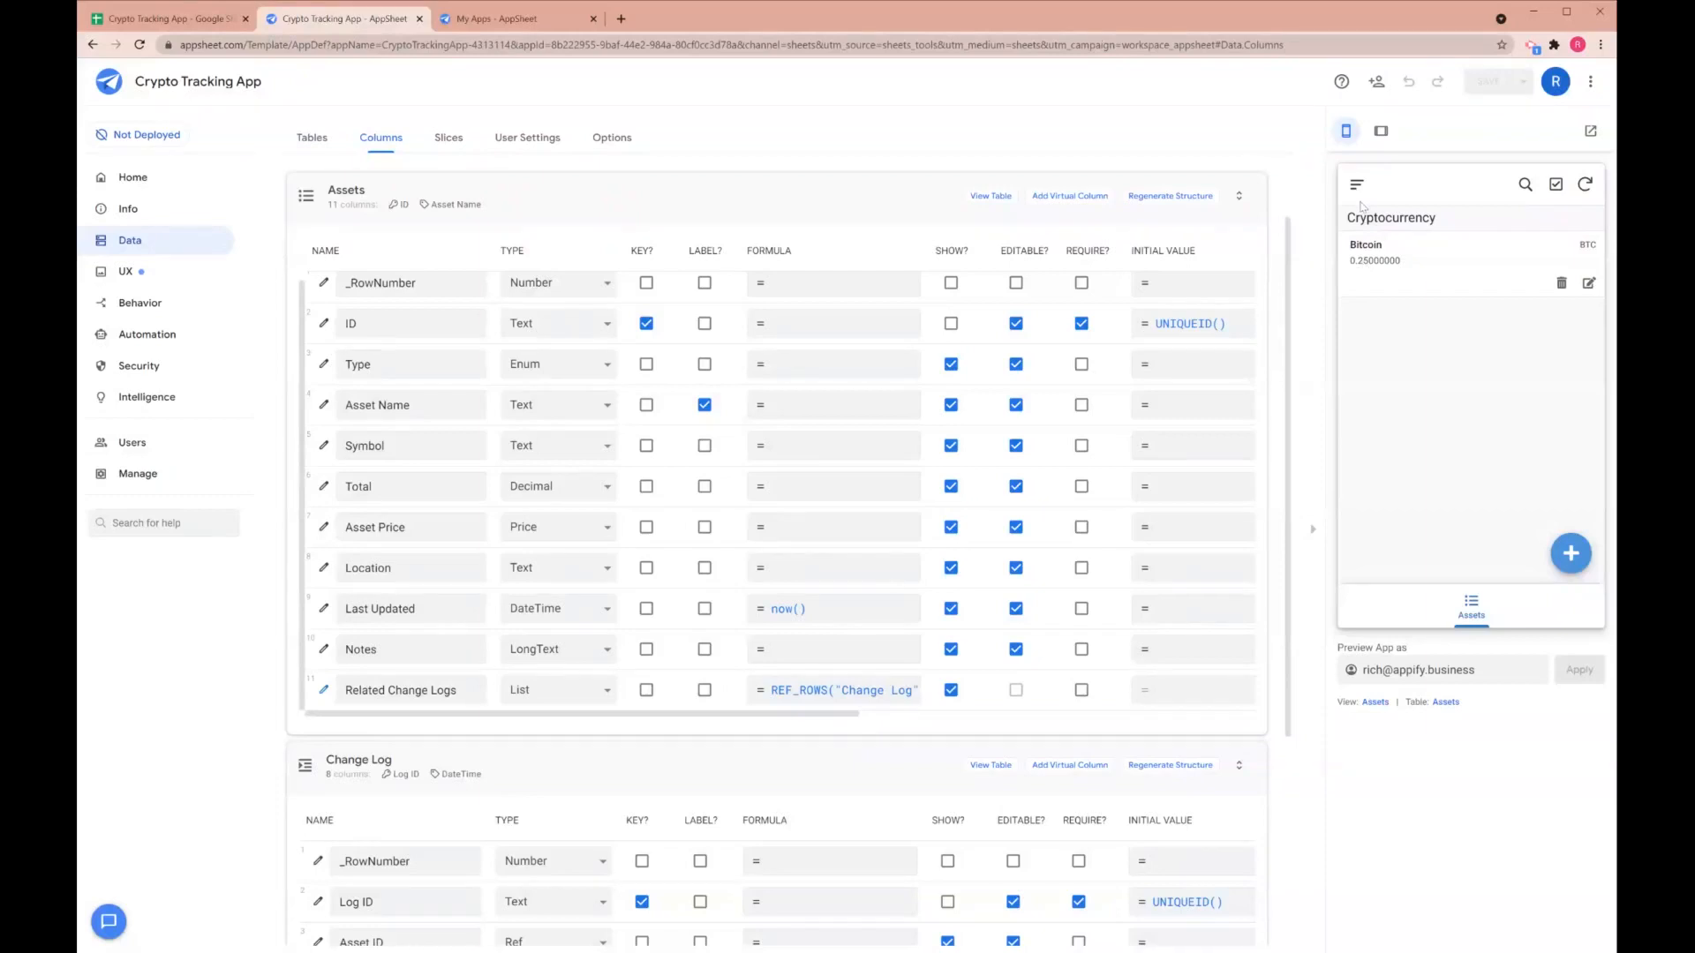
mouse_move(1571, 274)
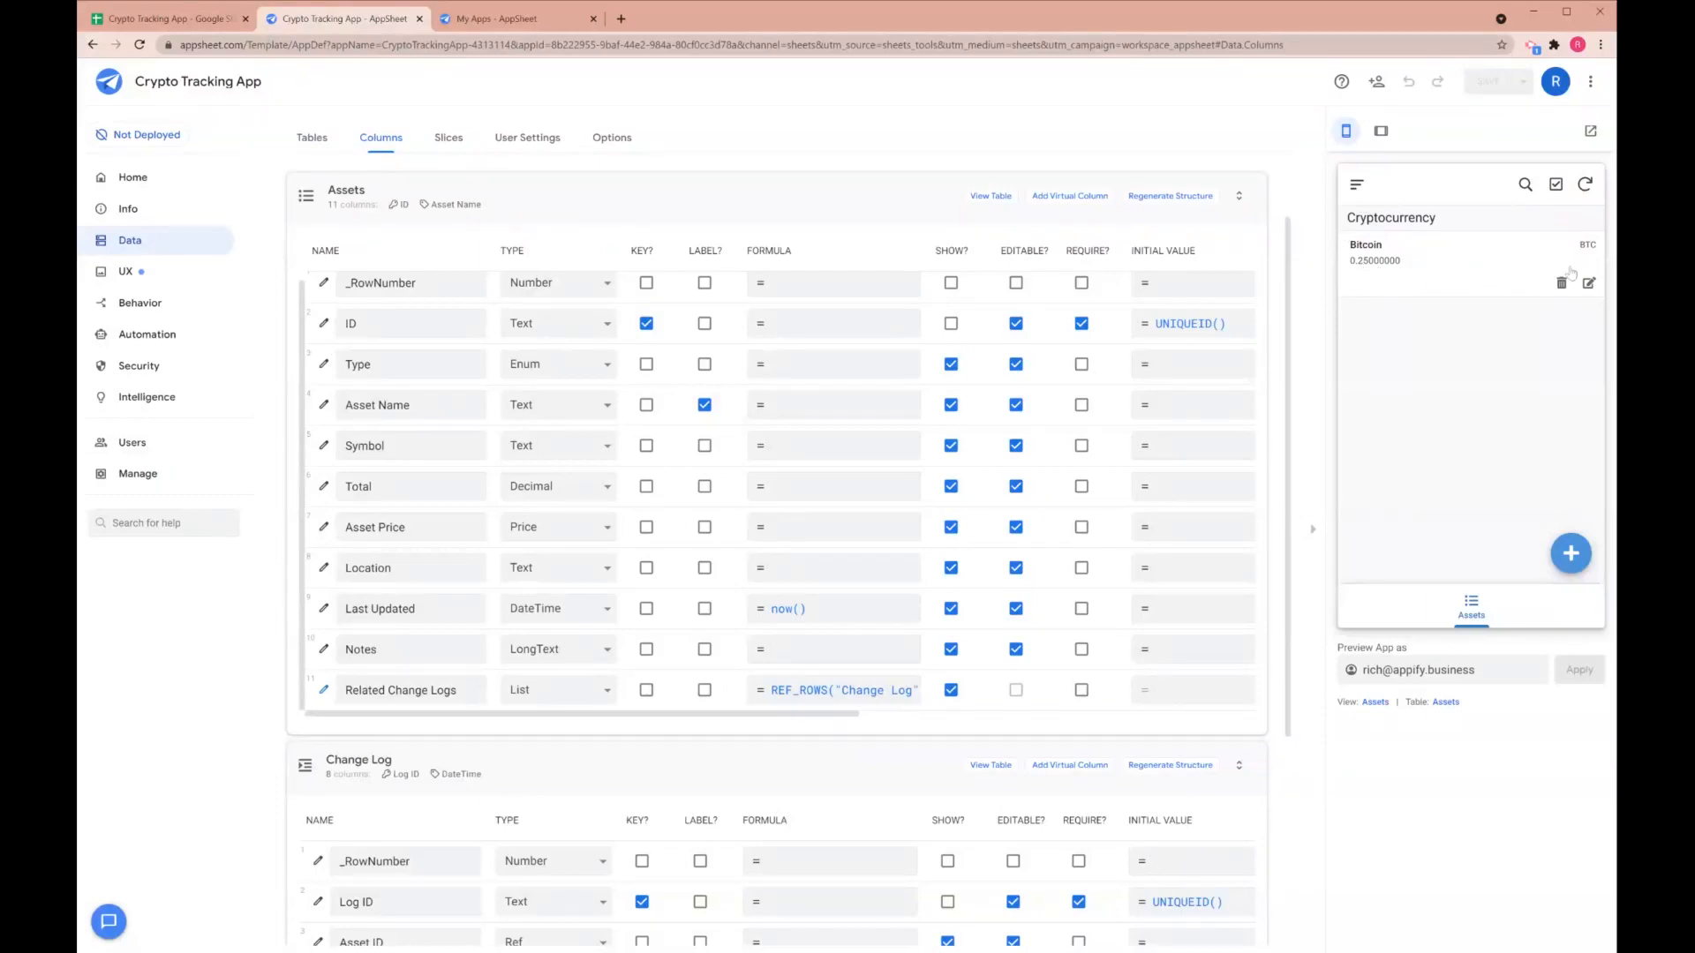
Start a Stocks asset named Amazon in the preview and check Last Updated is pre-filled
click(1570, 554)
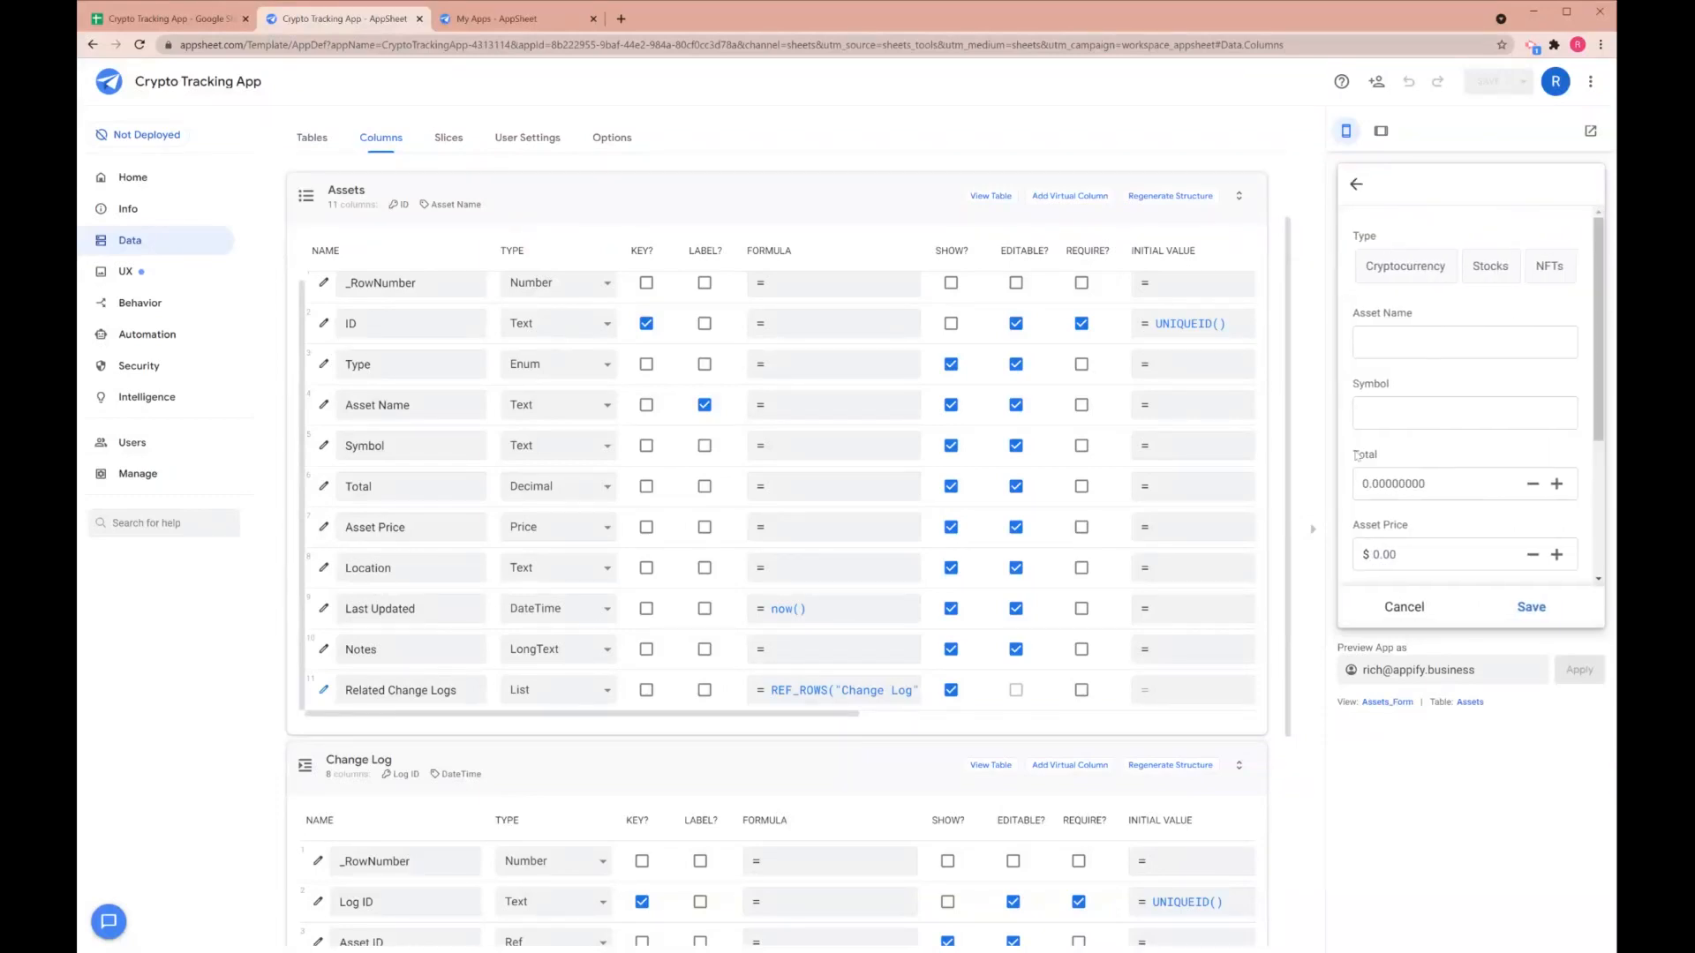
click(1489, 266)
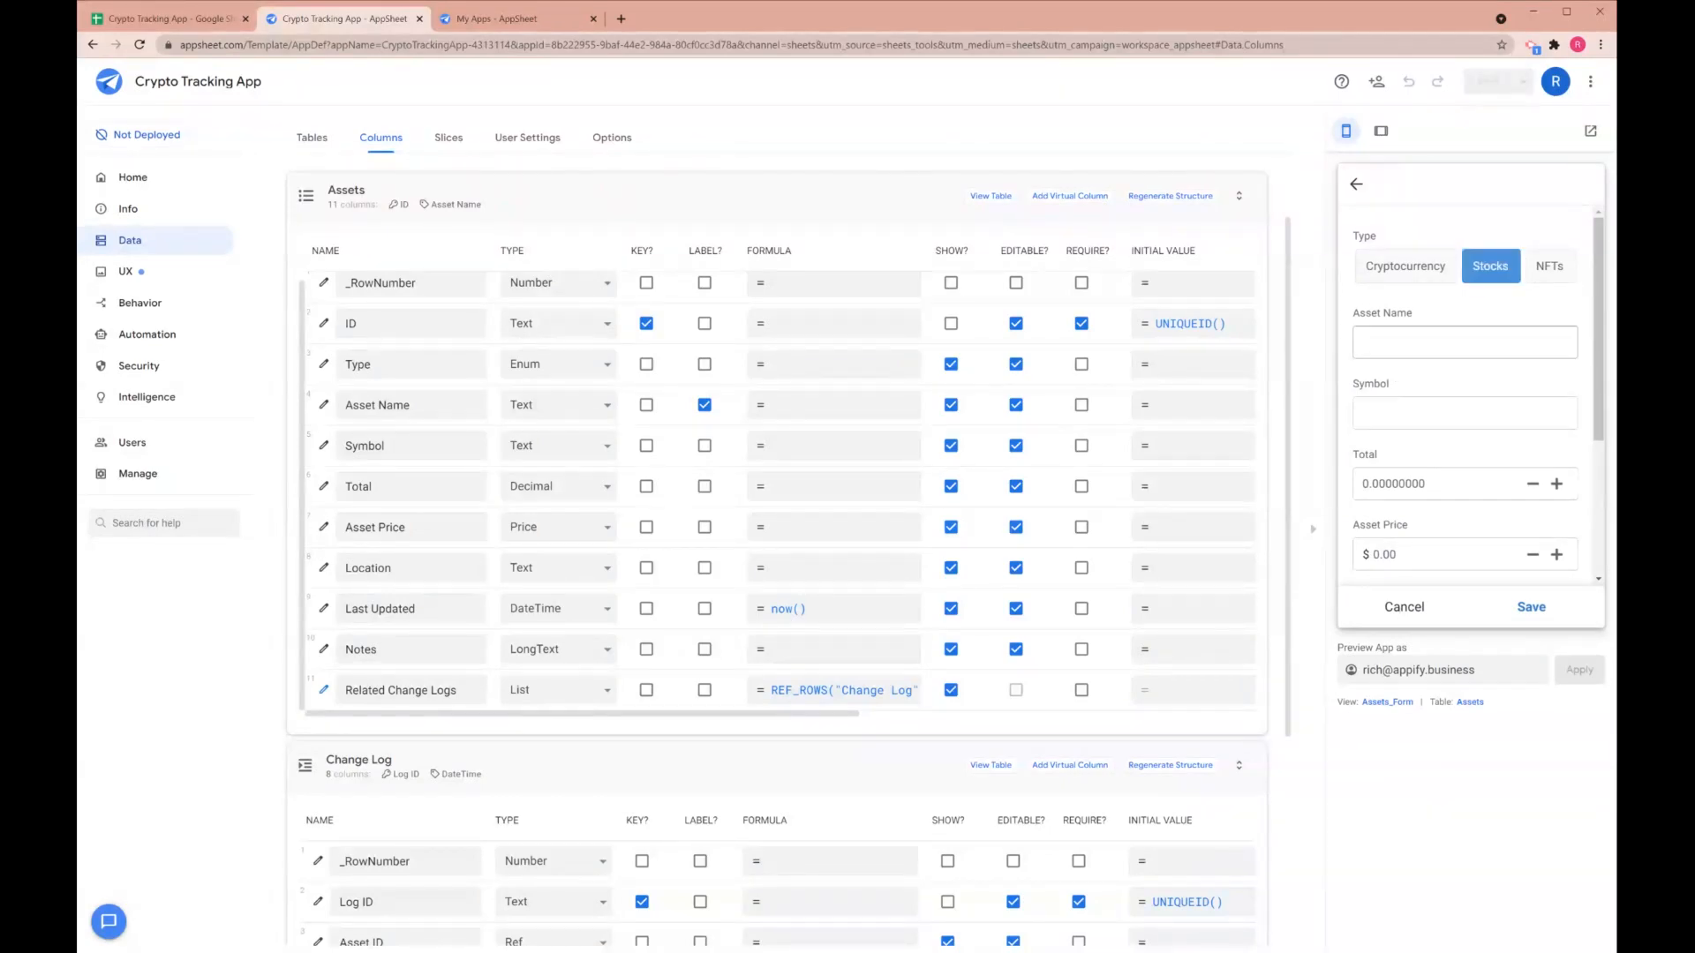
click(1463, 342)
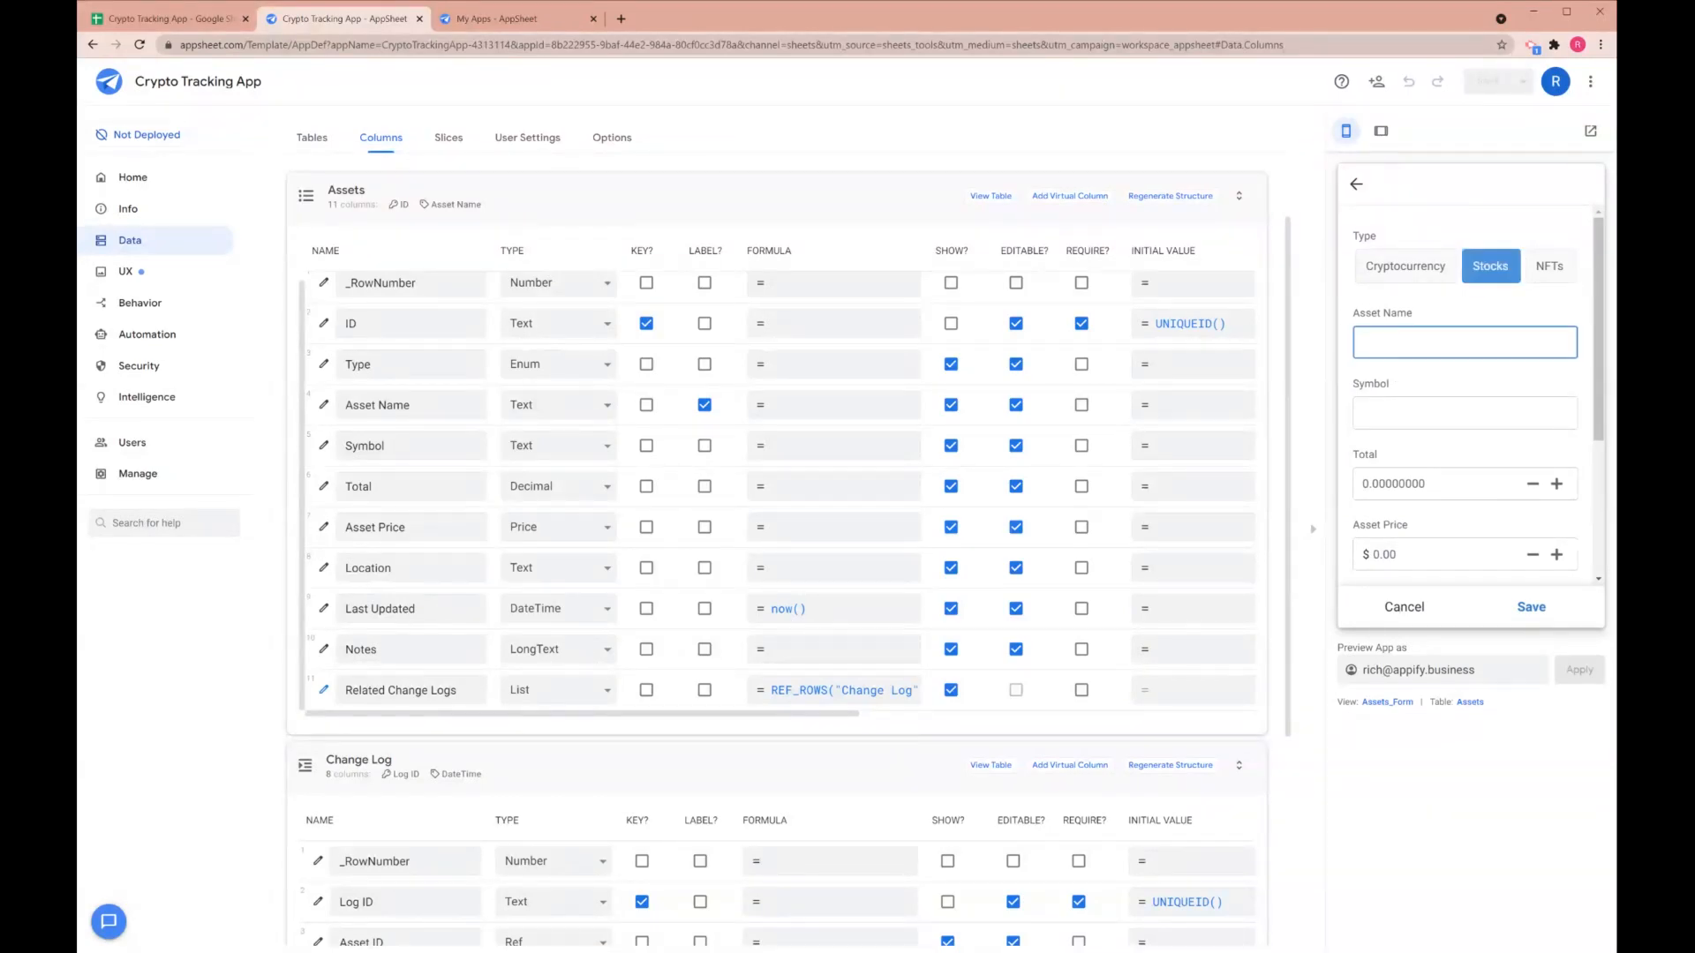
text(Ama)
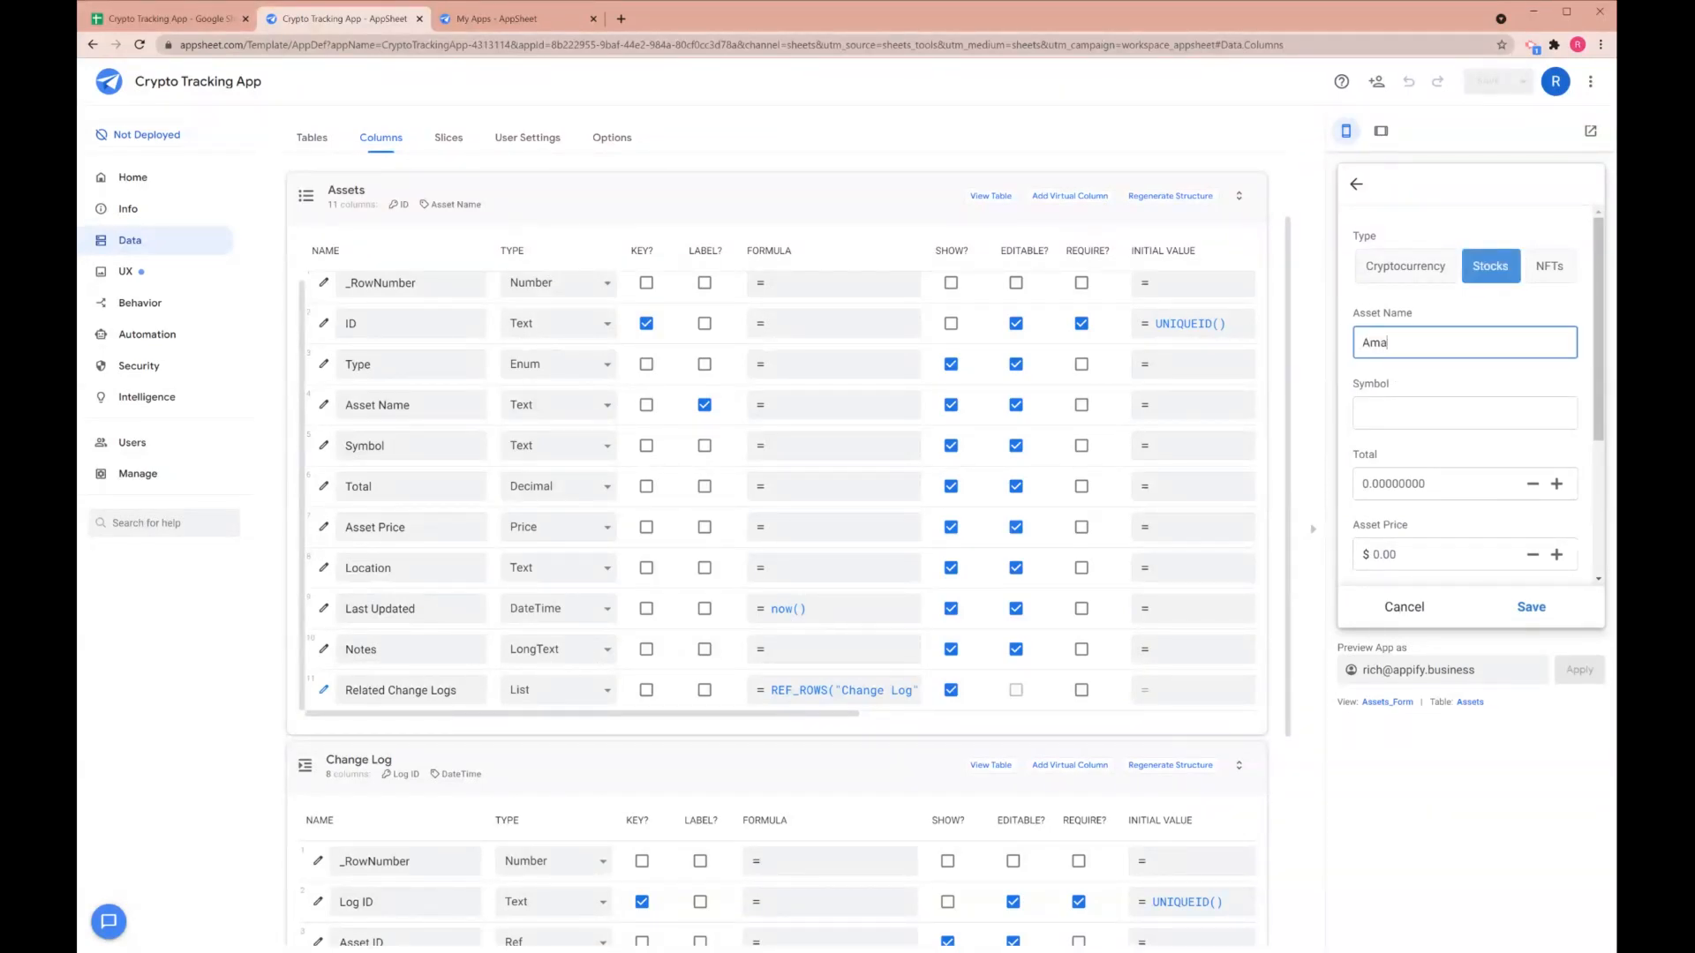
scroll(down, 3)
text(Robinhood)
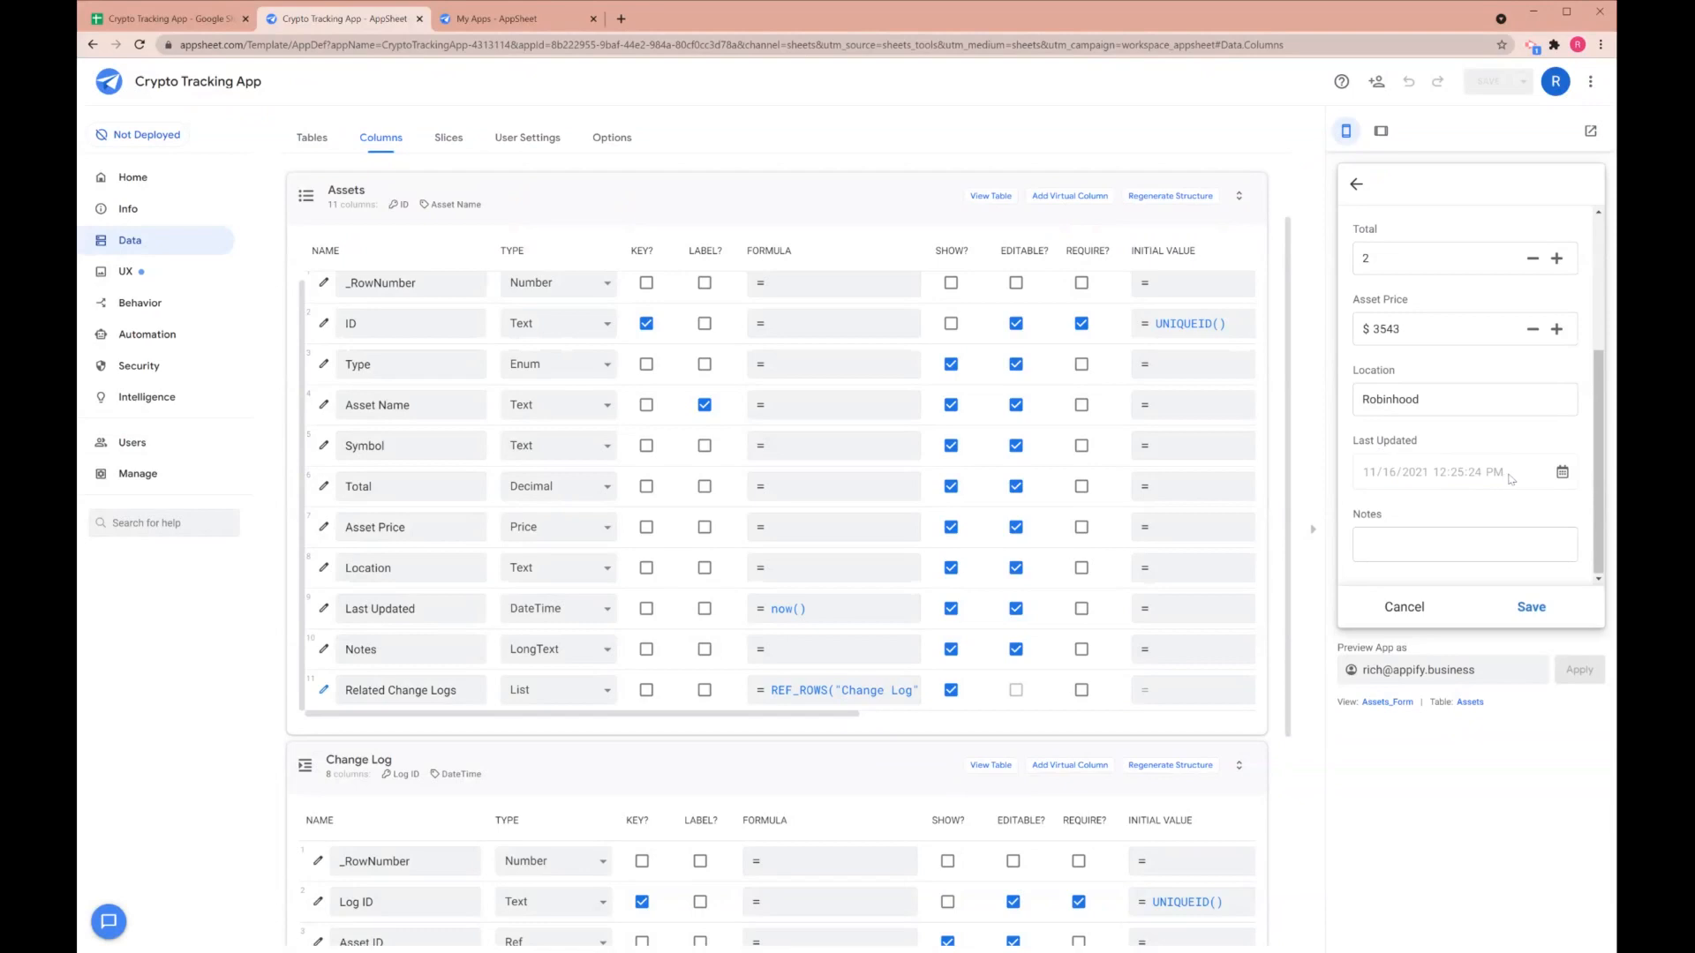
triple_click(1432, 472)
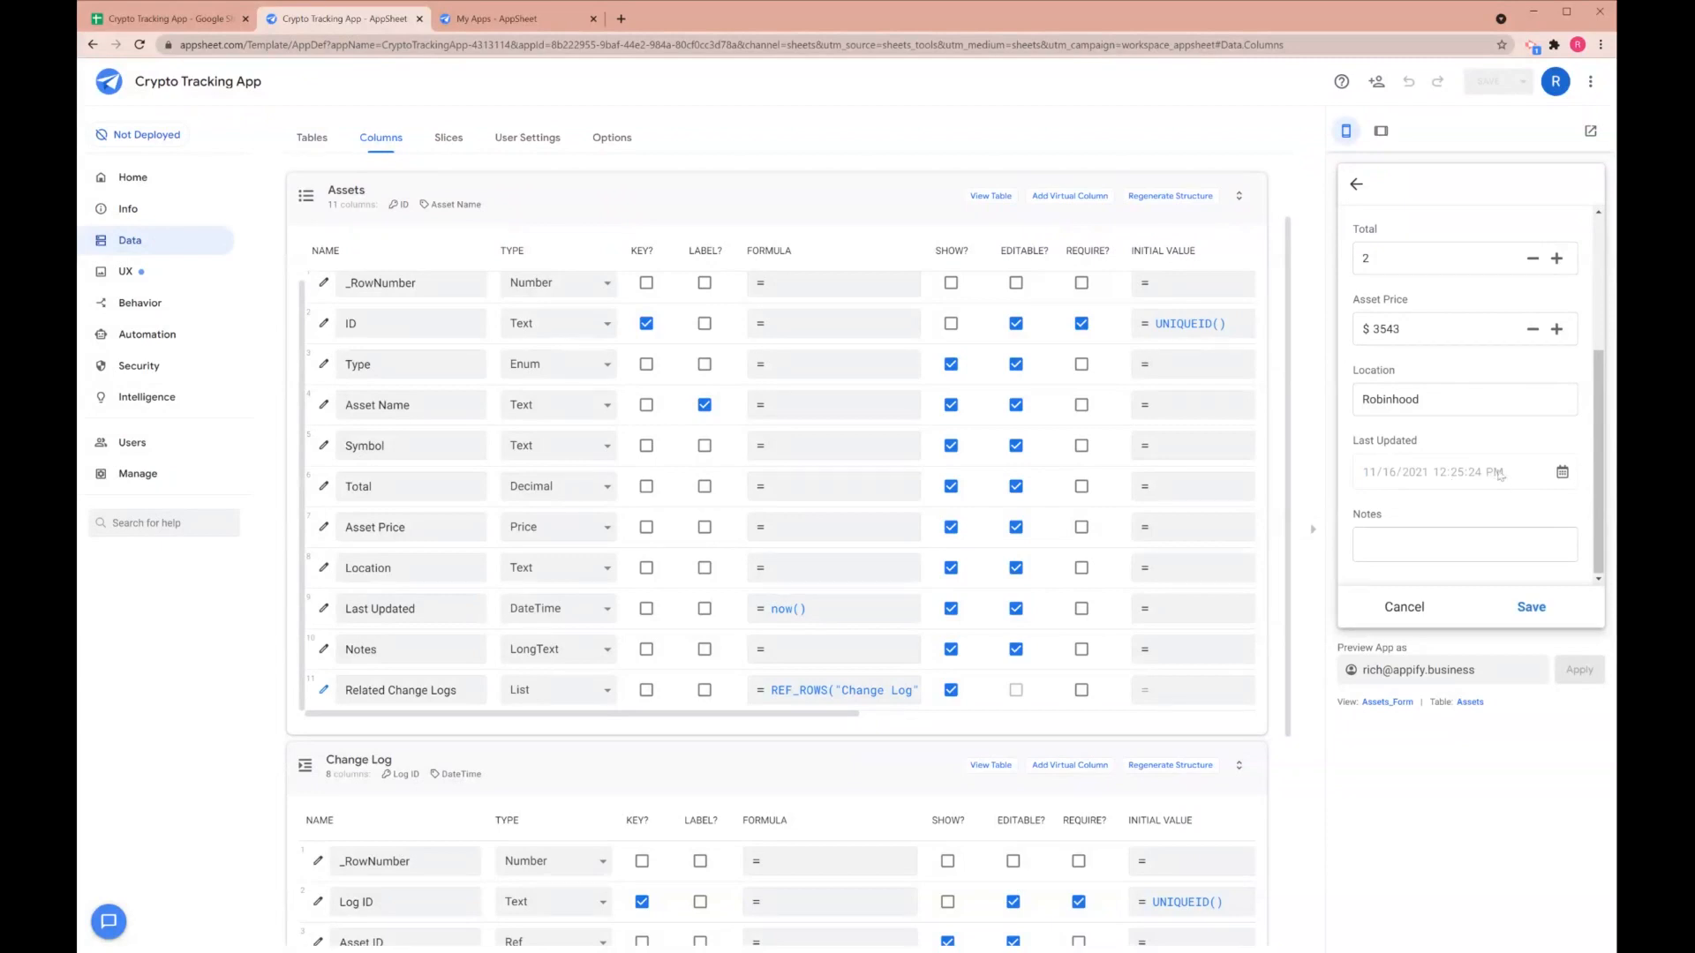
Set the Last Updated Show? condition to context(viewtype)<>form and save
click(324, 608)
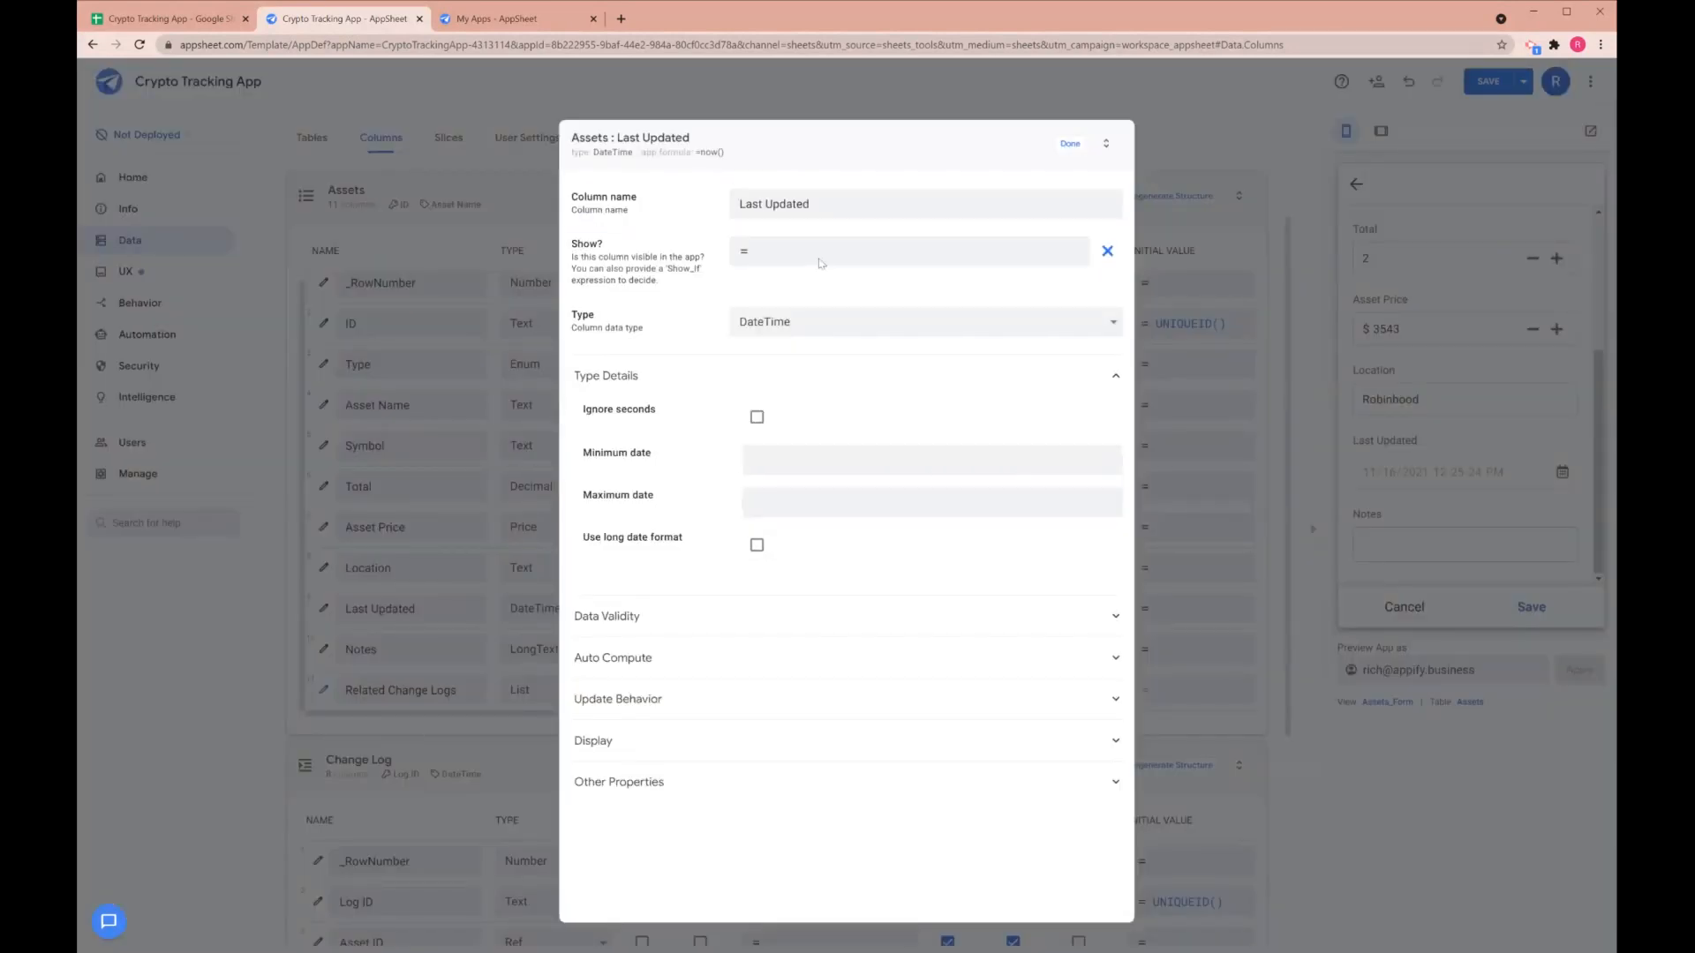
click(909, 251)
text(context(viewtype)
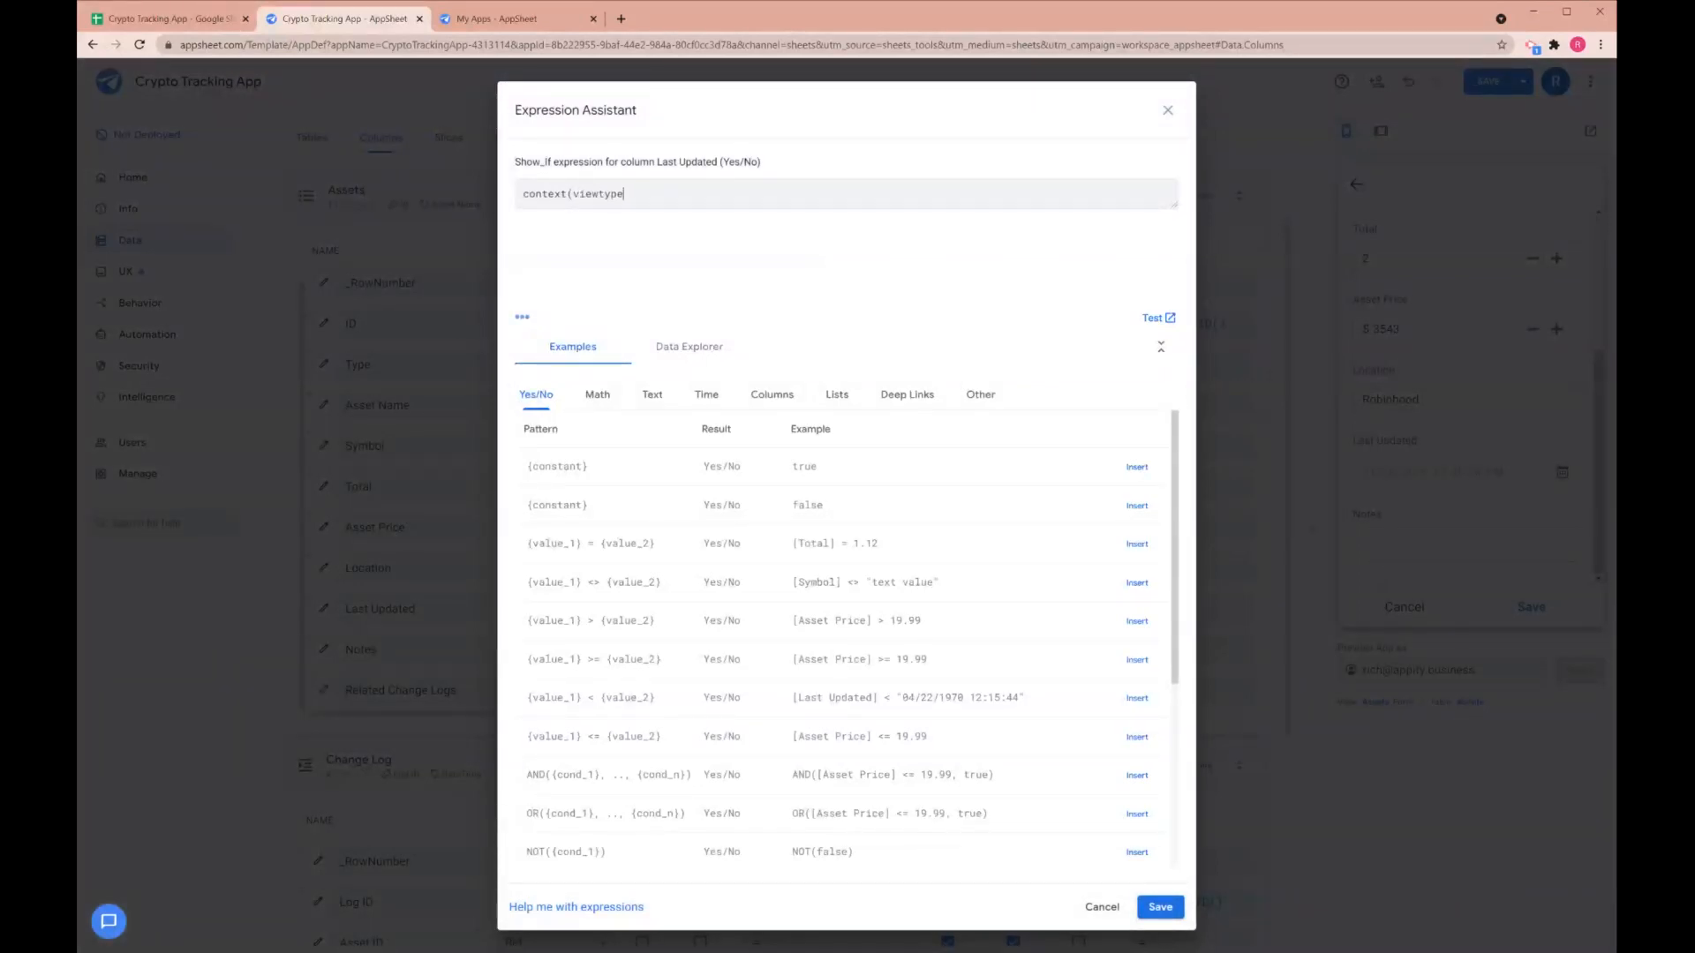
text())
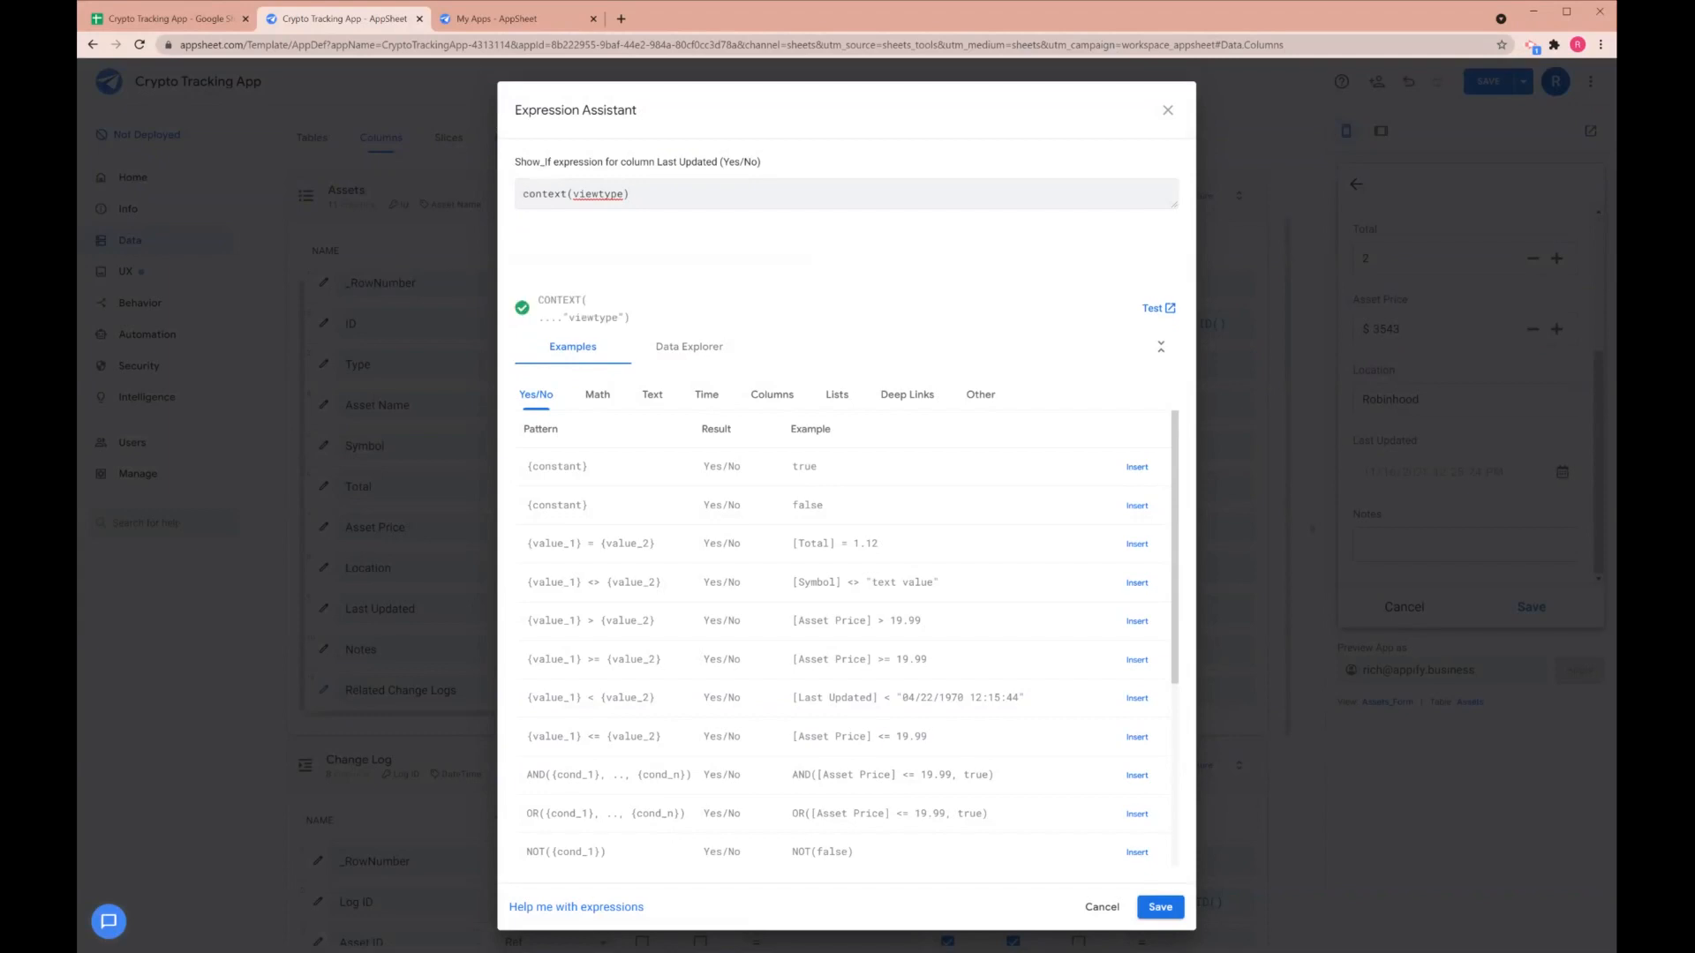
text(<>f)
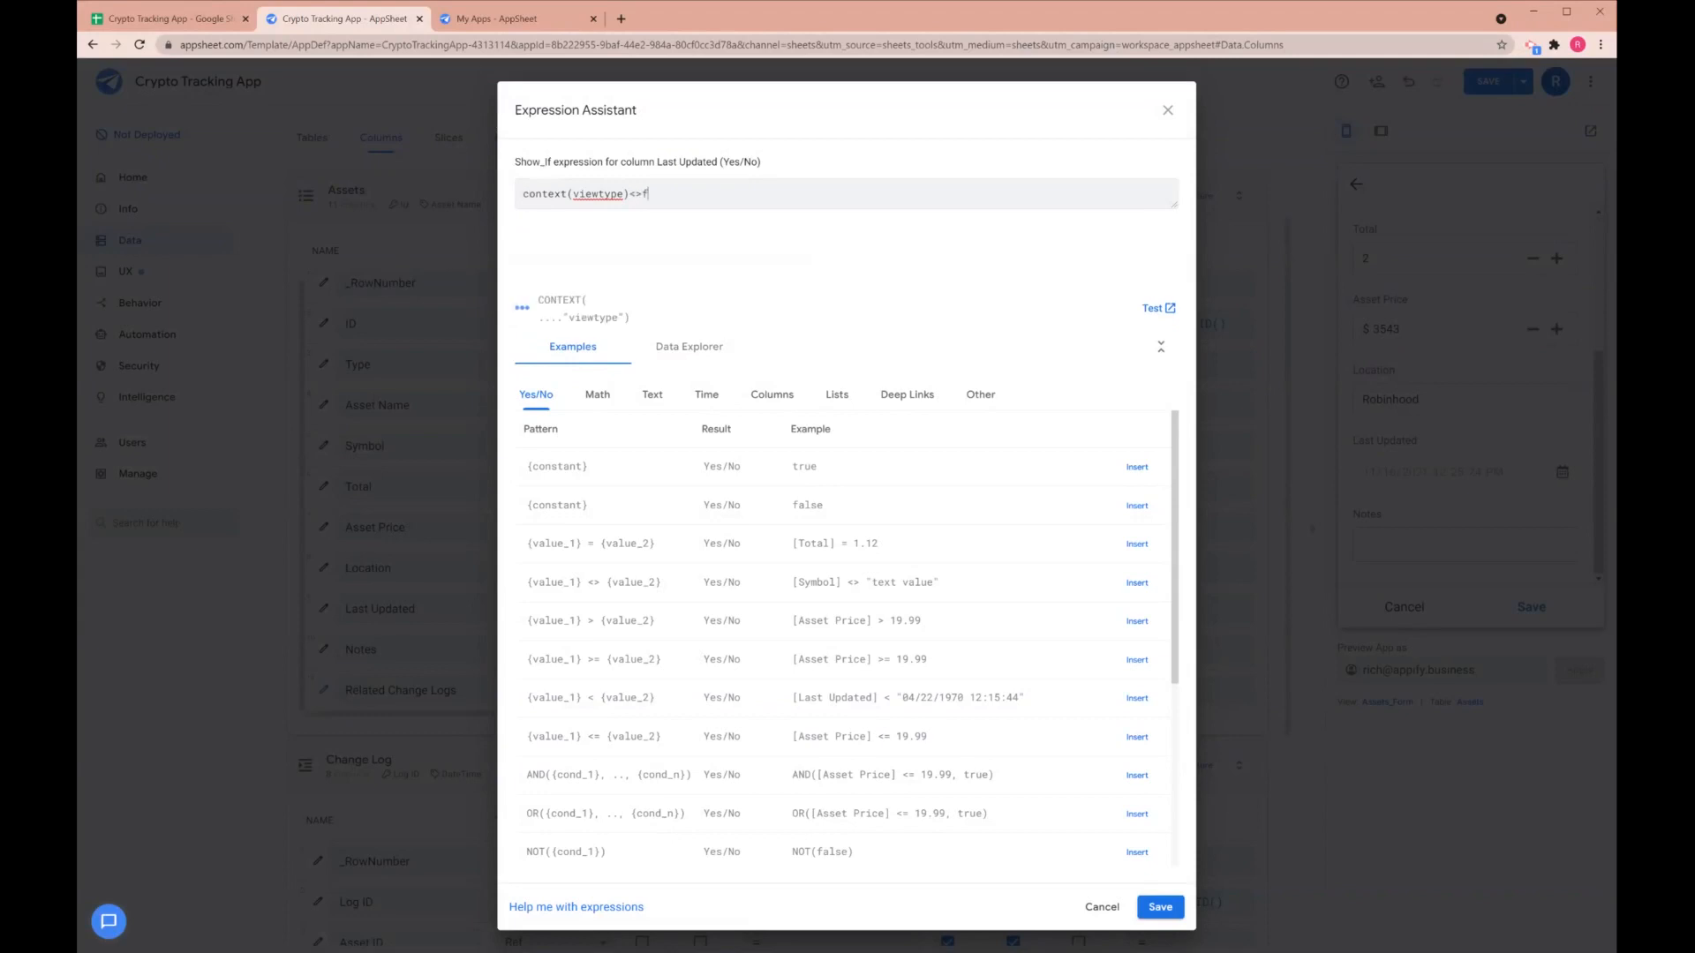
text(orm)
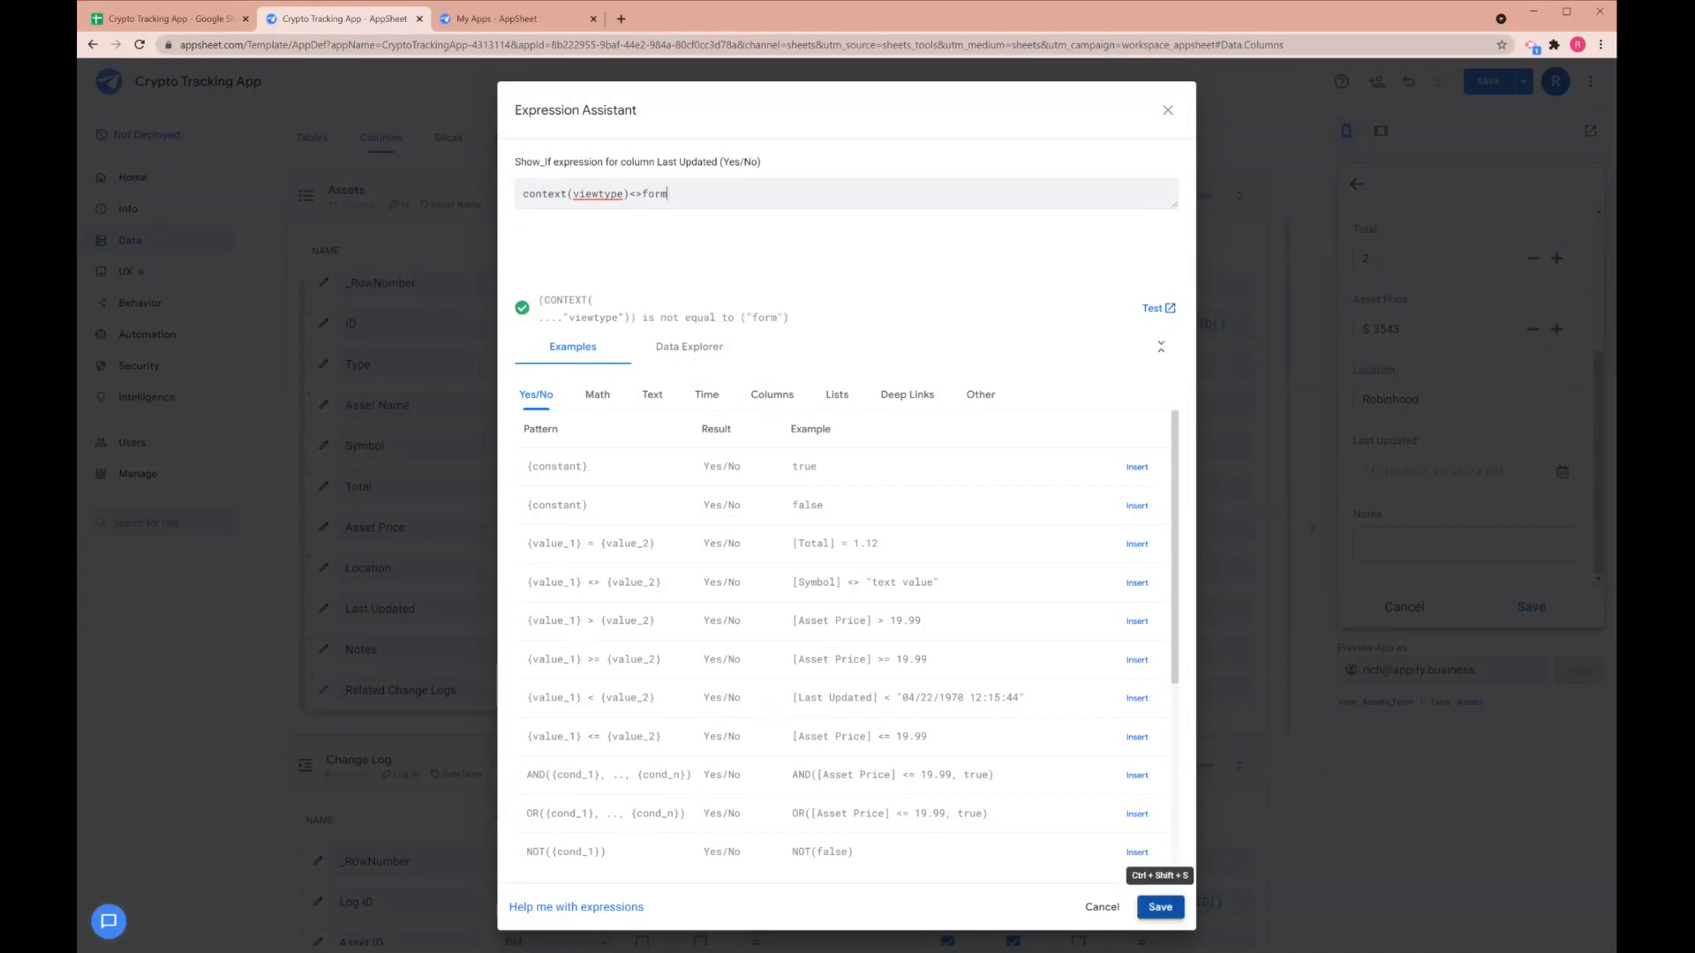
click(1159, 906)
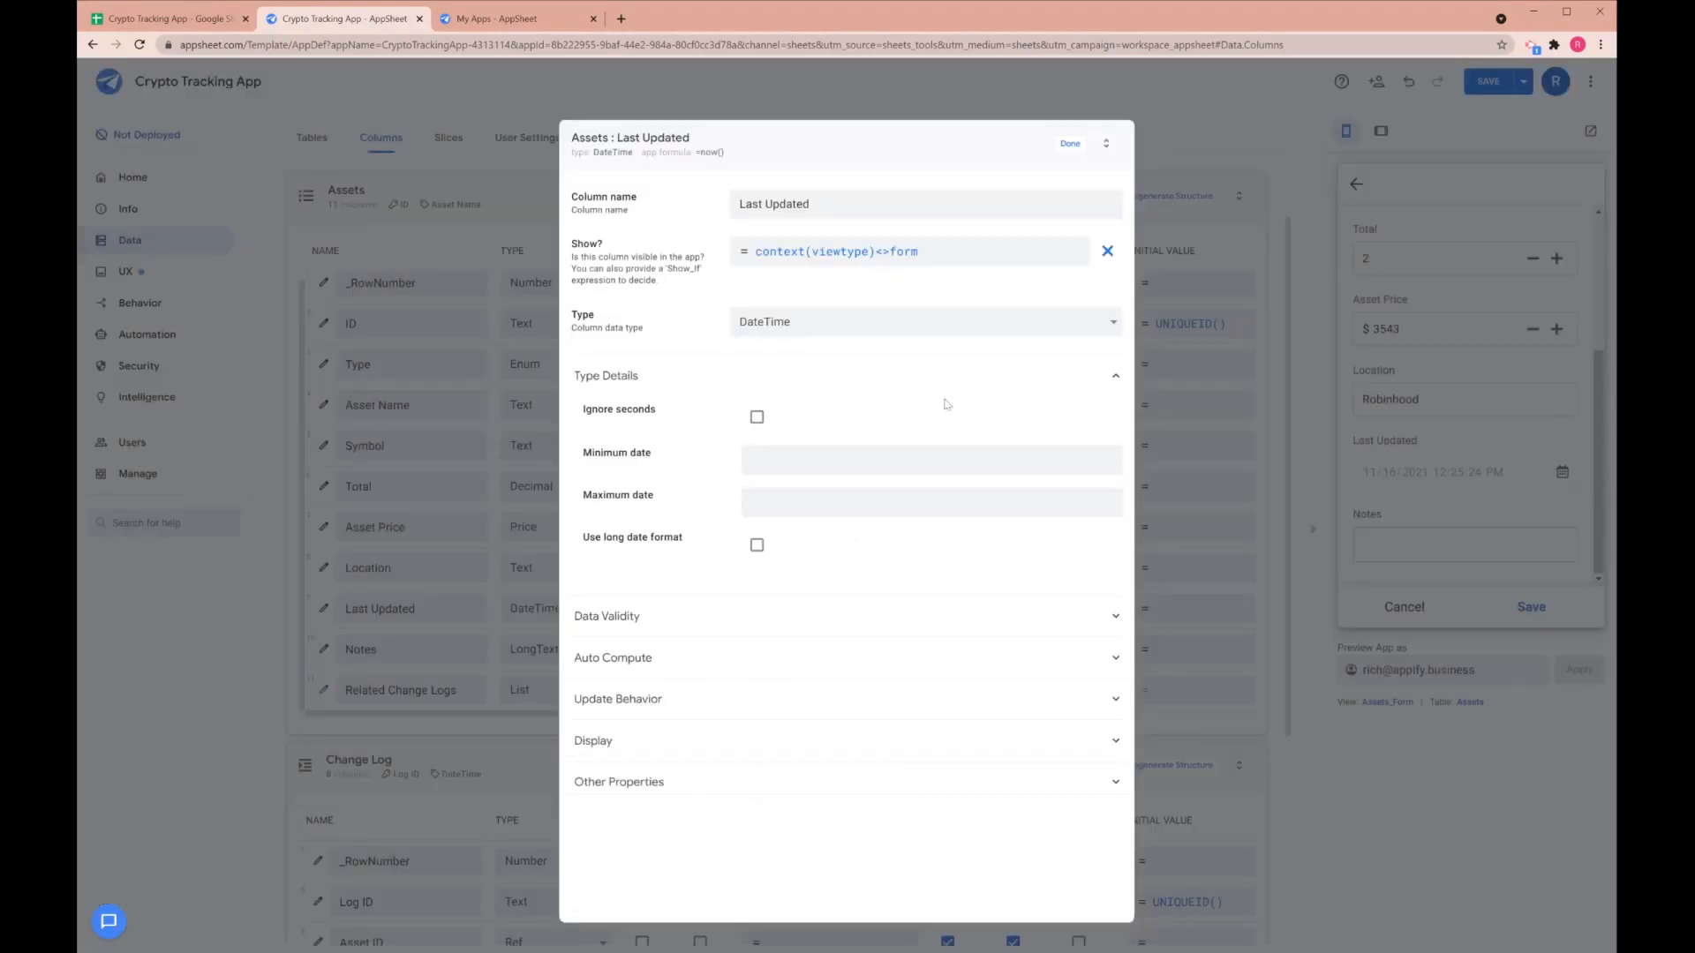
Finish the Last Updated column edit, then save Amazon with price 3540 and location Robinhood
click(1069, 143)
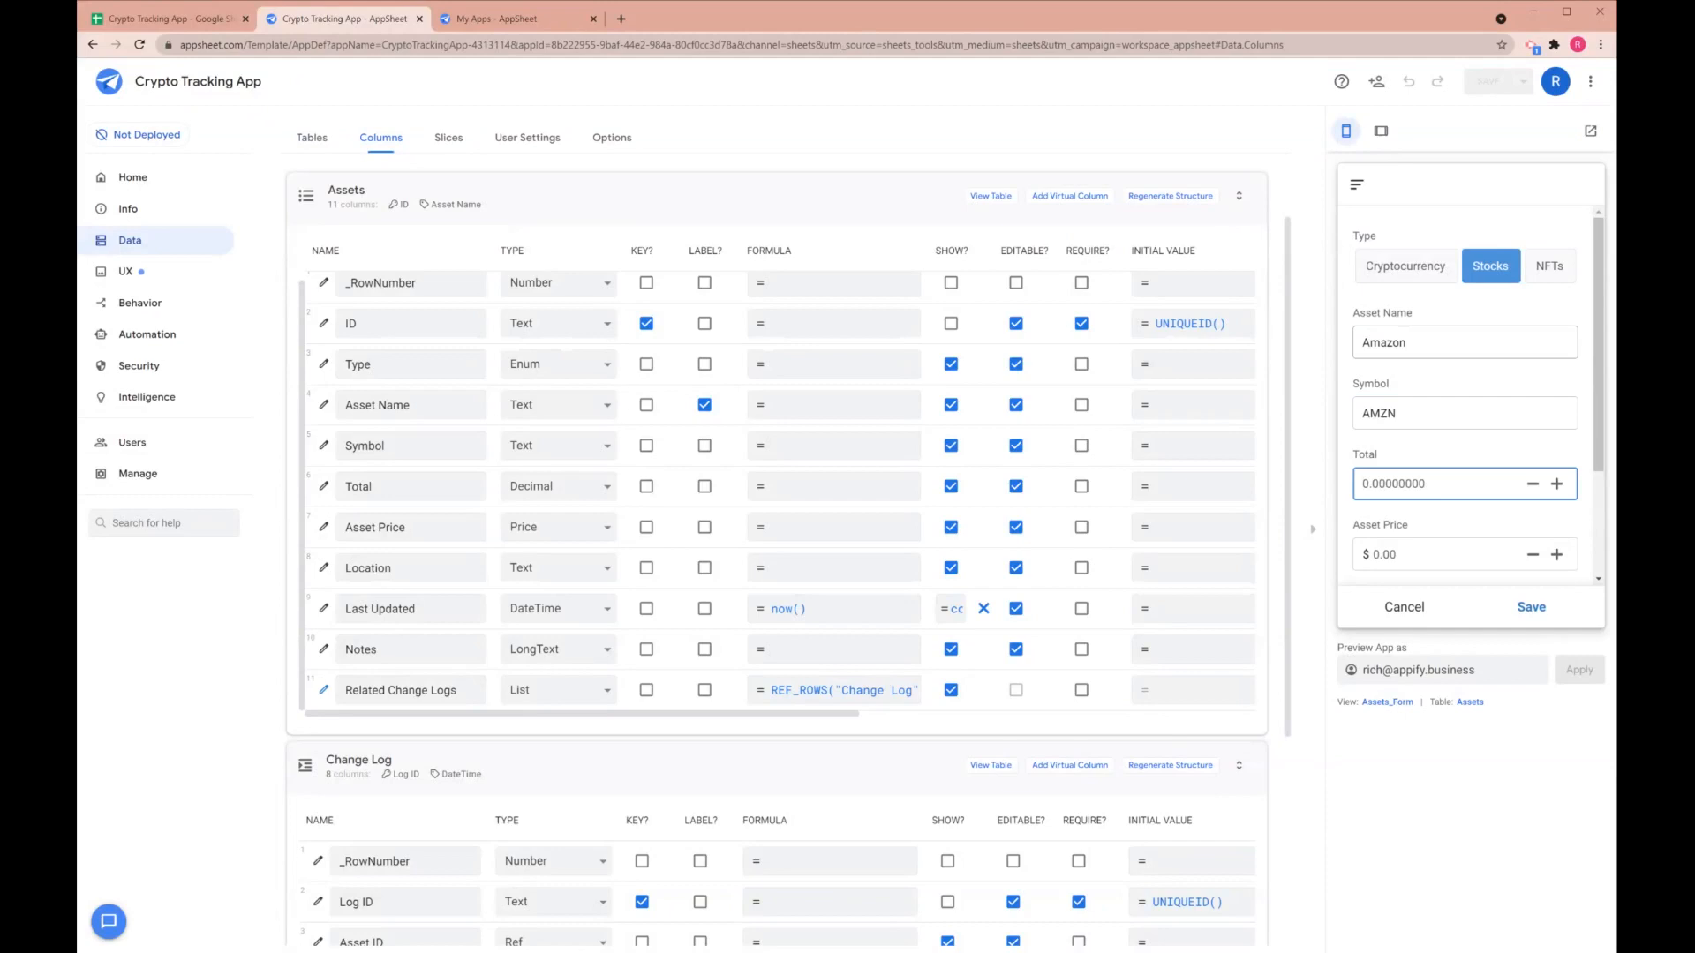
text(3540)
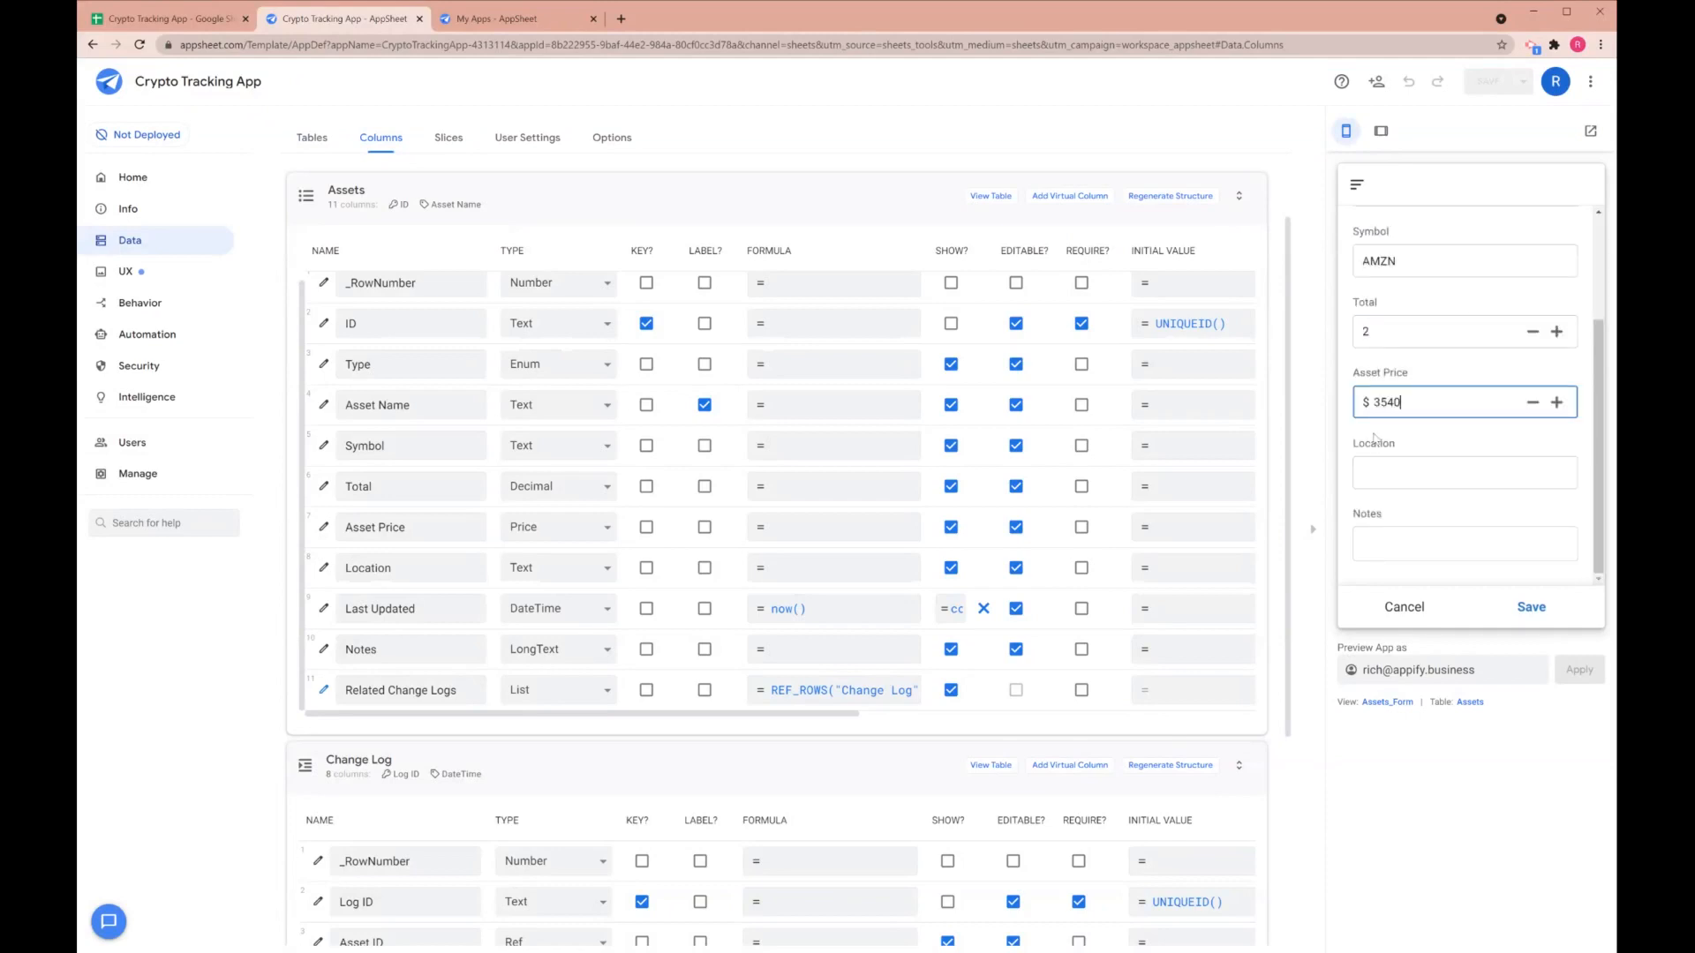
text(R)
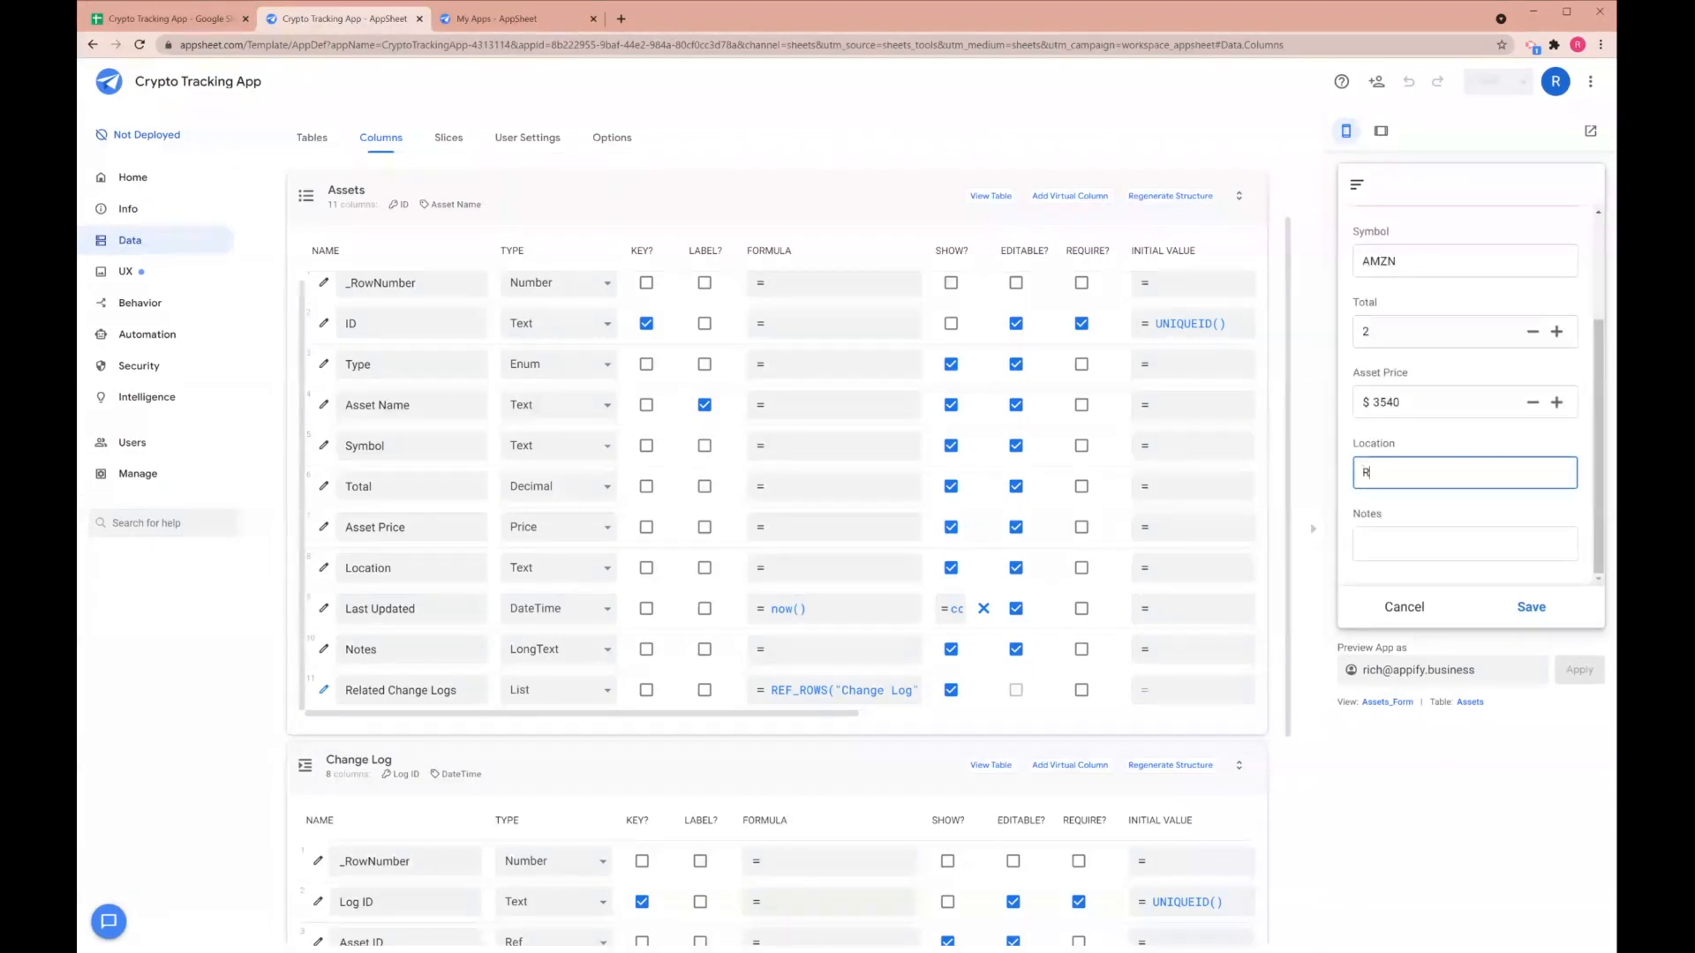
text(obinhood)
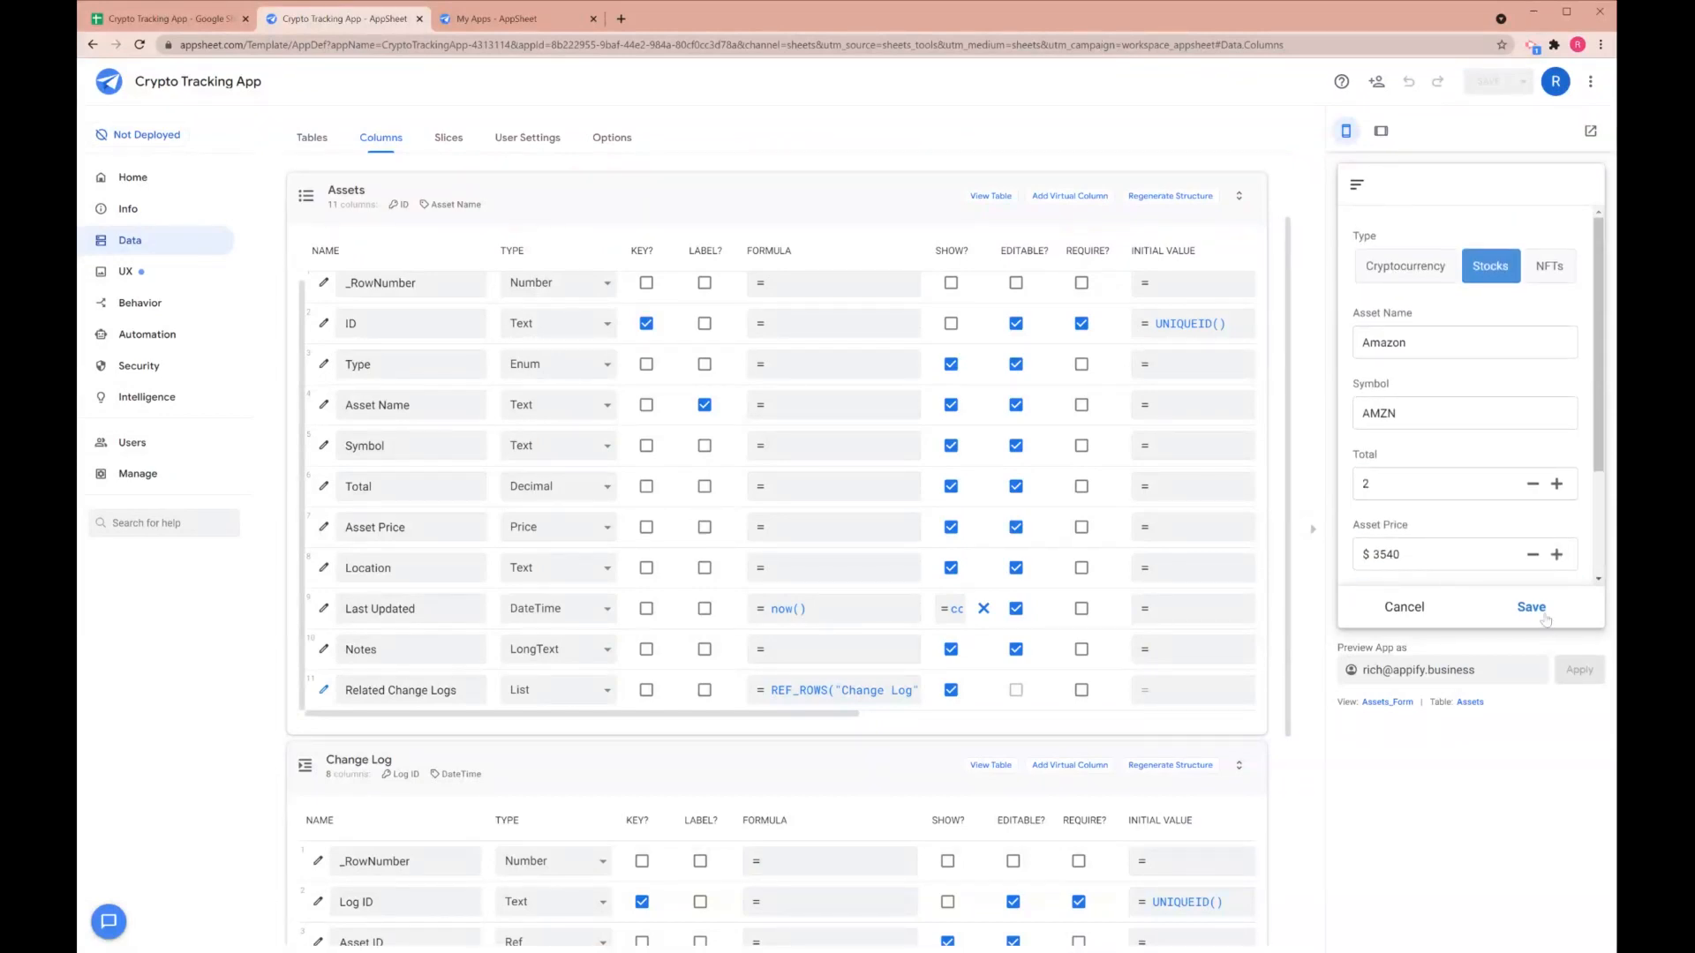
click(1531, 606)
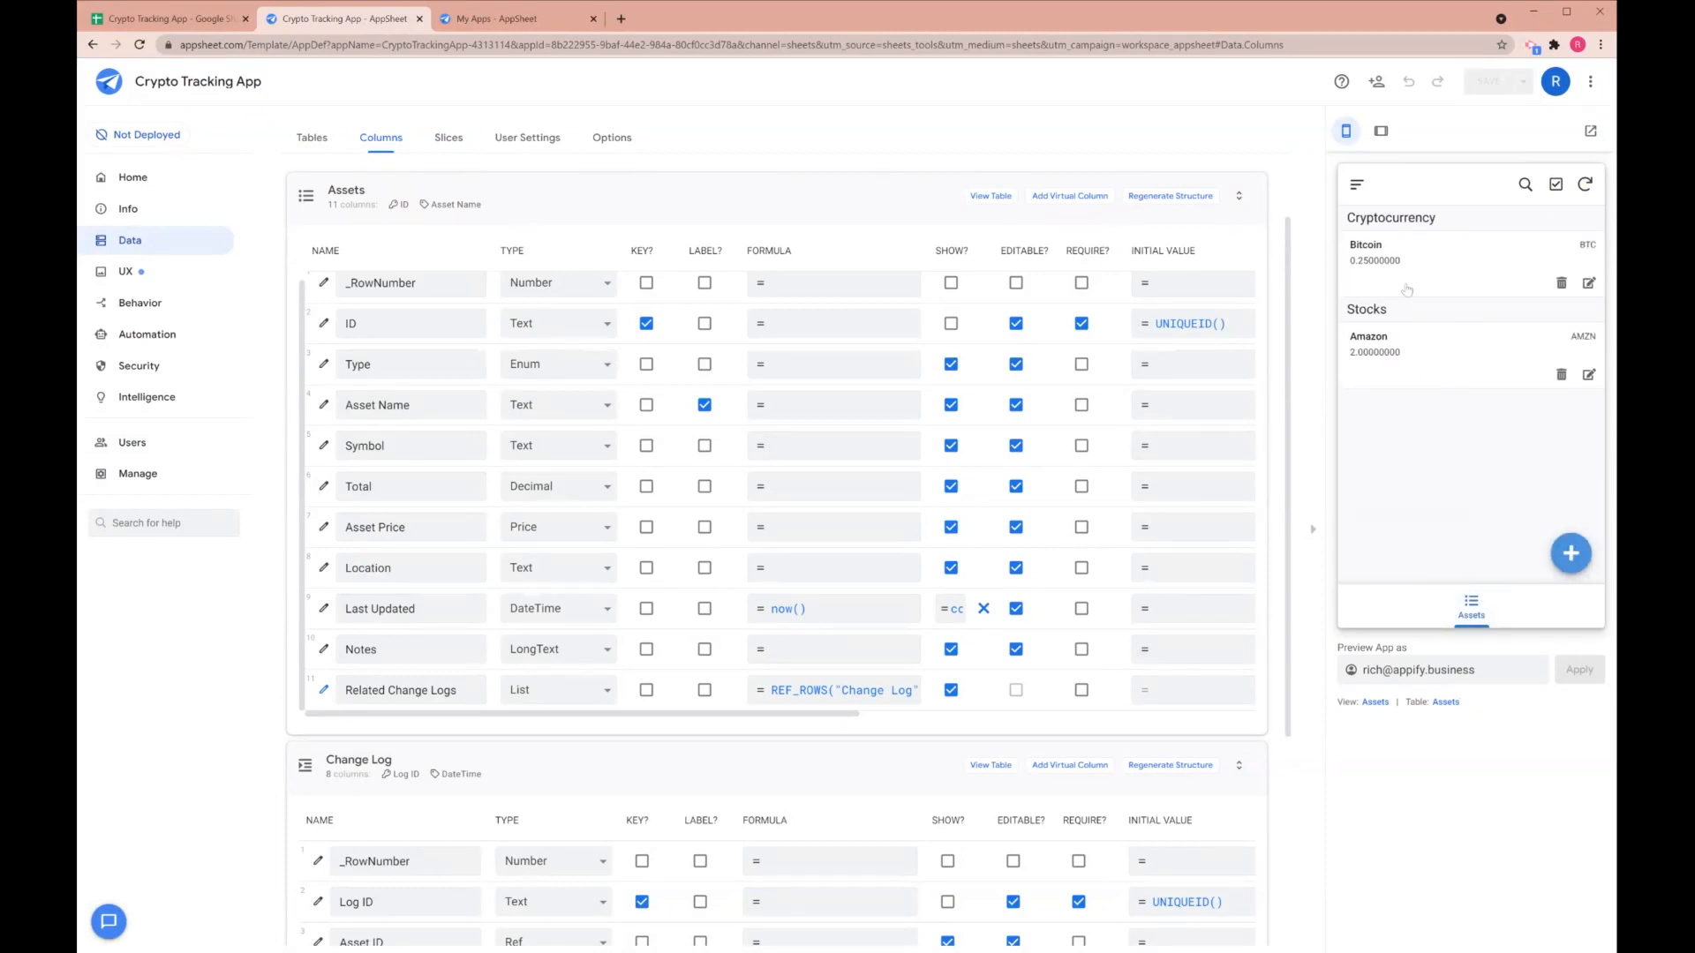
click(832, 567)
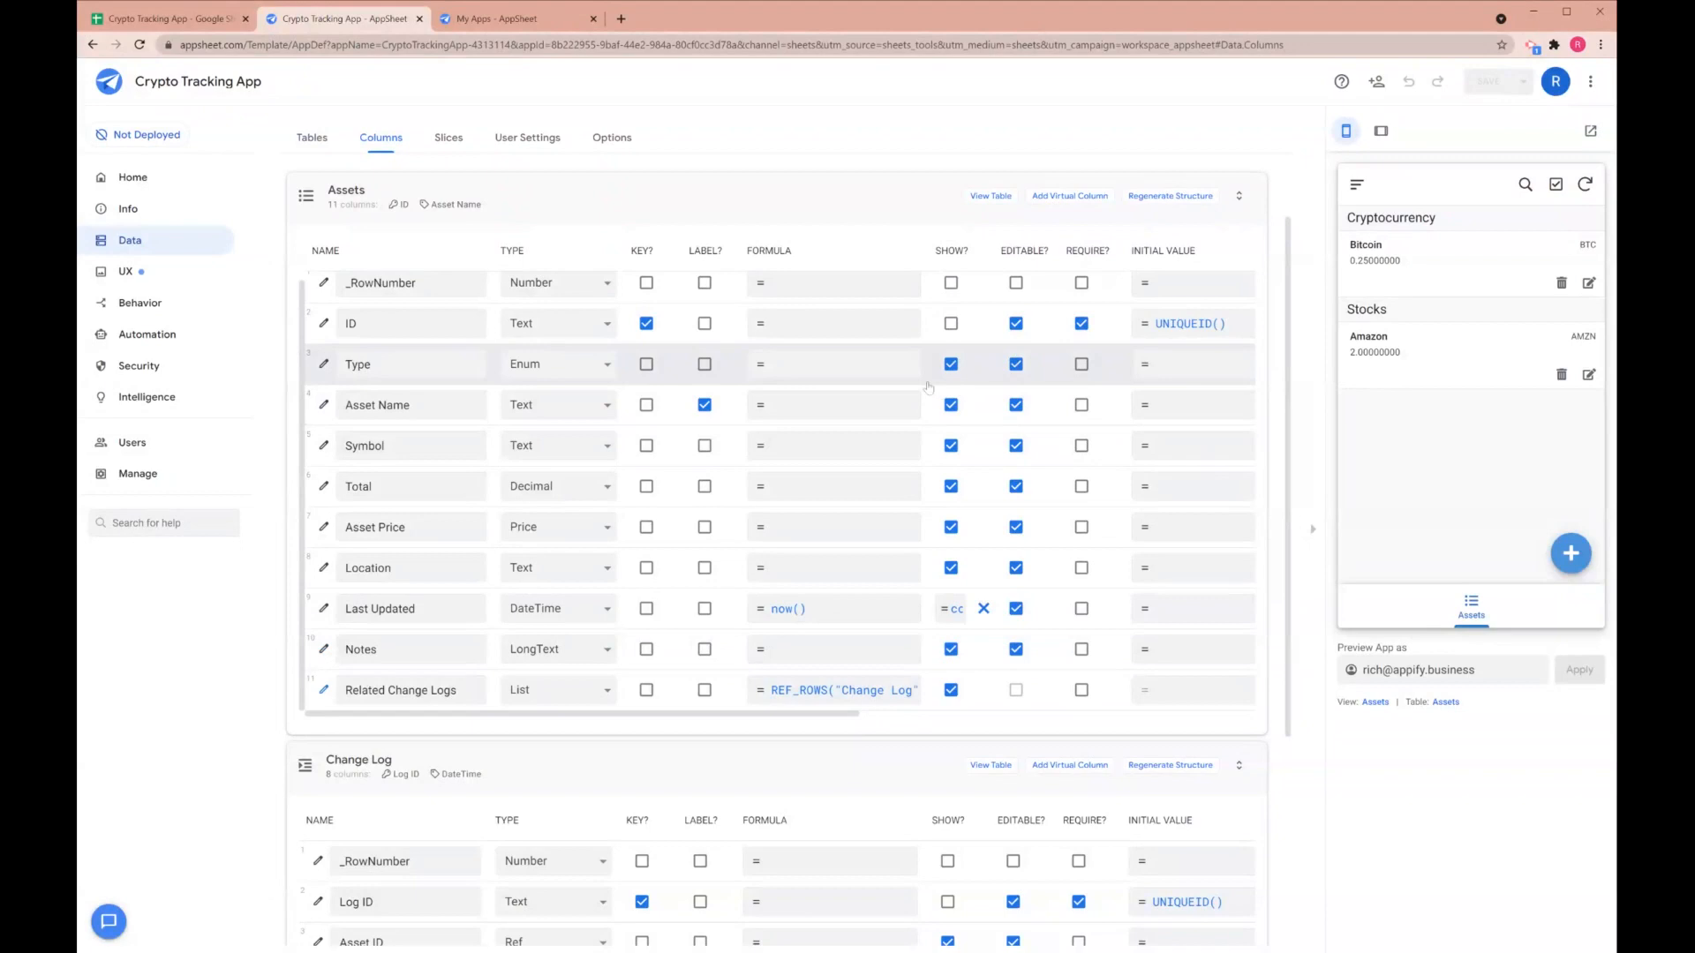
click(832, 323)
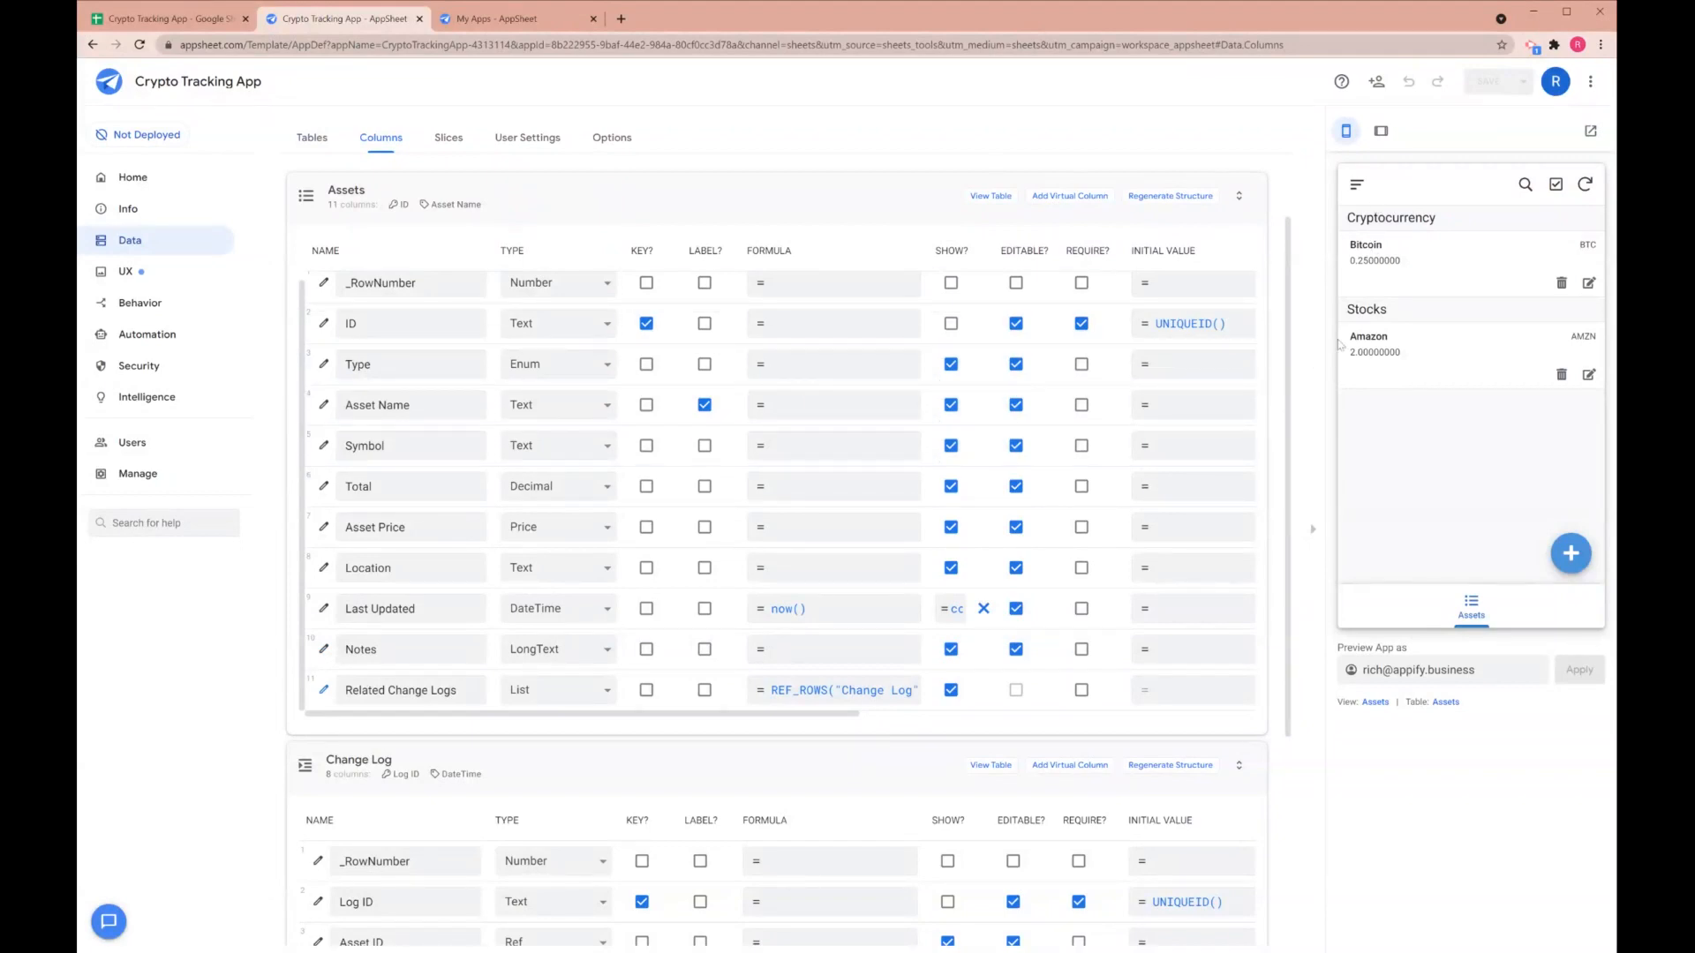
mouse_move(1469, 305)
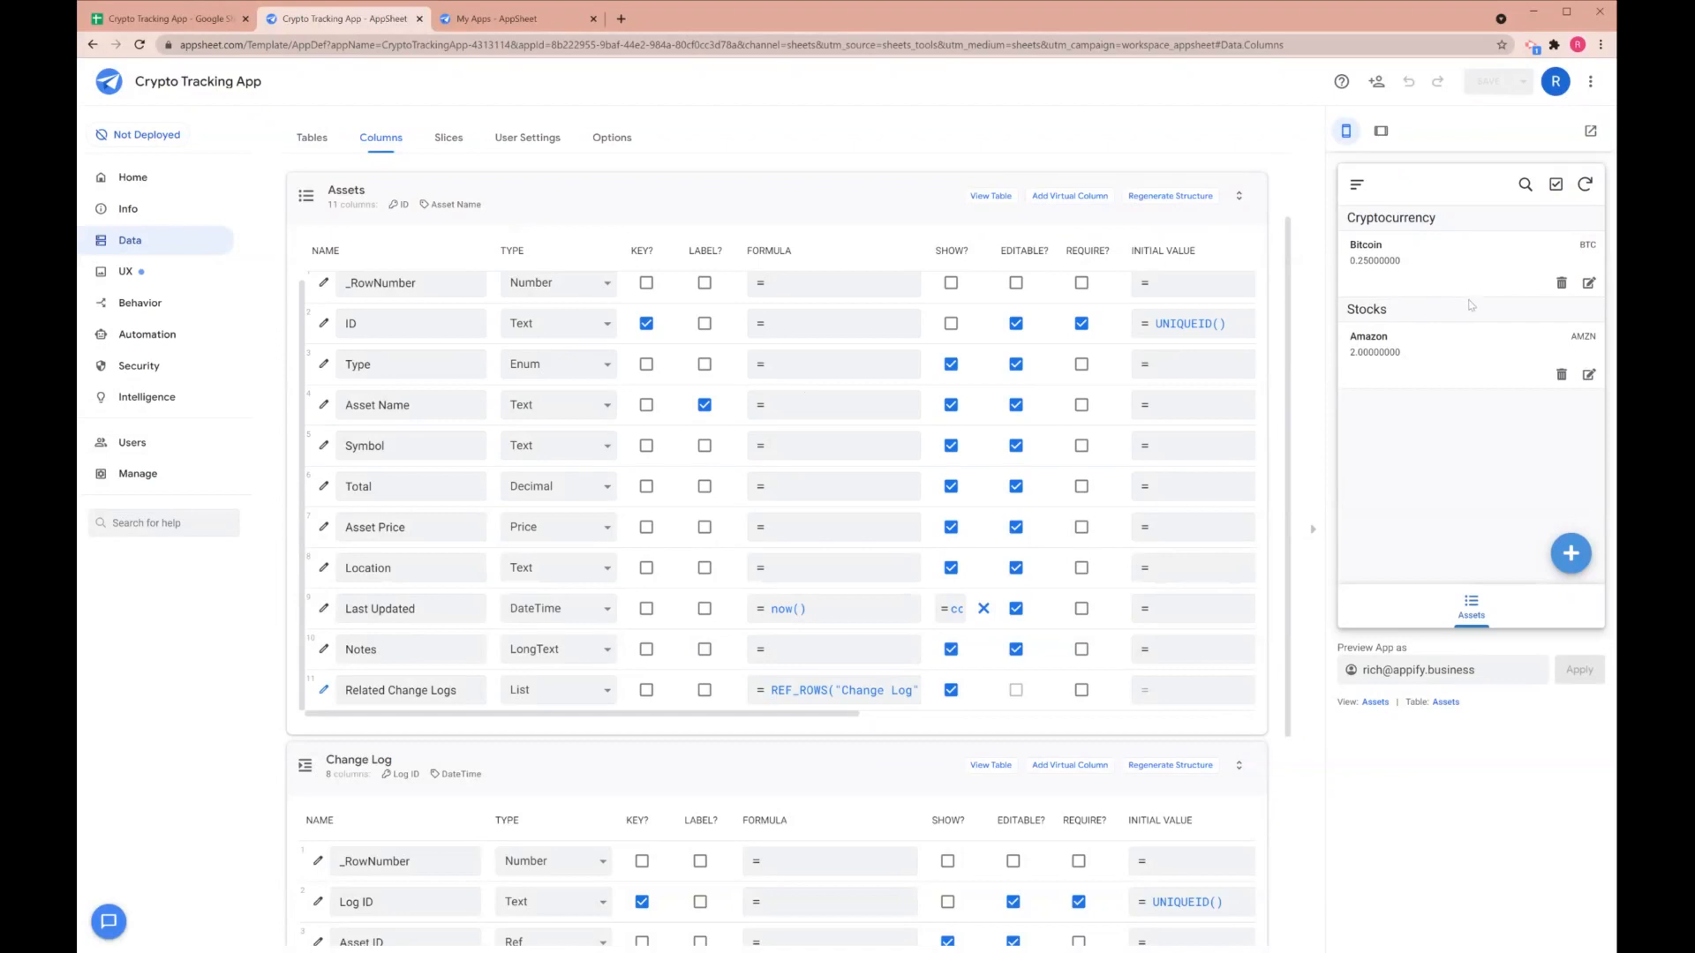